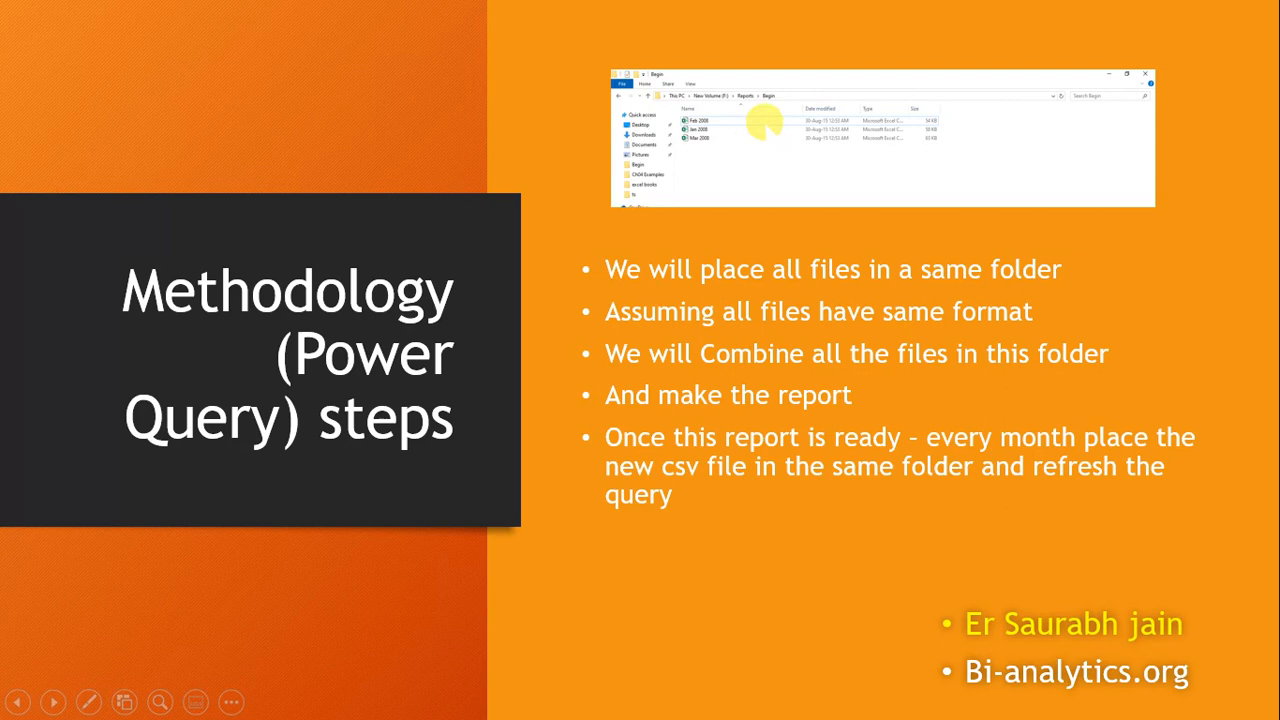
mouse_move(685, 290)
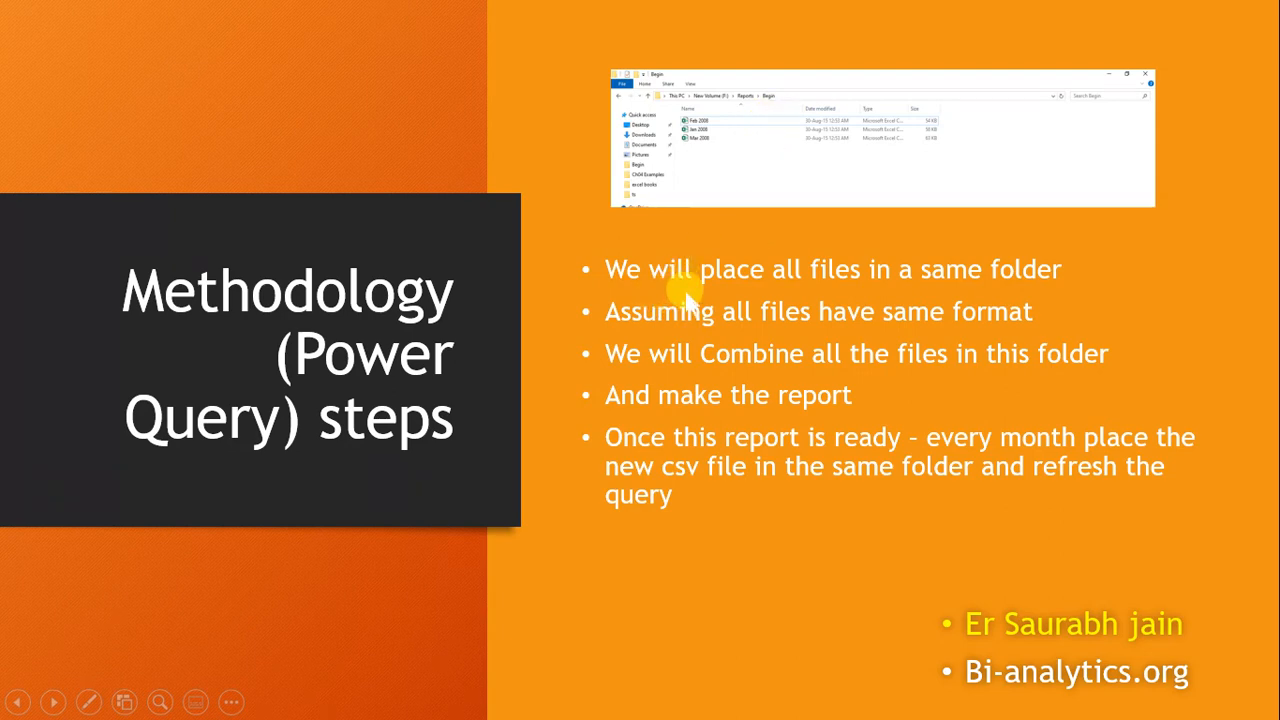
mouse_move(1015, 300)
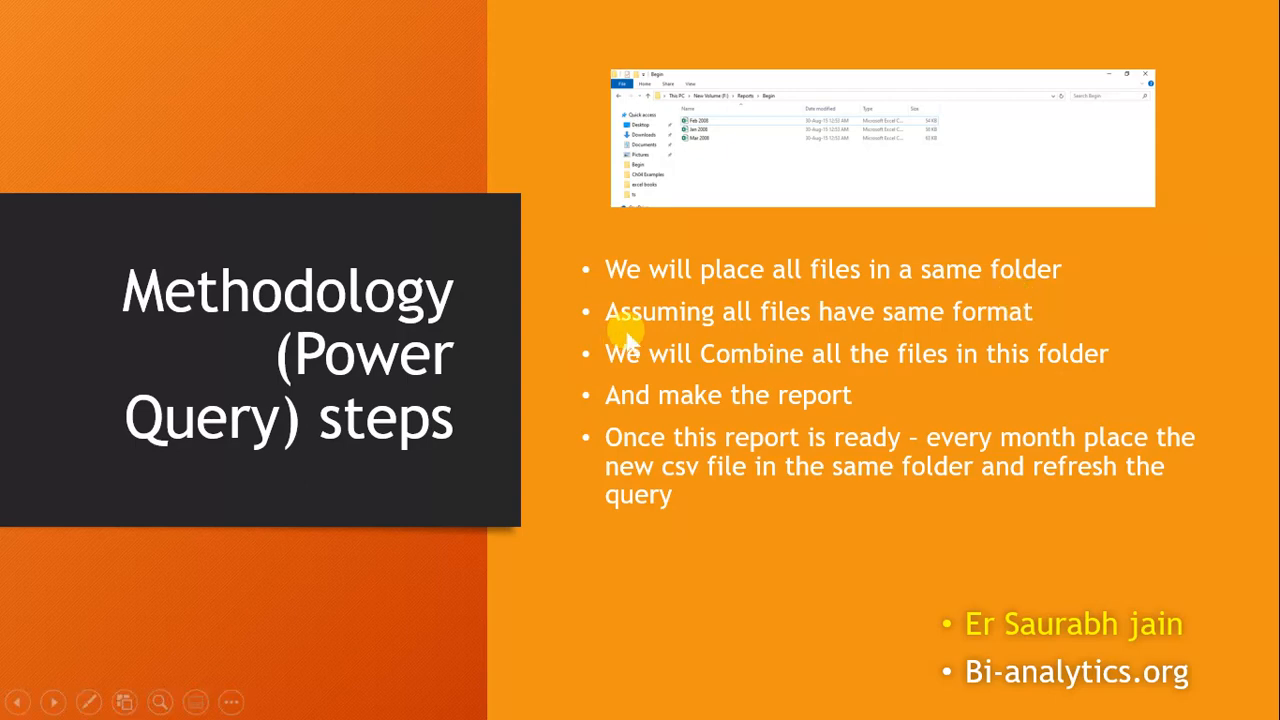
mouse_move(1000, 335)
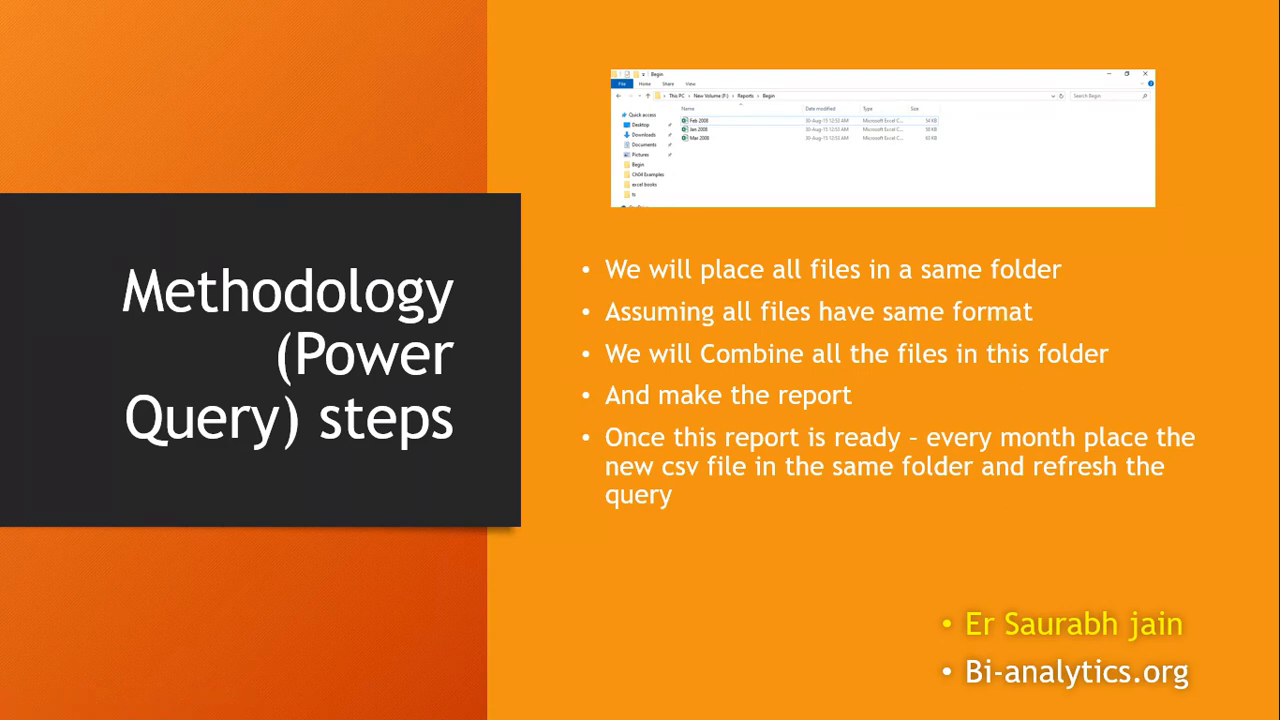
mouse_move(937, 413)
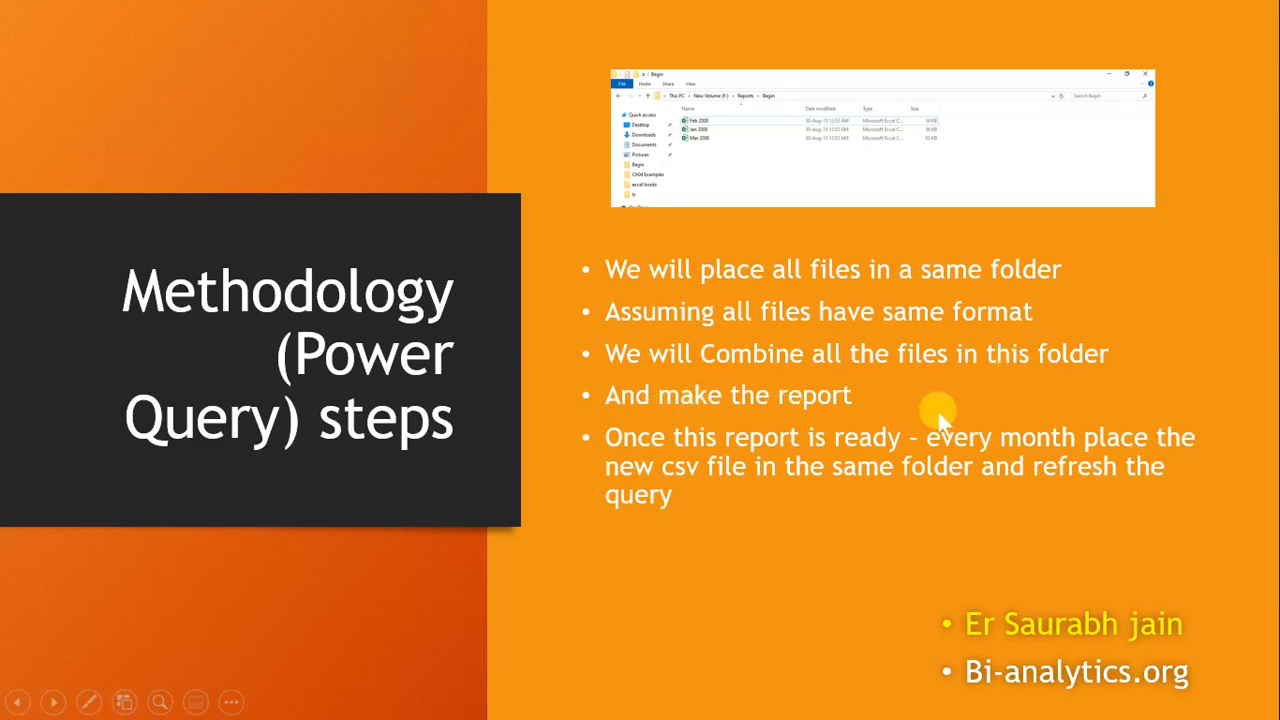
mouse_move(933, 478)
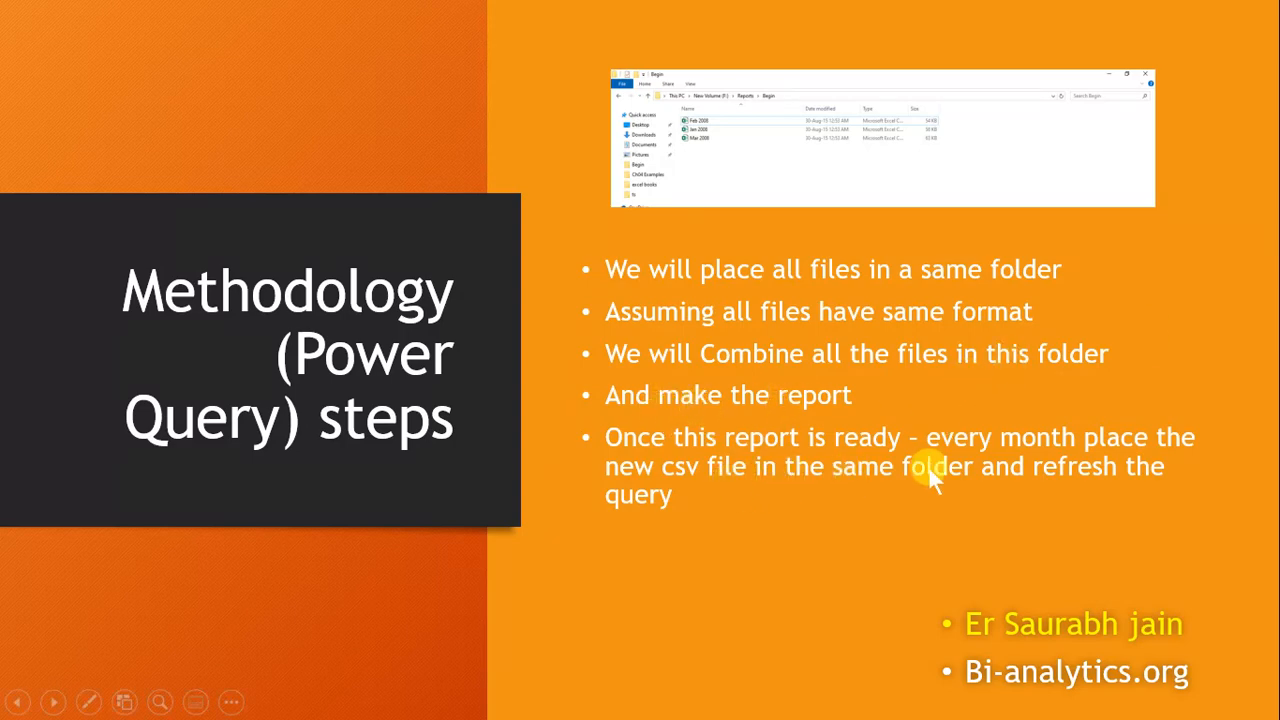
mouse_move(858, 517)
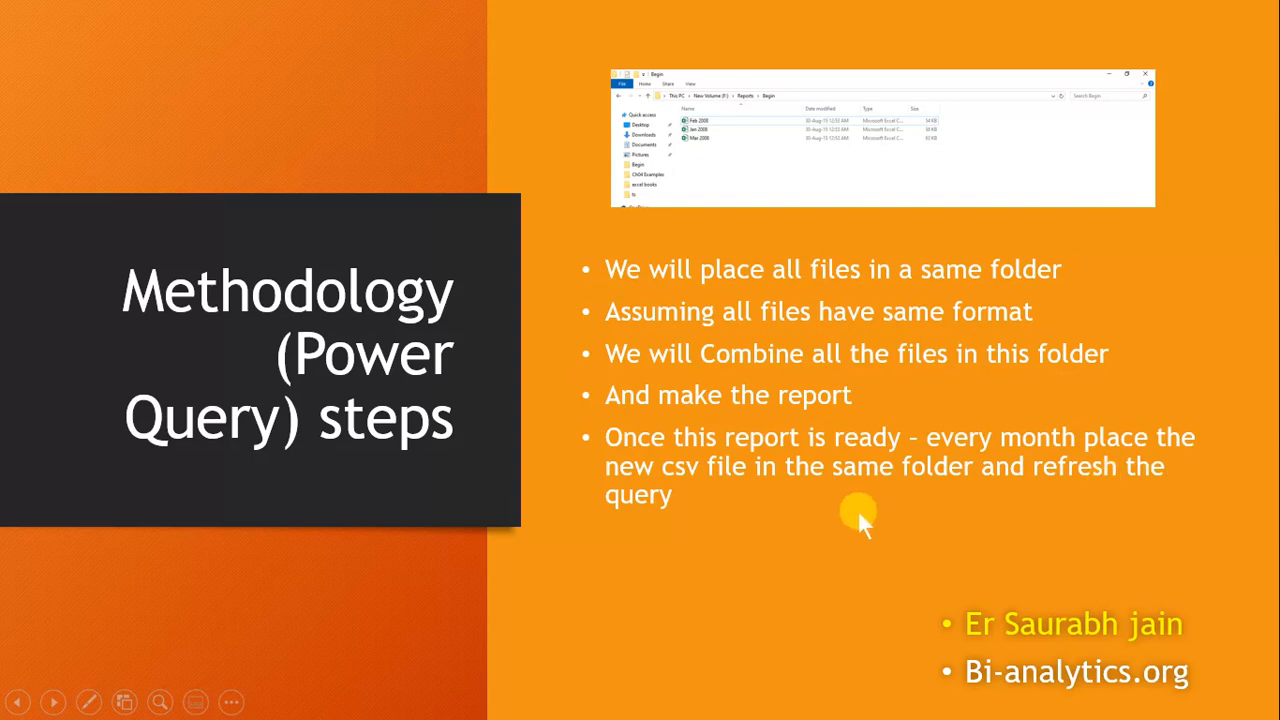
mouse_move(1078, 498)
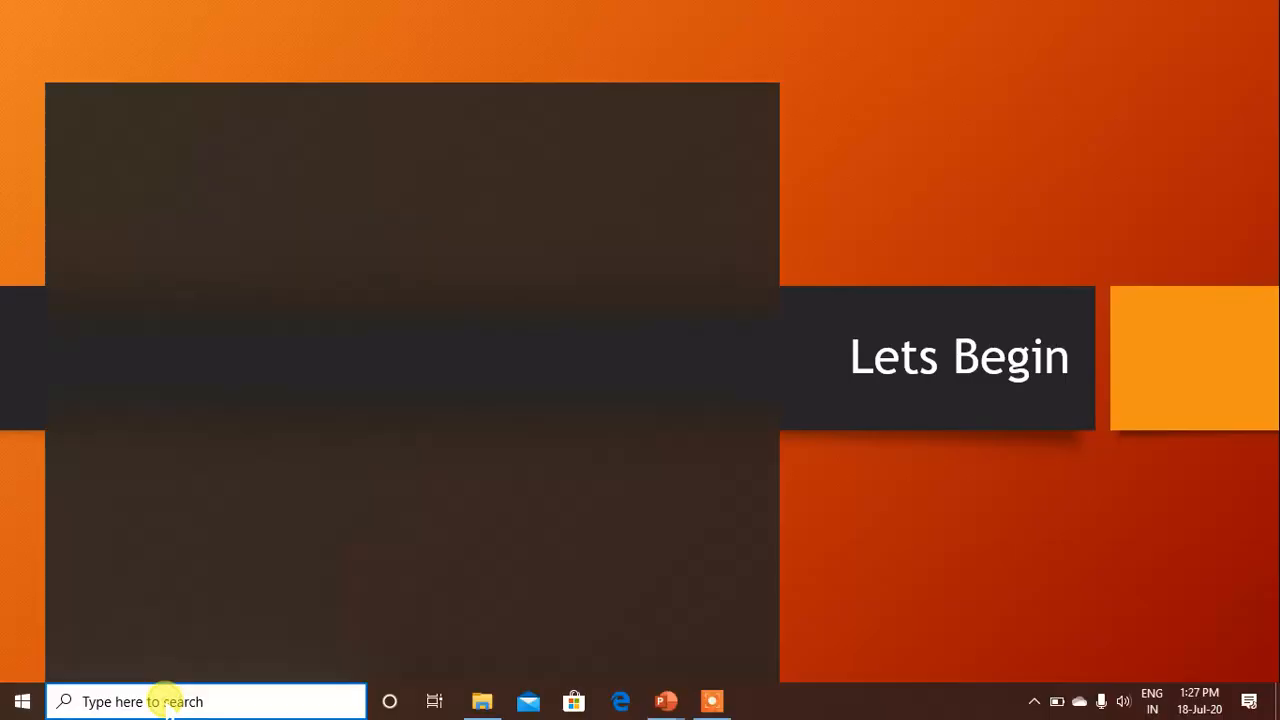
Search Windows for excel, launch it and create blank workbook Book1.
type("excel")
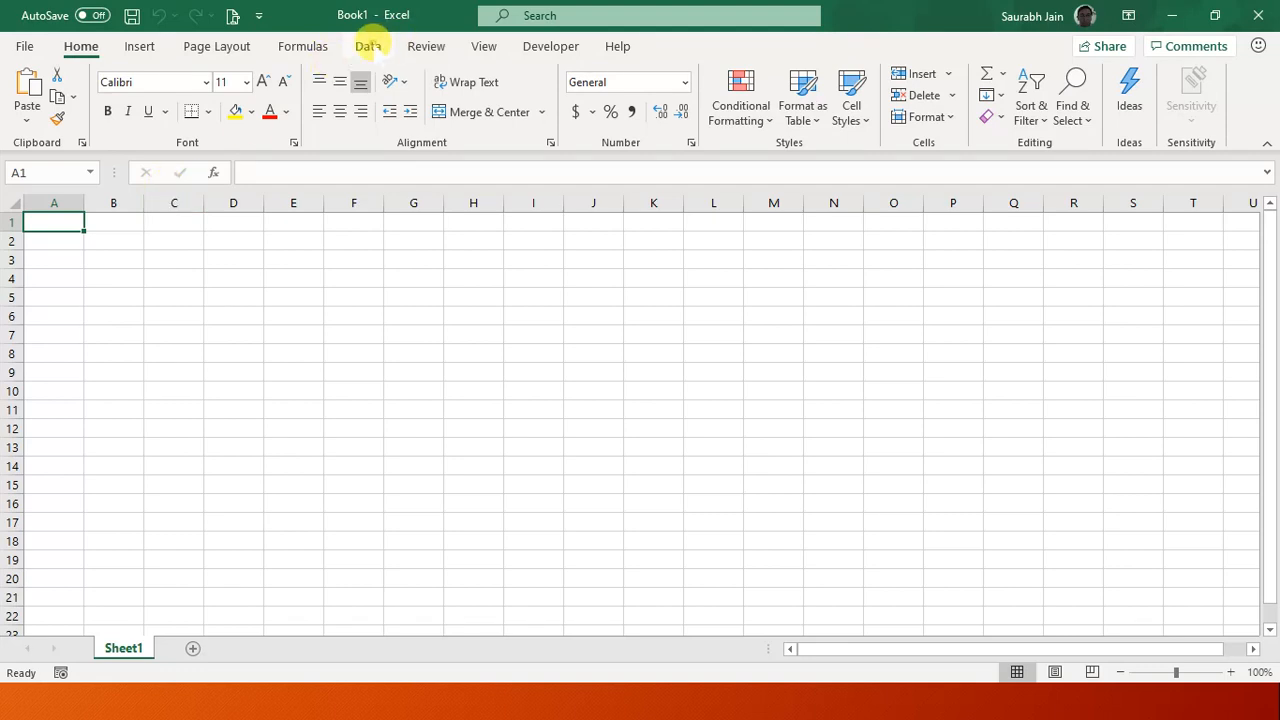
Start a Get Data > From File > From Folder import on the Data ribbon.
left_click(369, 46)
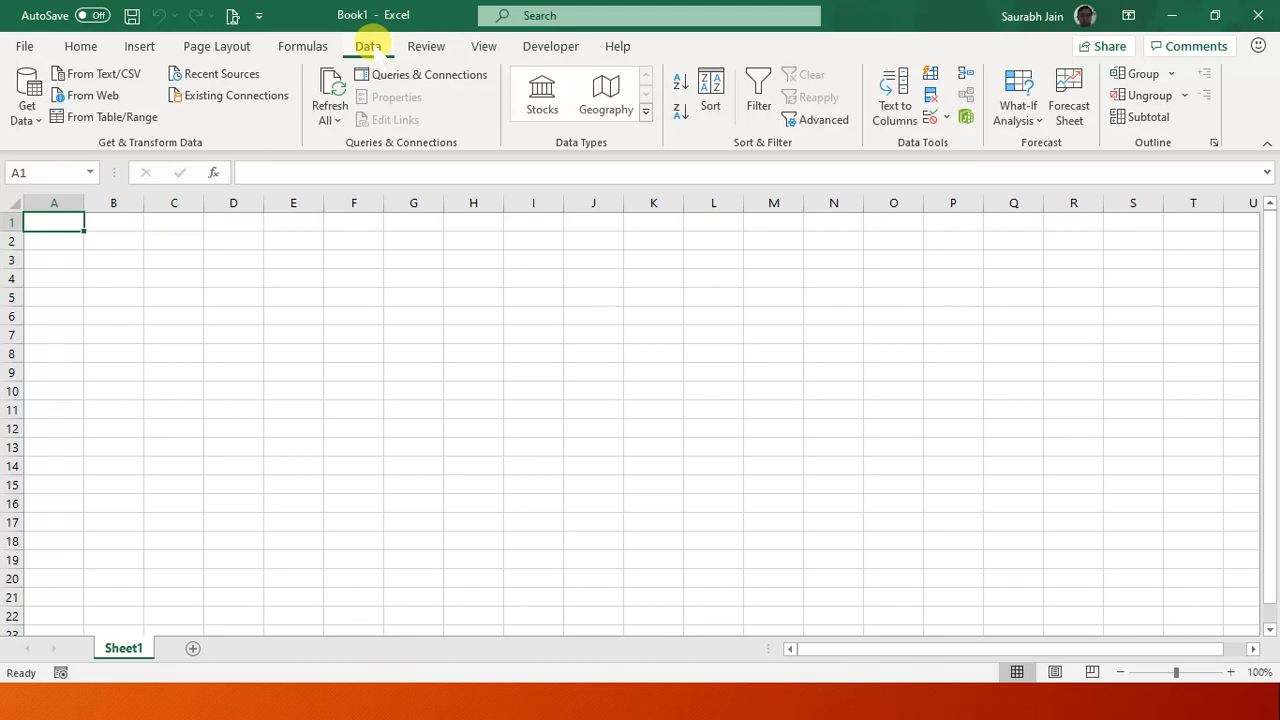
mouse_move(355, 160)
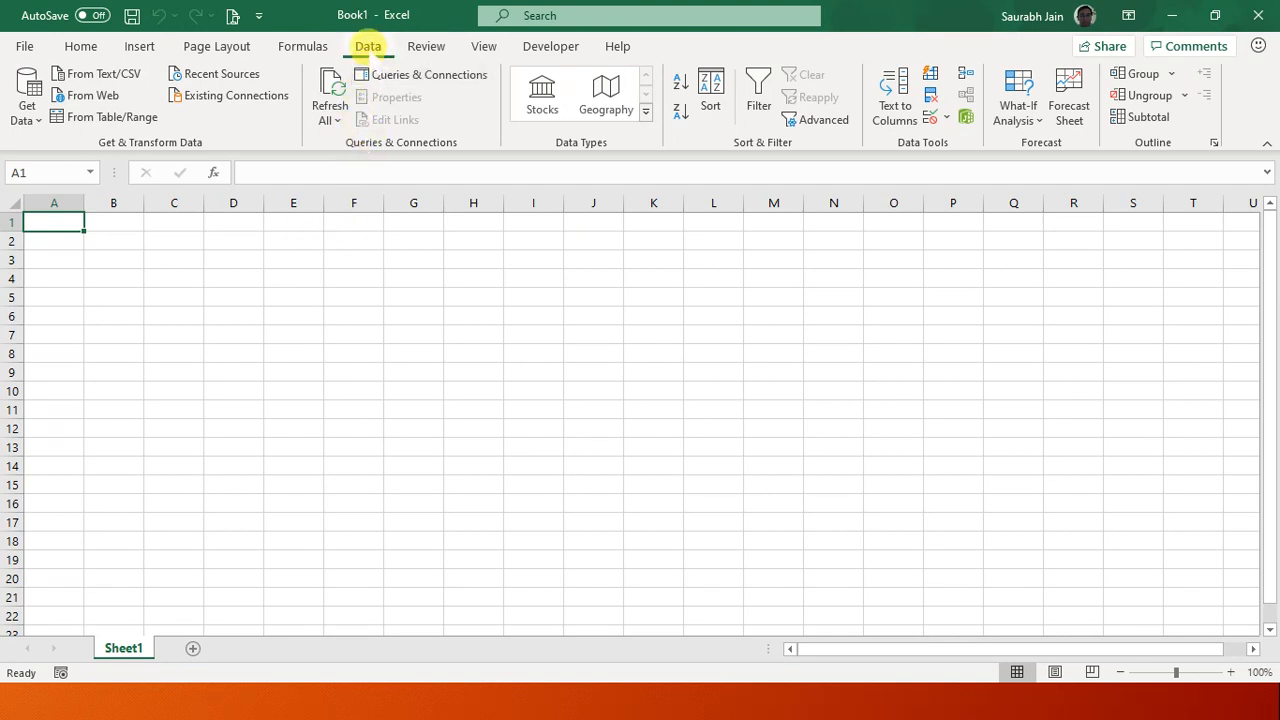
left_click(26, 95)
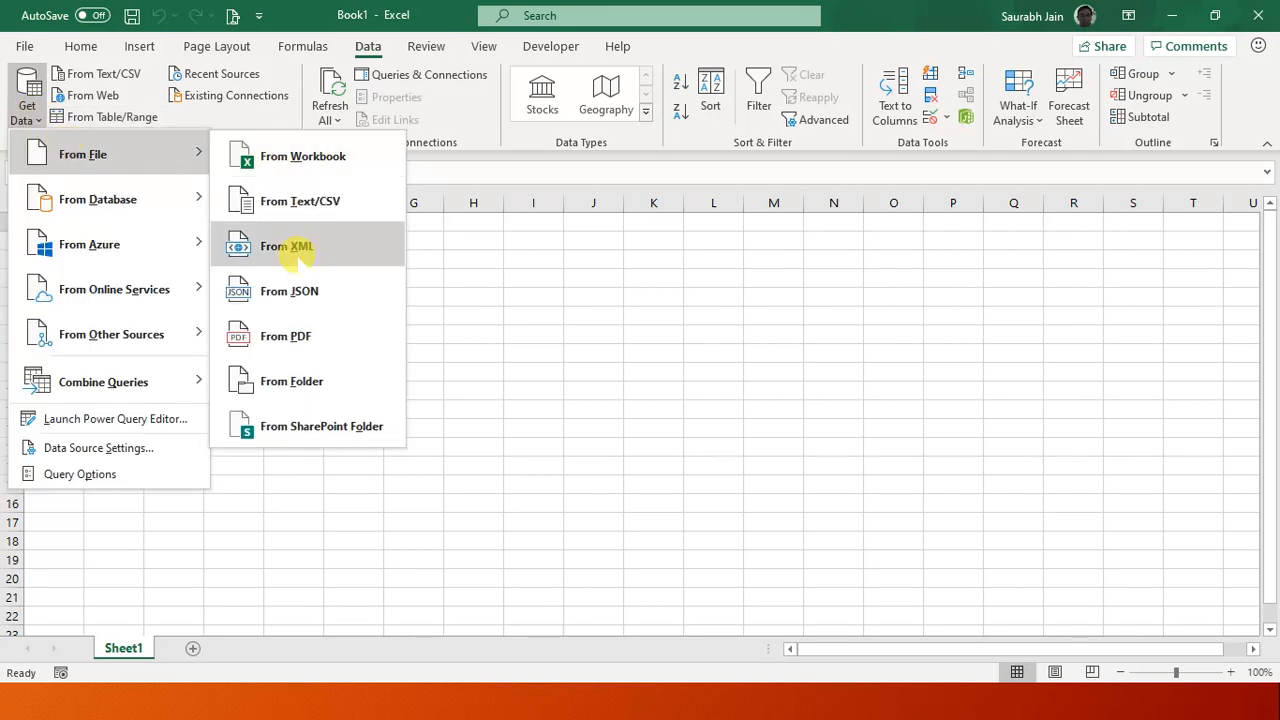
mouse_move(291, 381)
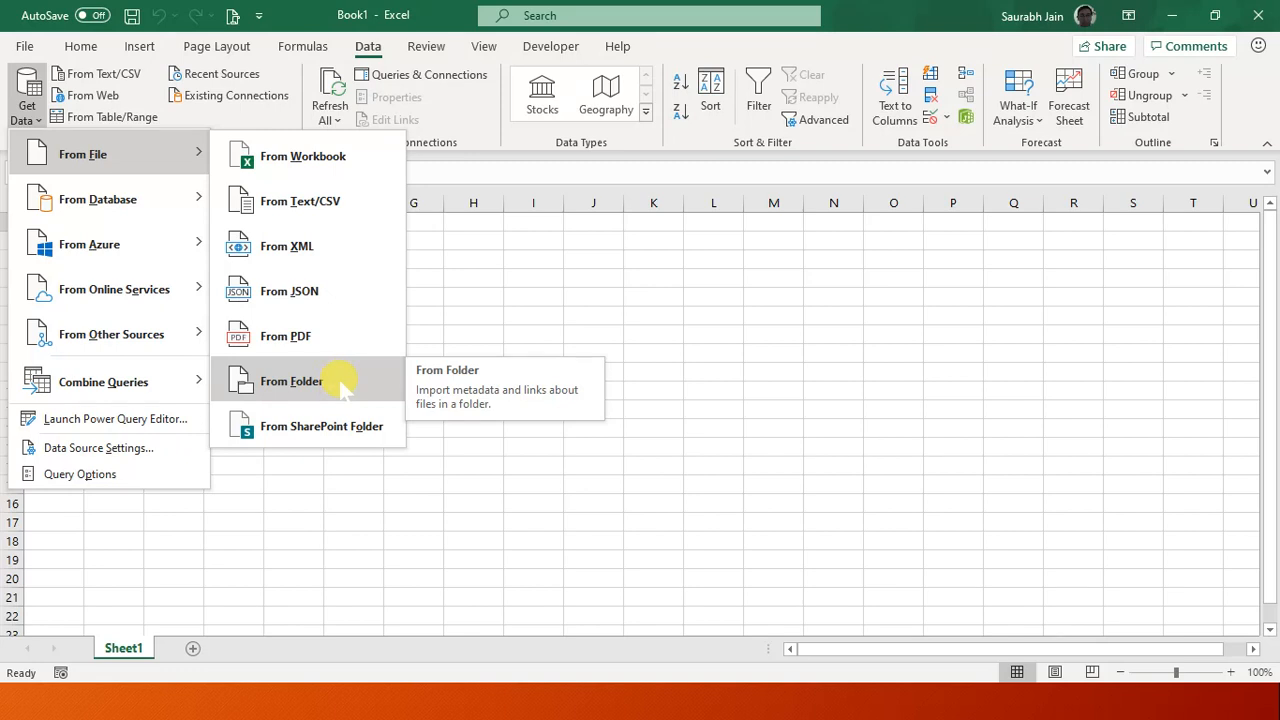
left_click(291, 381)
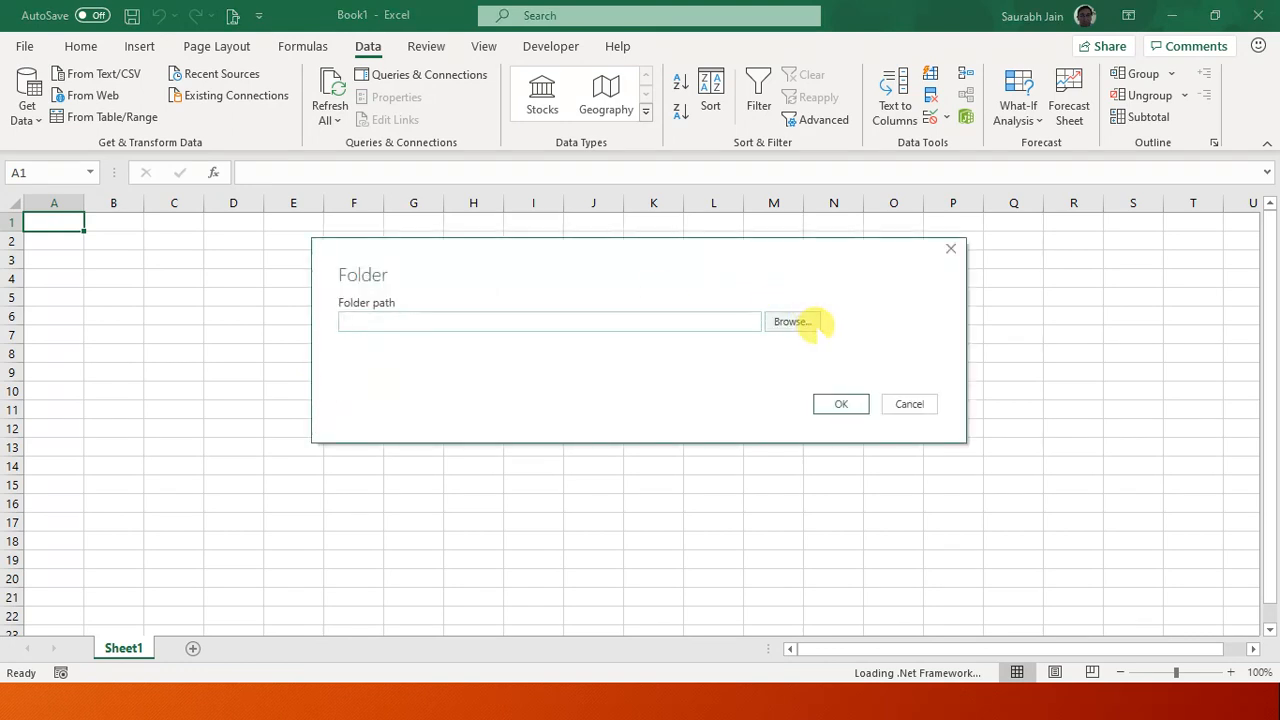
Browse to F:\1Reports\Start and preview its Jan, Feb and Mar 2008 CSV files.
left_click(792, 321)
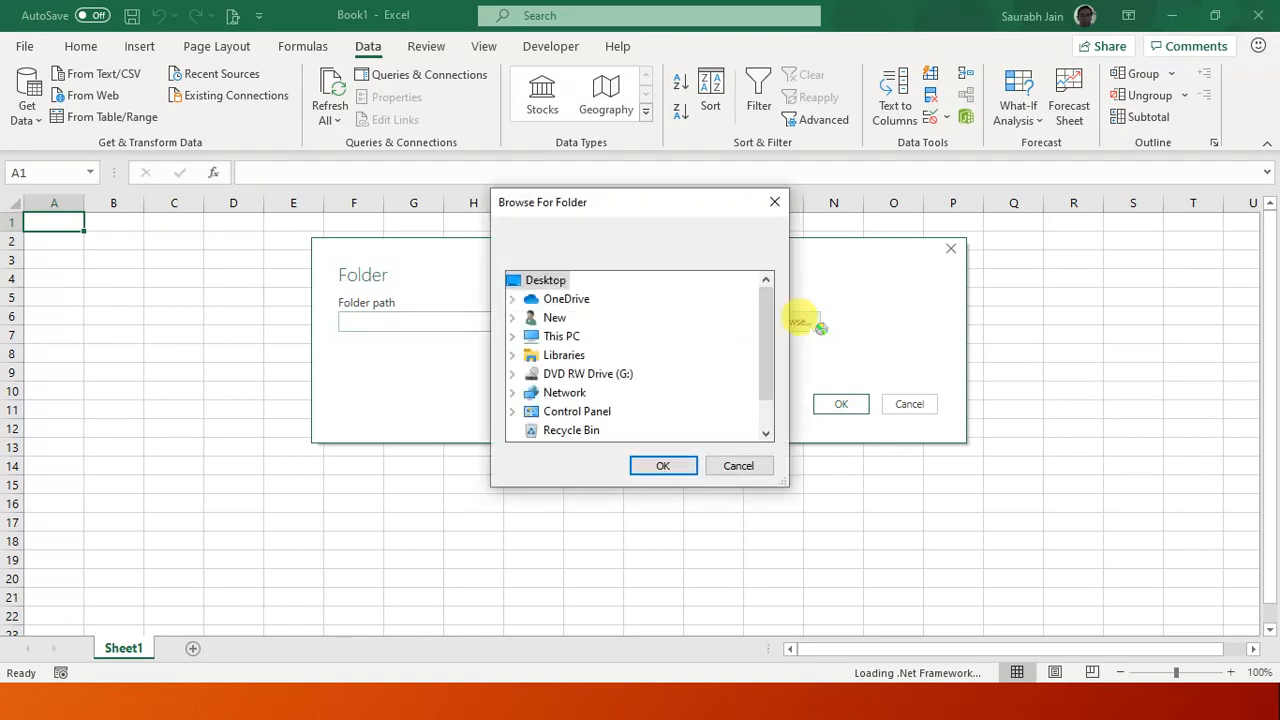
scroll("down", 3)
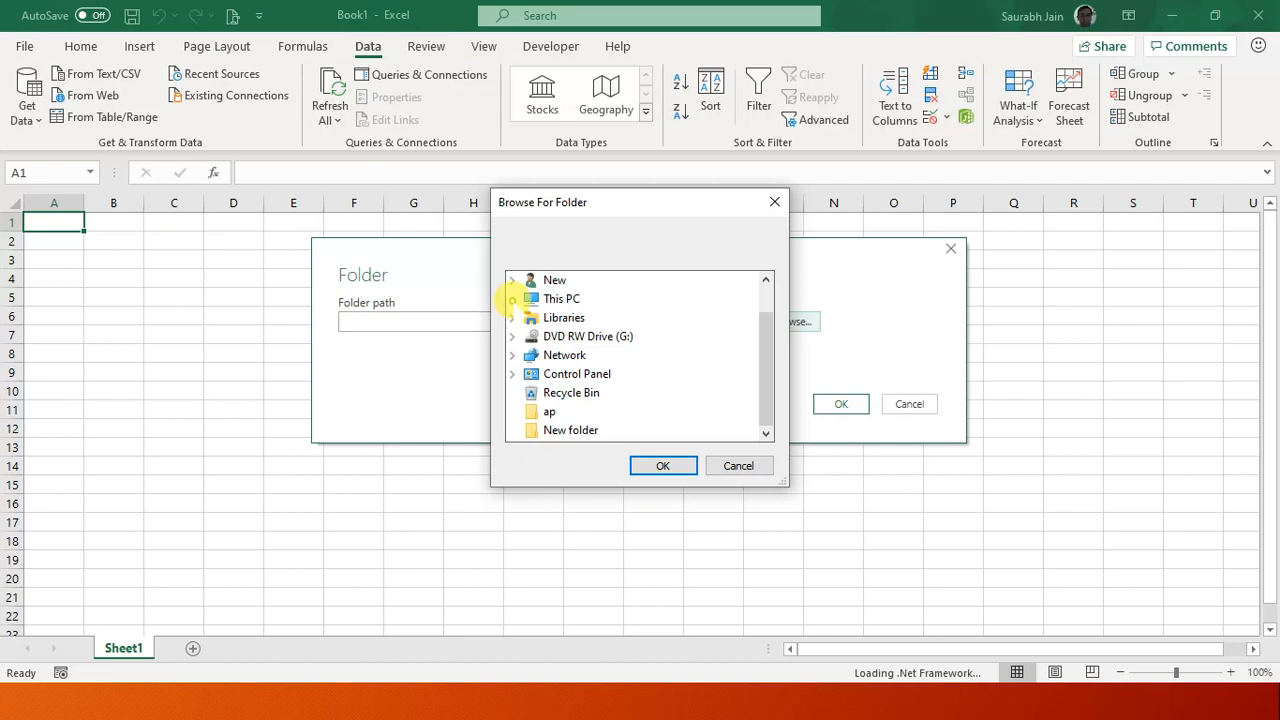
left_click(512, 298)
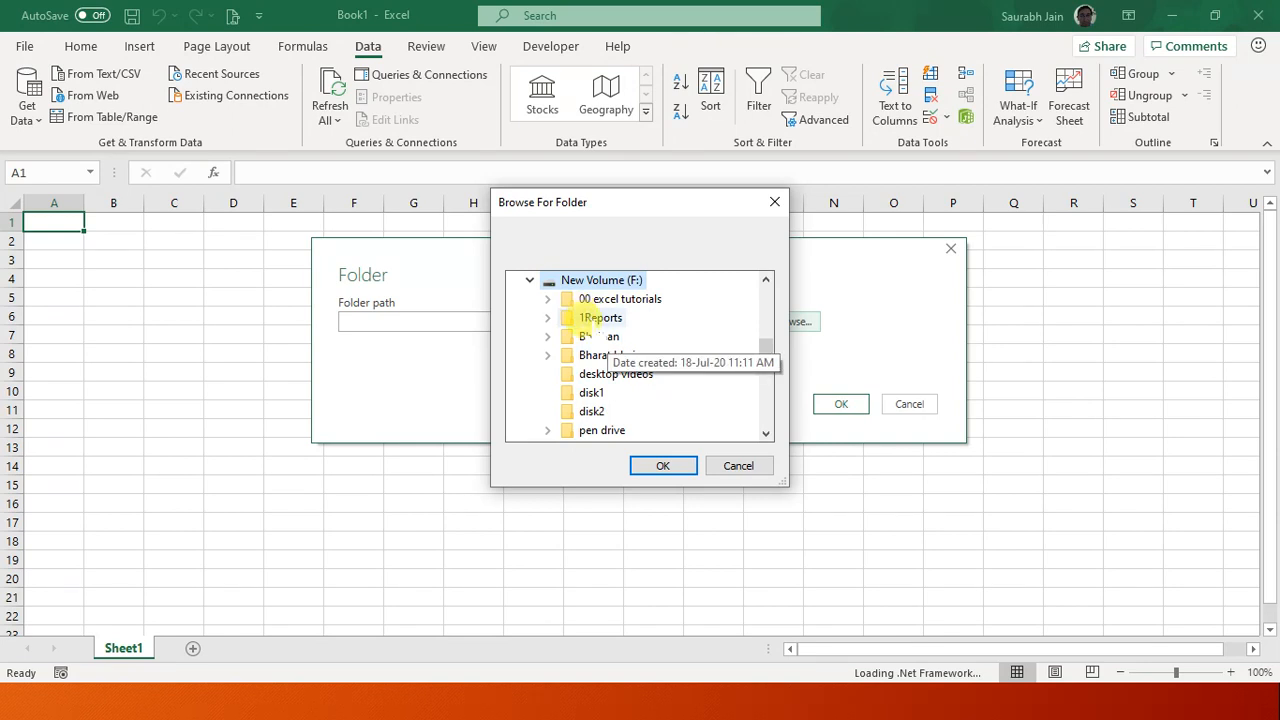
left_click(547, 317)
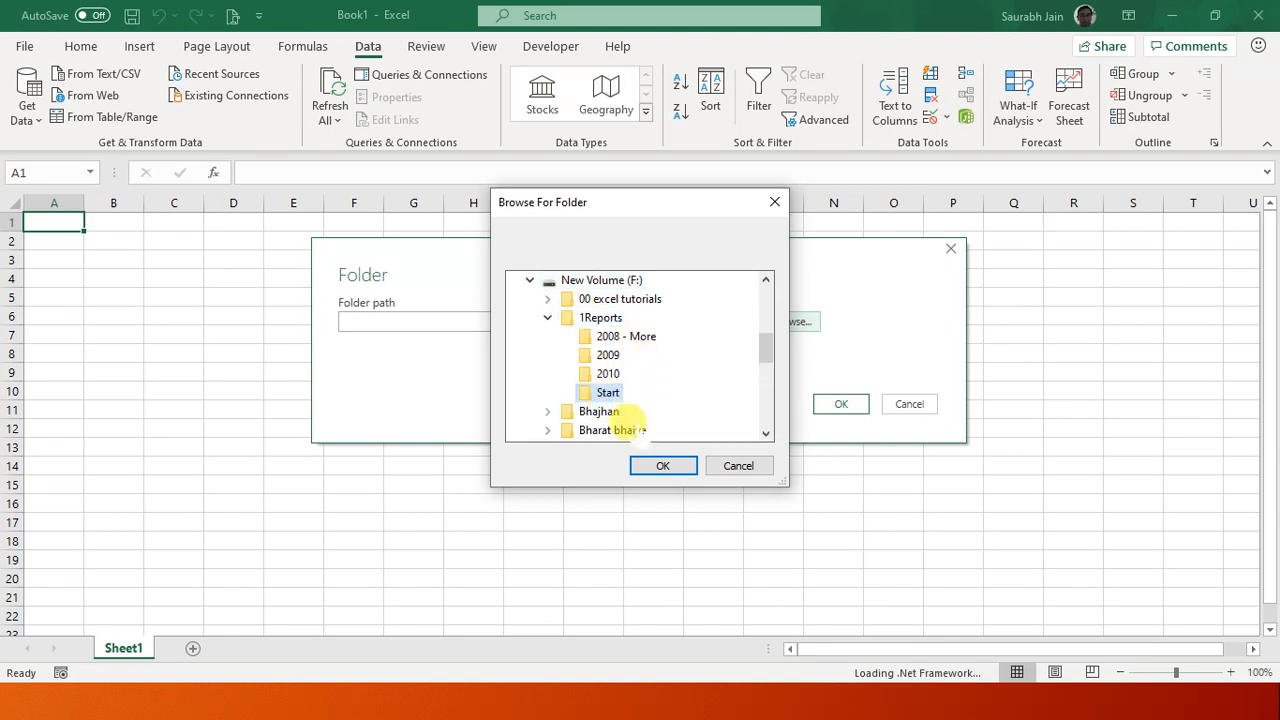
left_click(662, 465)
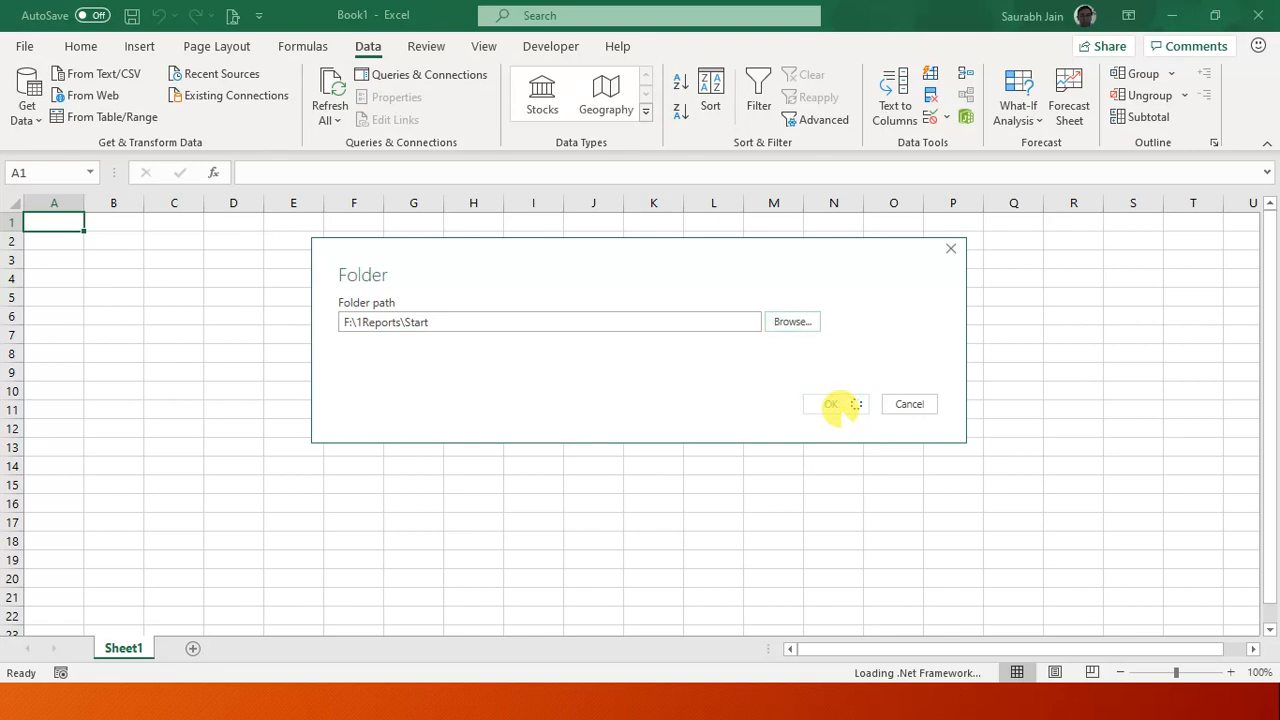
left_click(831, 404)
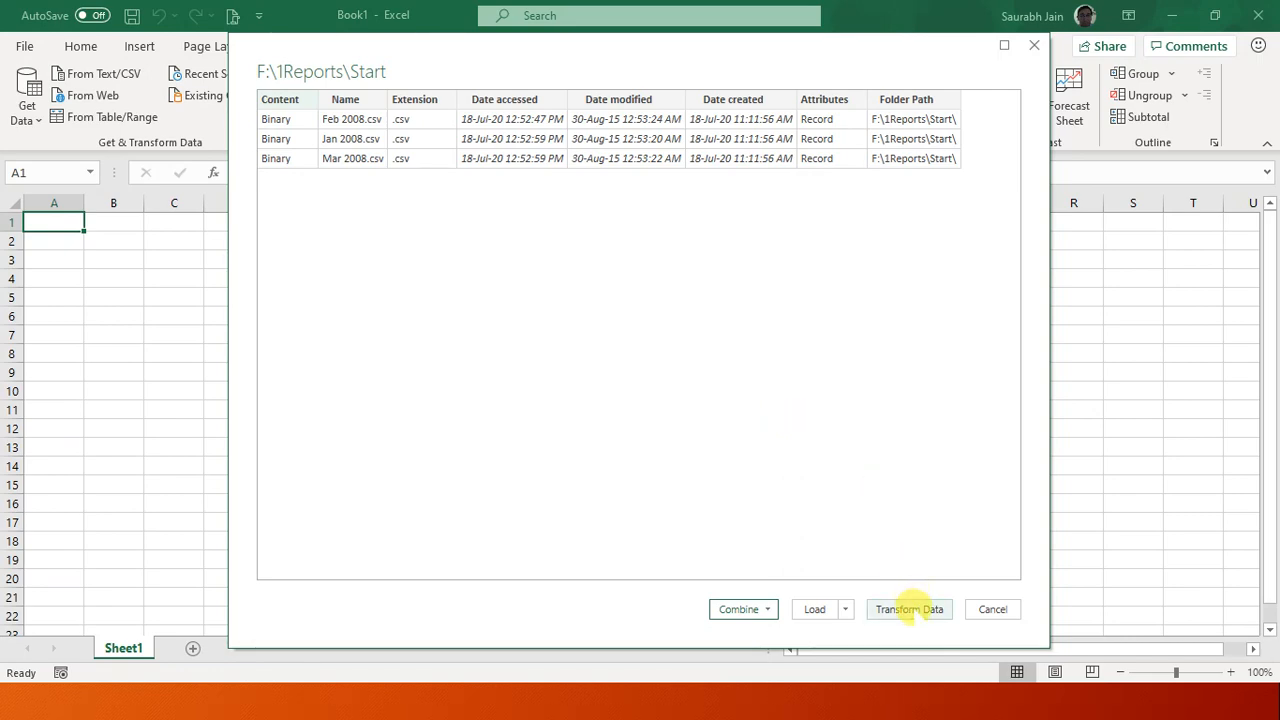
Open the Start file list in Power Query Editor and open the Extension column filter.
left_click(908, 609)
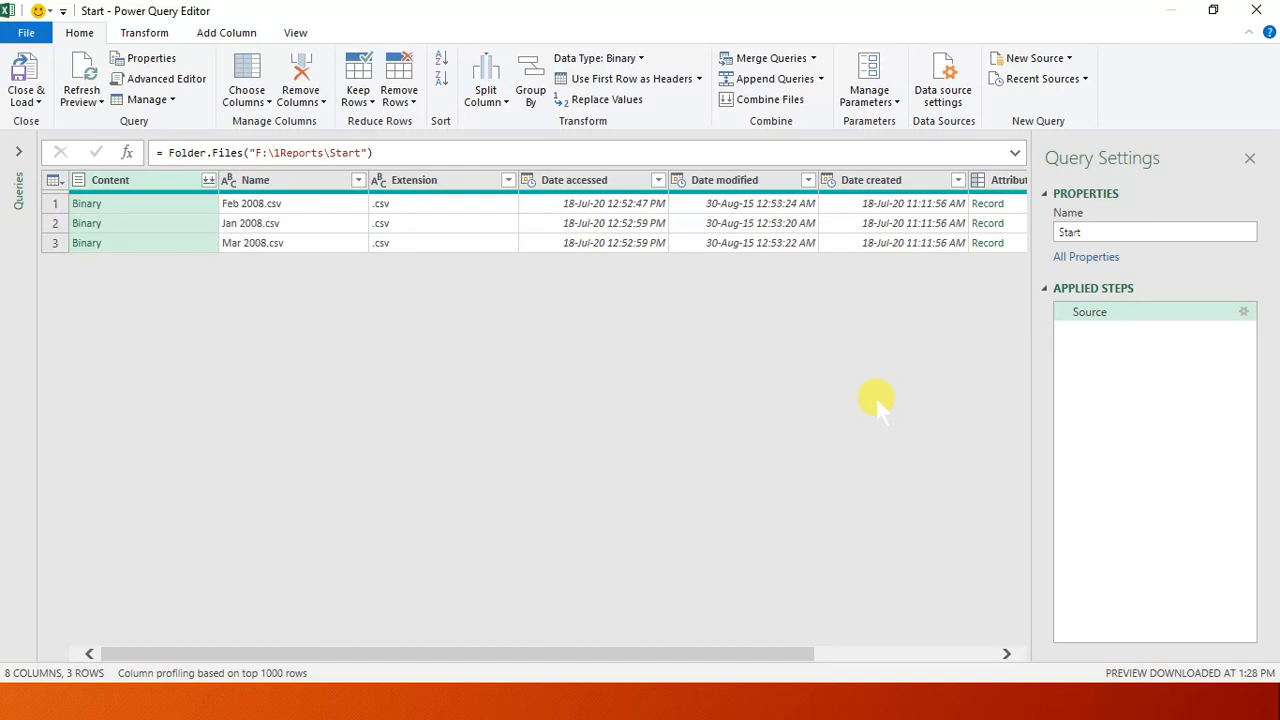
mouse_move(455, 222)
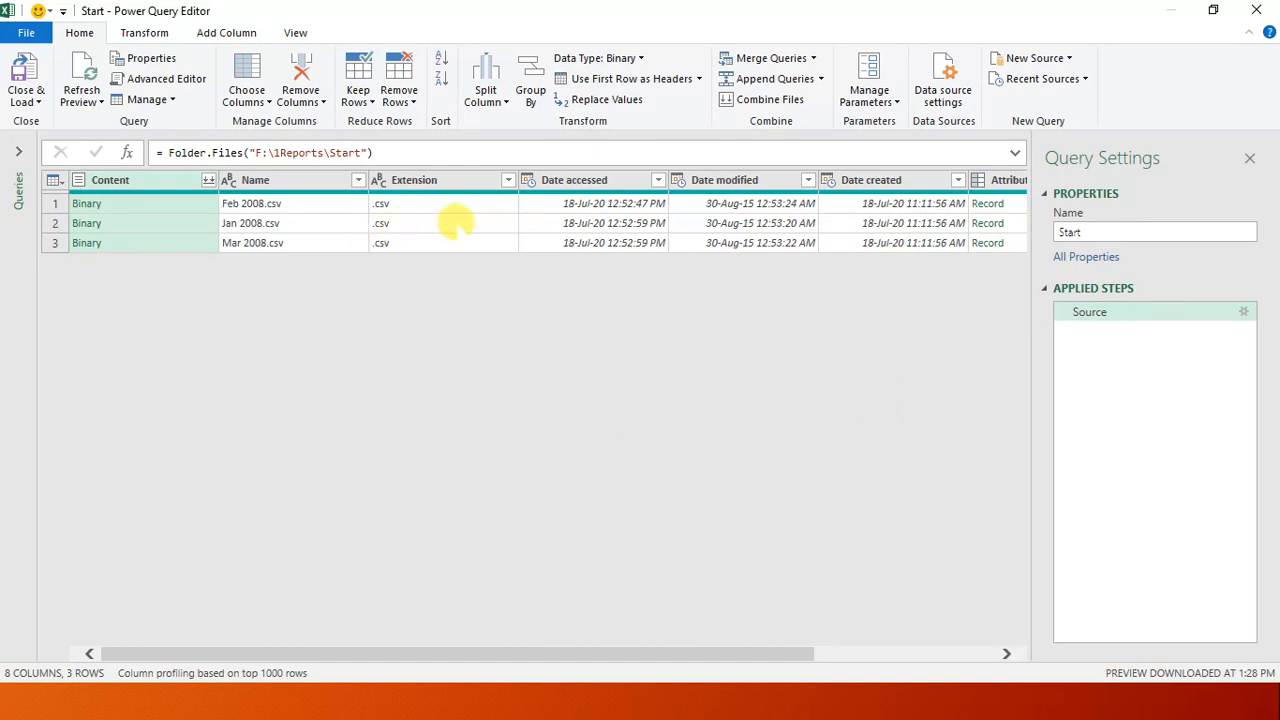
left_click(414, 179)
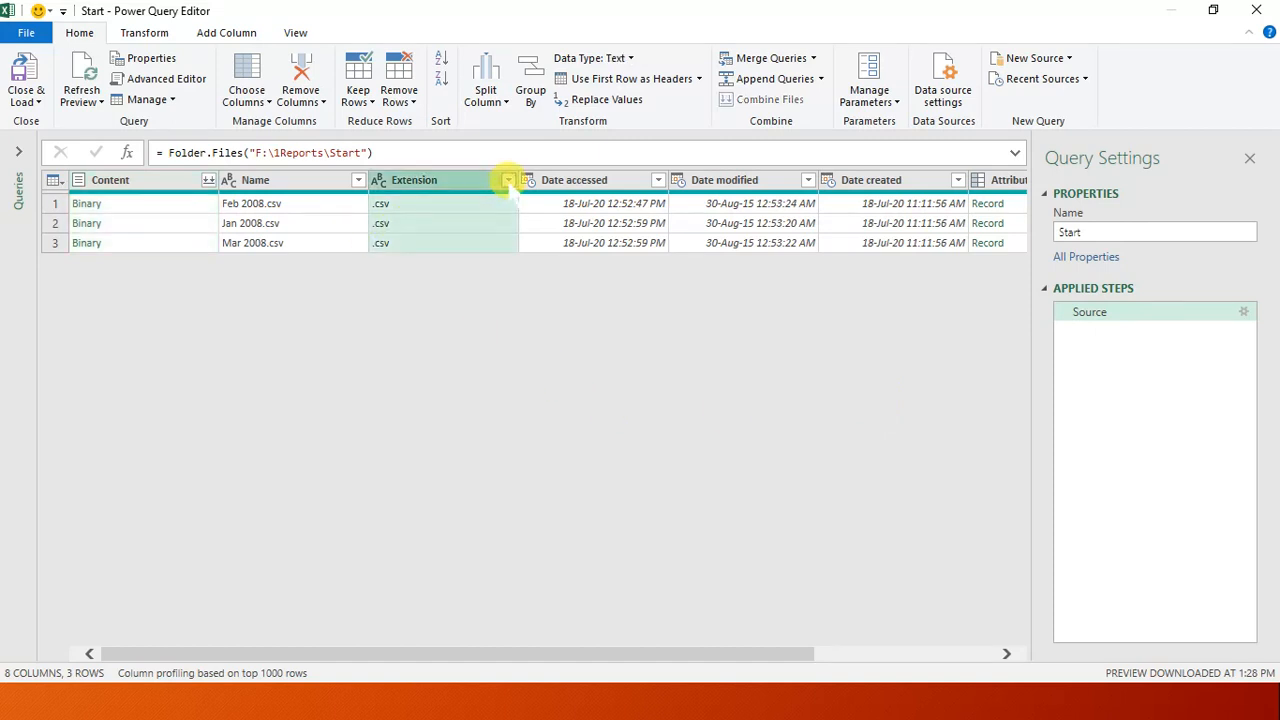
left_click(508, 180)
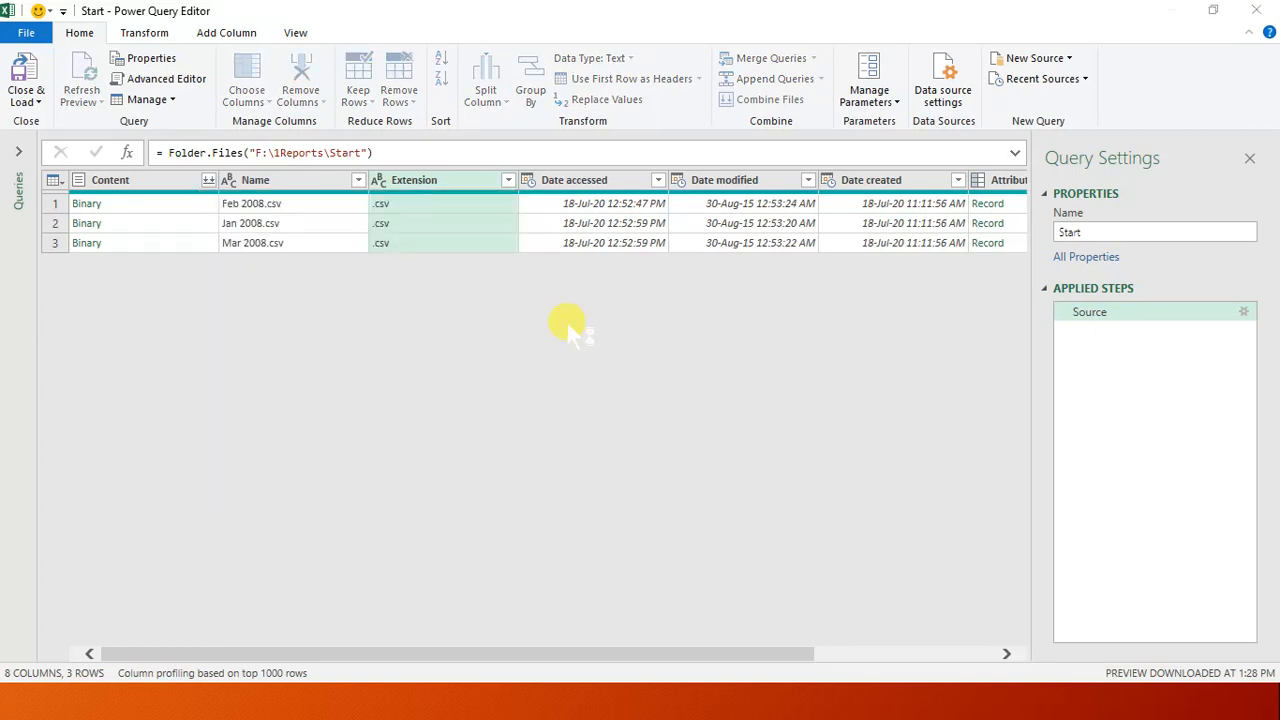
Filter the Extension column to rows that equal .csv.
left_click(507, 179)
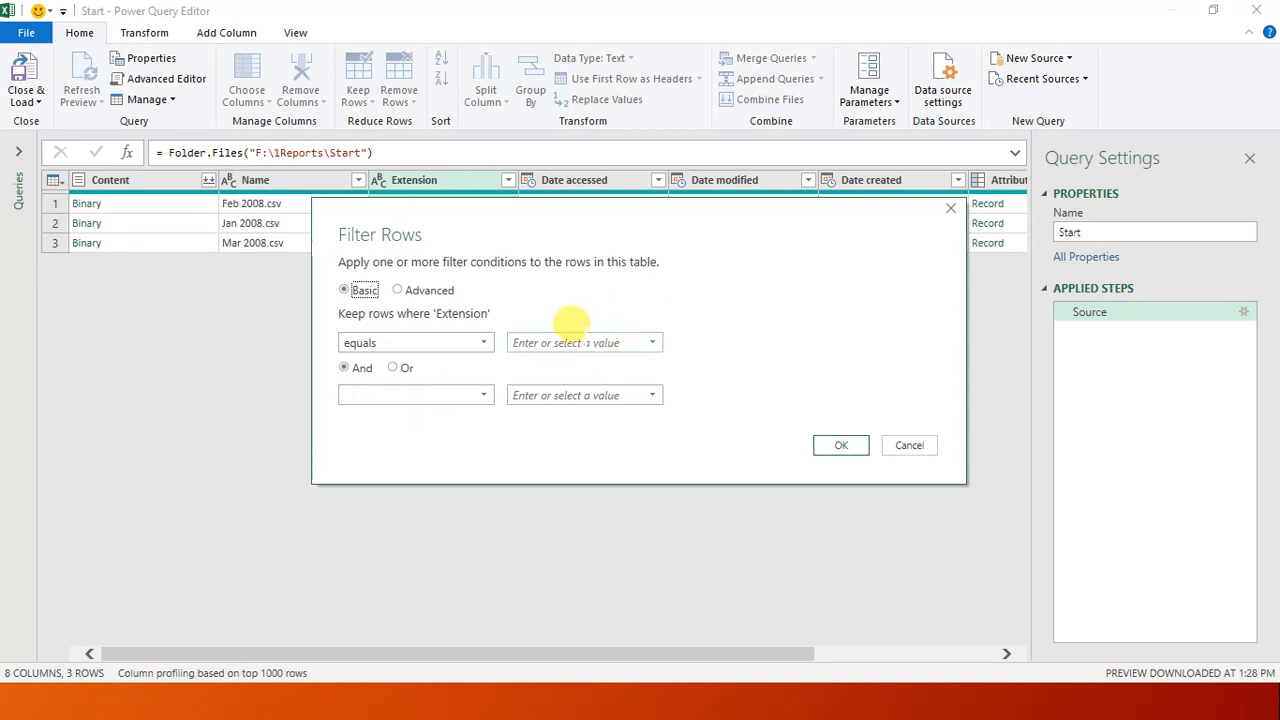
type(".c")
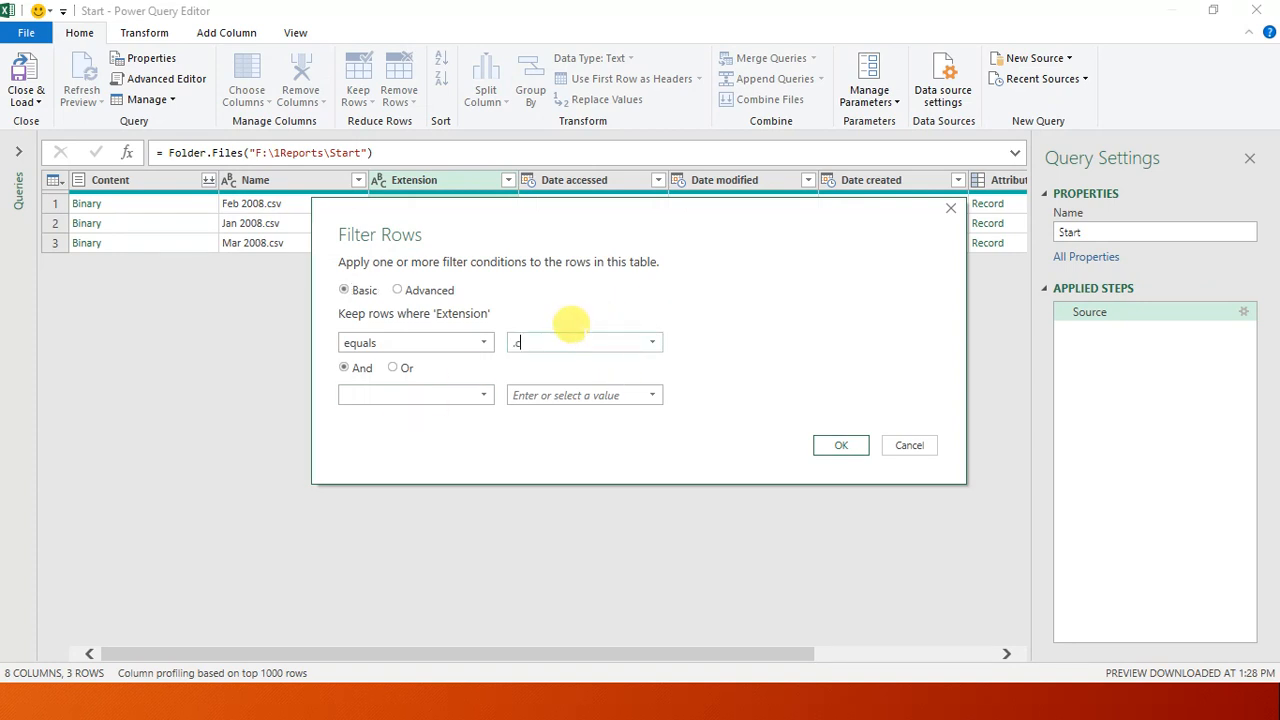
type("sv")
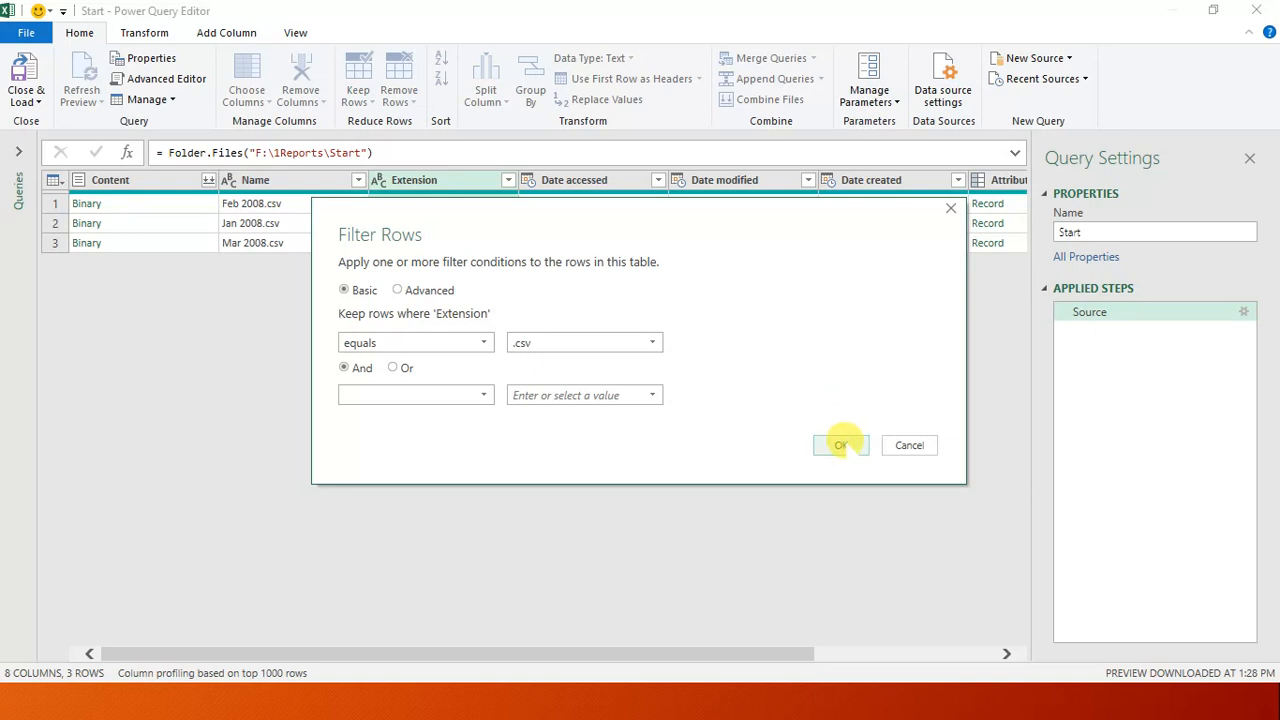
left_click(840, 445)
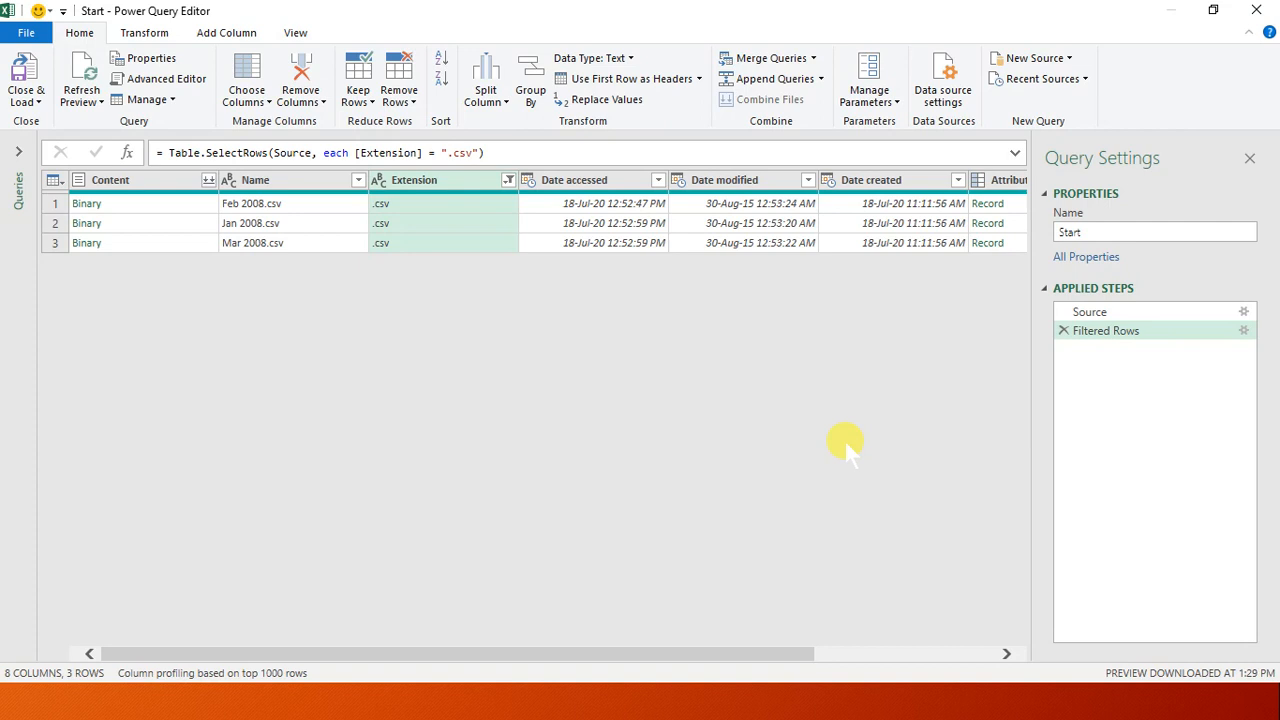
mouse_move(210, 203)
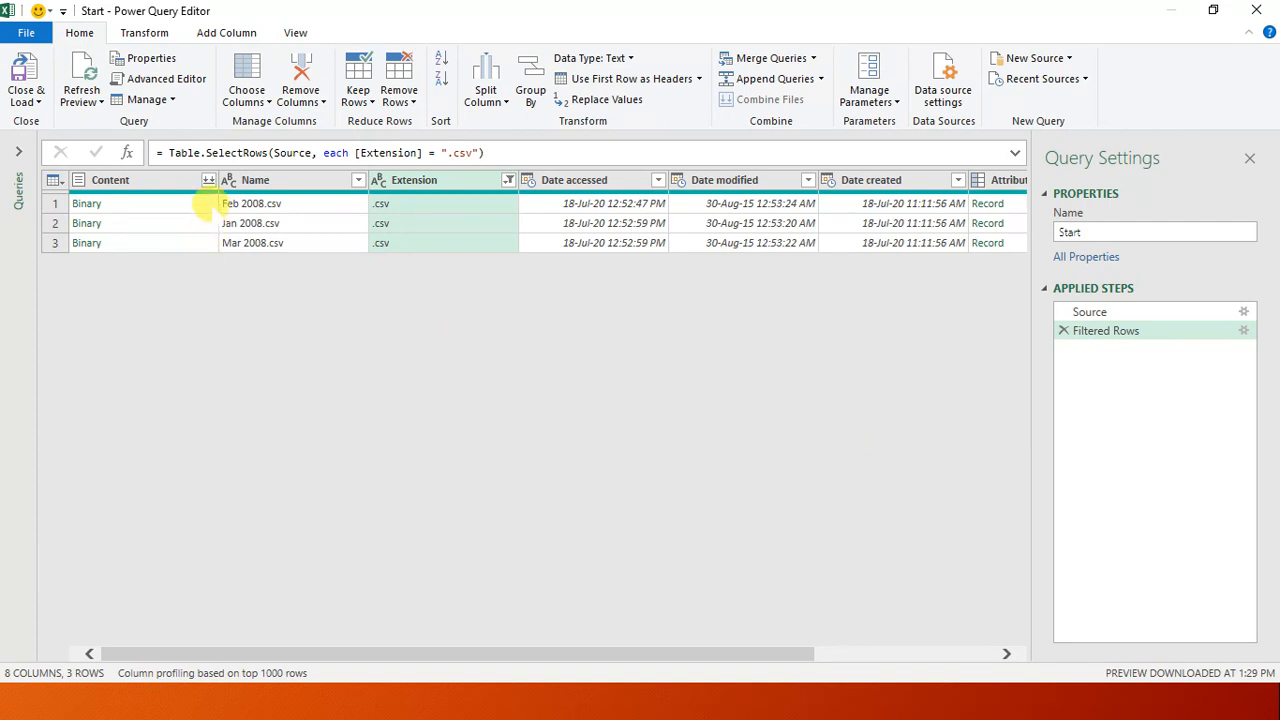
mouse_move(209, 180)
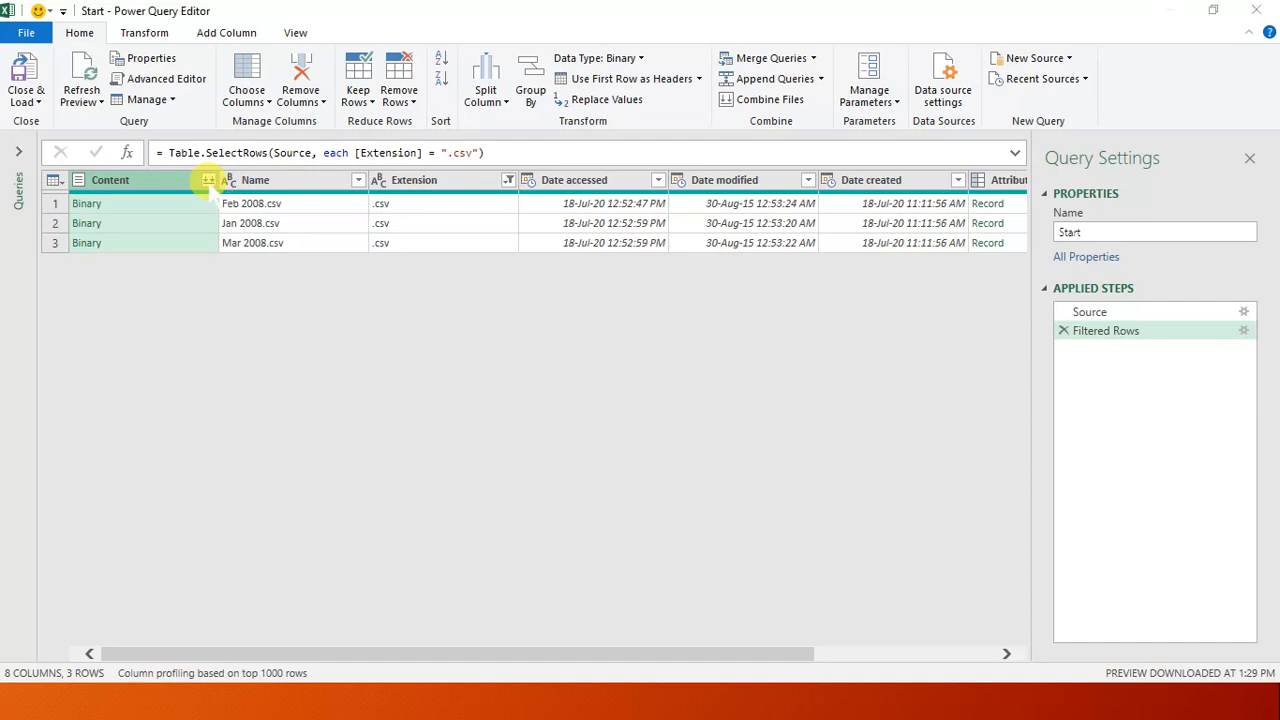
Combine the three CSV files into one typed table and review the expansion step.
left_click(208, 180)
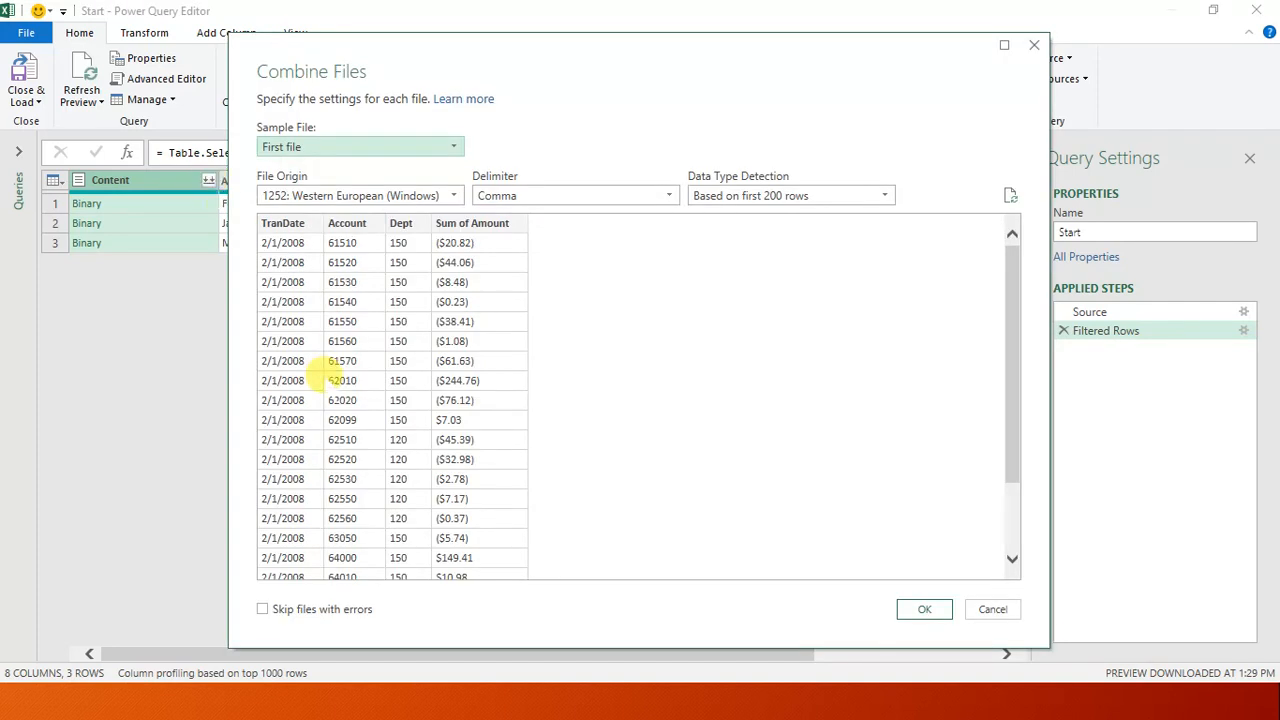
mouse_move(530, 458)
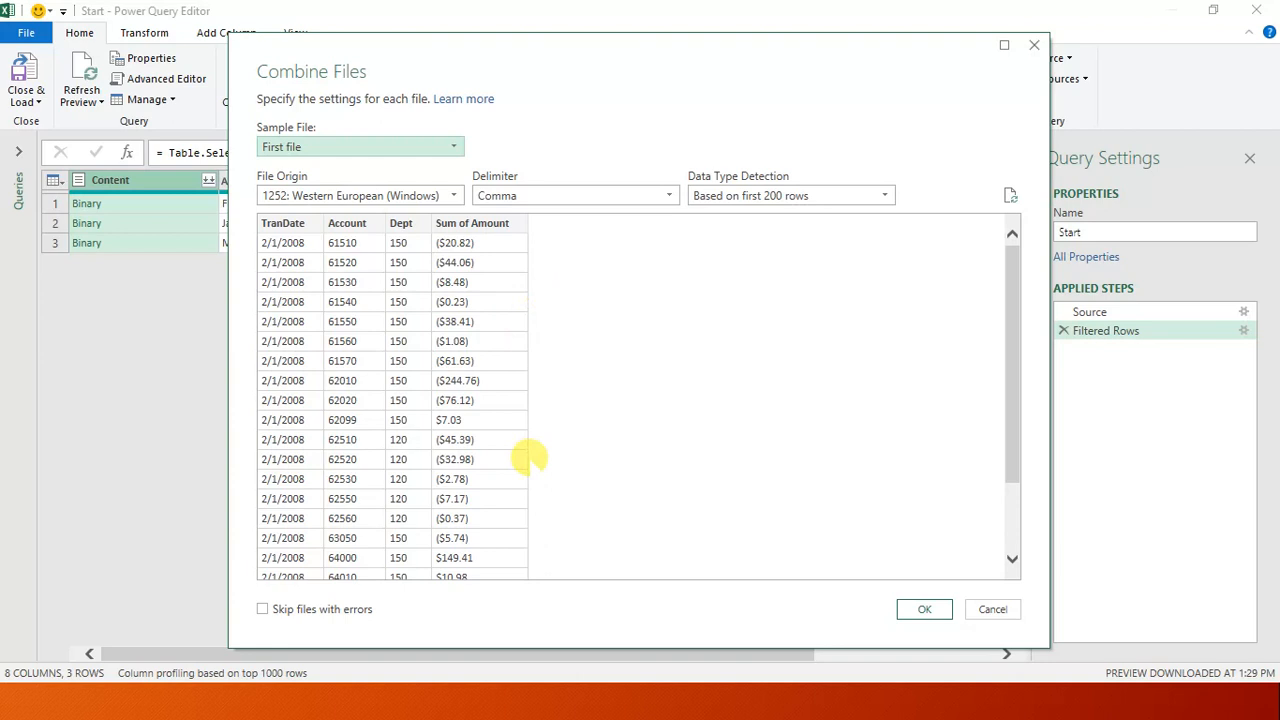
mouse_move(335, 609)
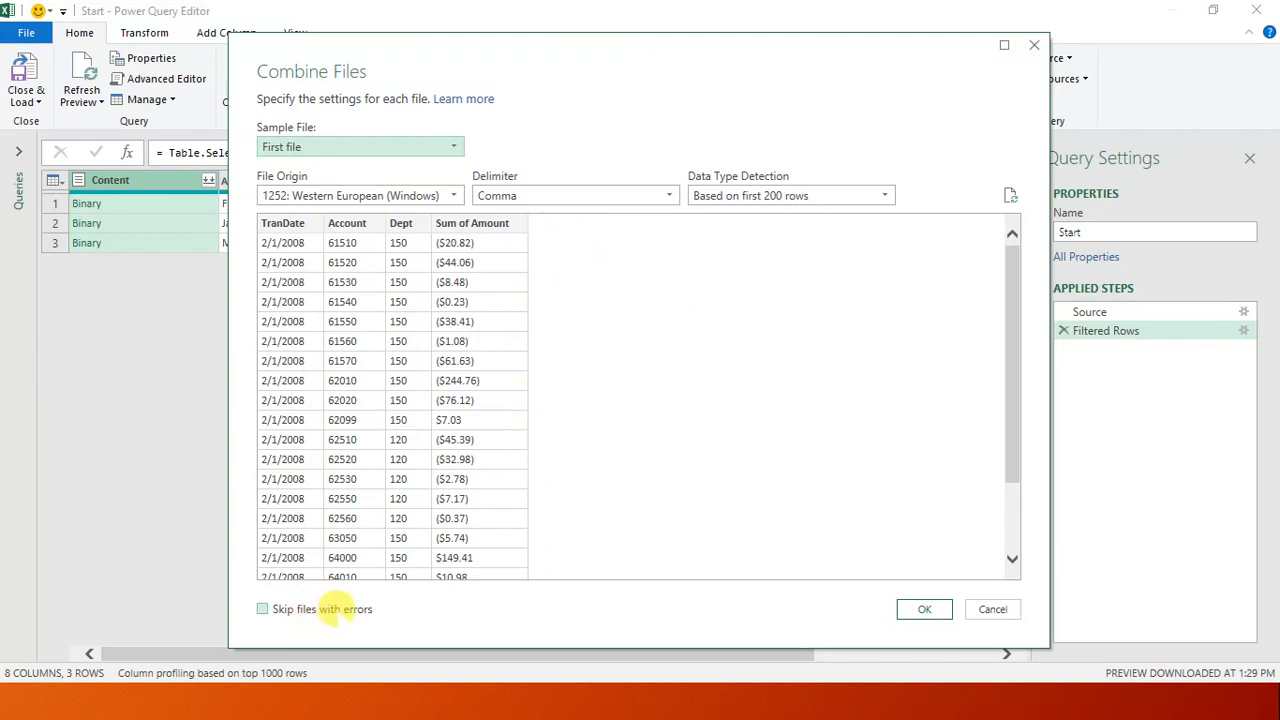
mouse_move(465, 322)
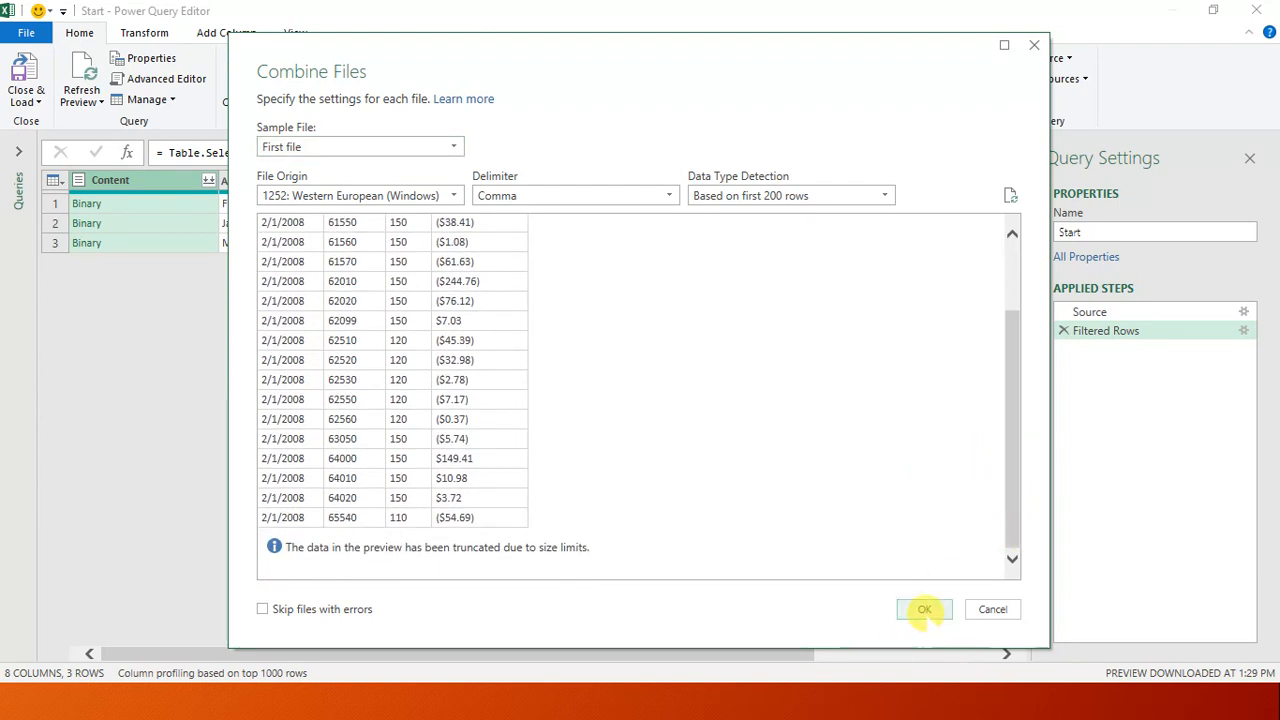
left_click(923, 609)
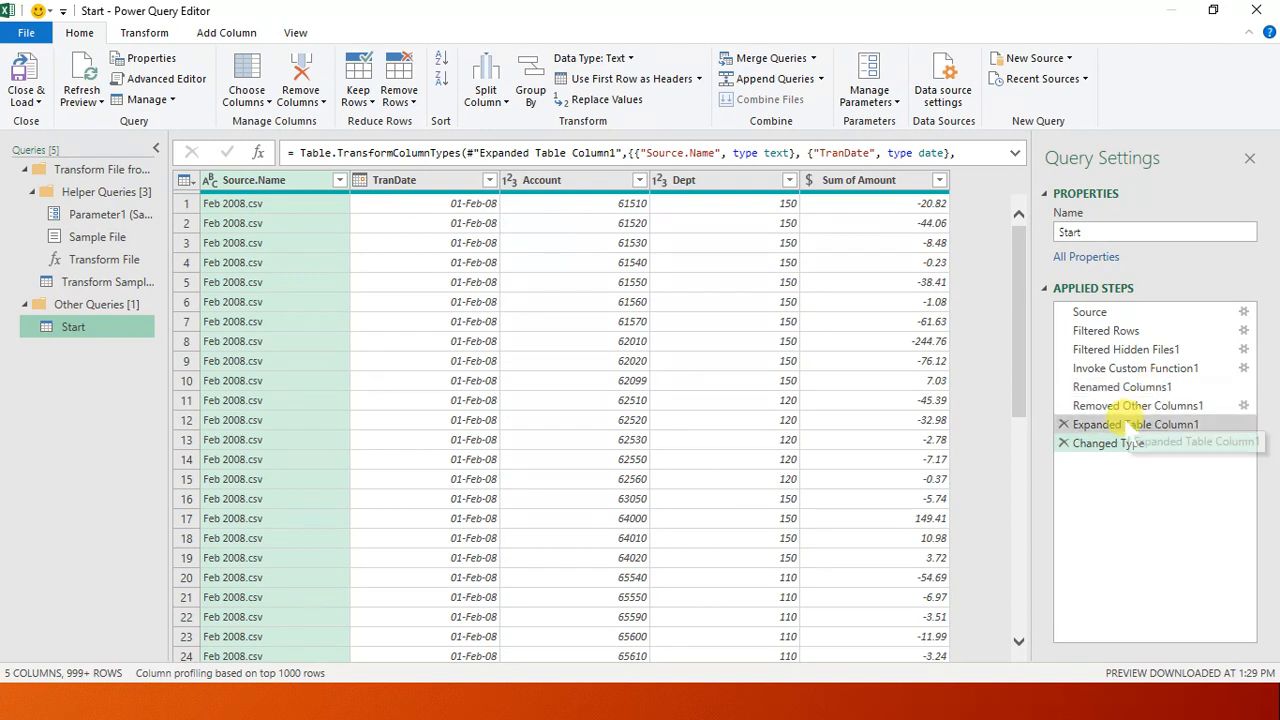
left_click(1109, 442)
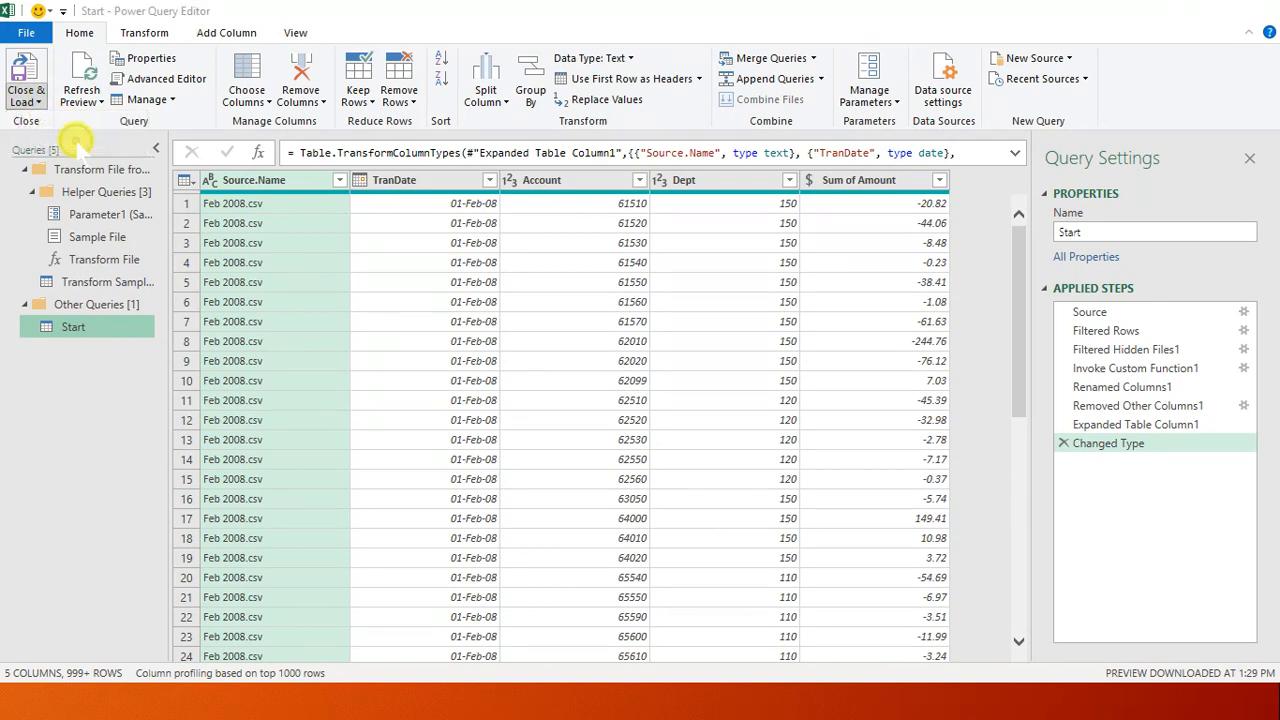
Load the Start query to Sheet1 at $A$1 and check its 6,087 loaded rows.
left_click(26, 78)
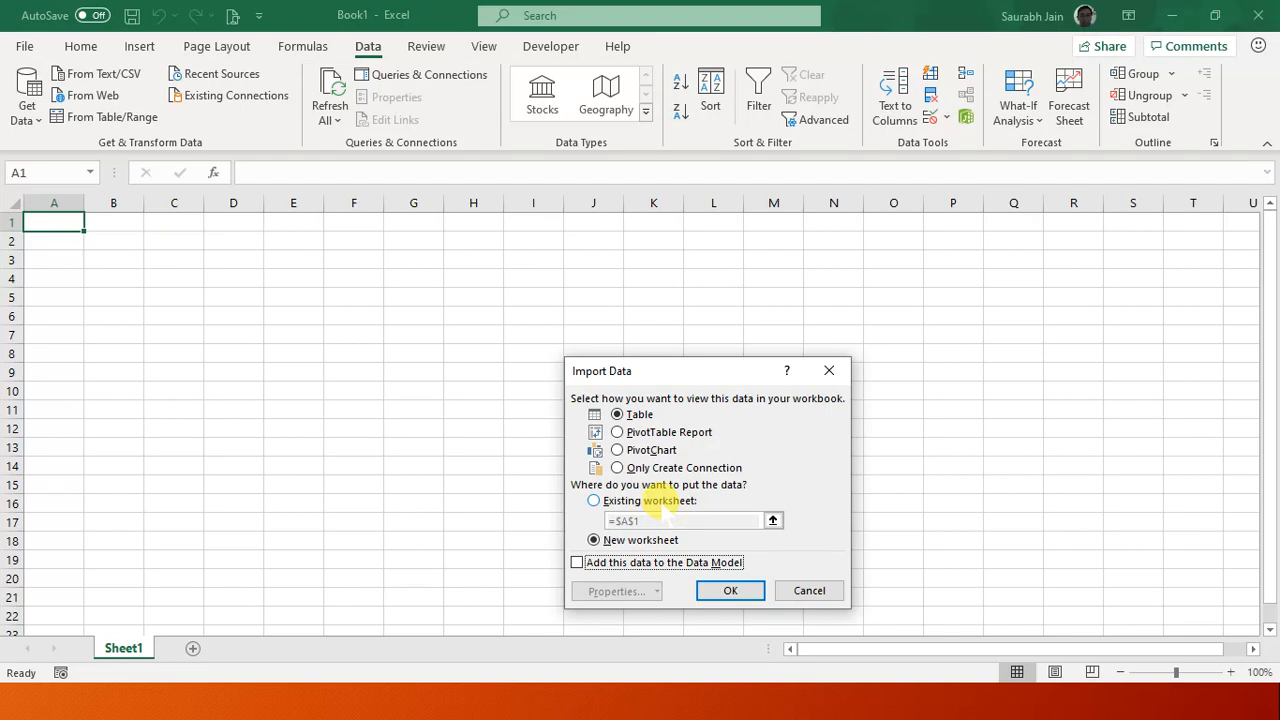
left_click(593, 500)
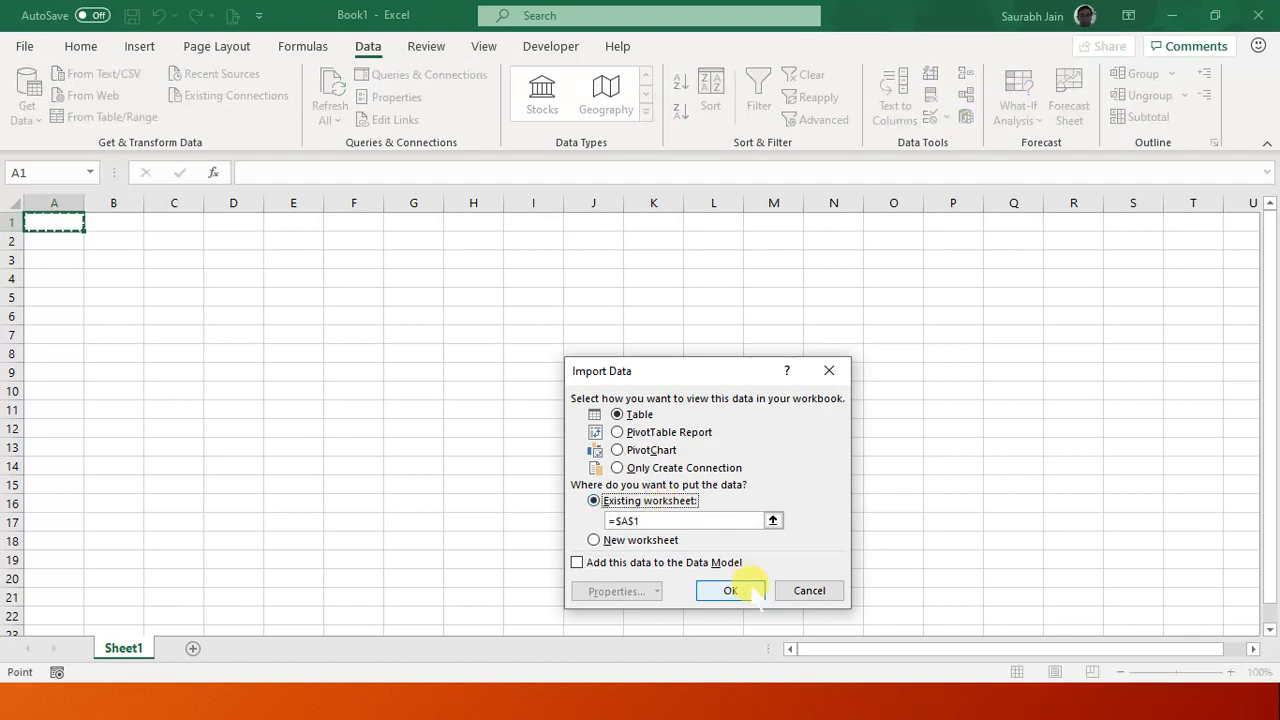
left_click(730, 590)
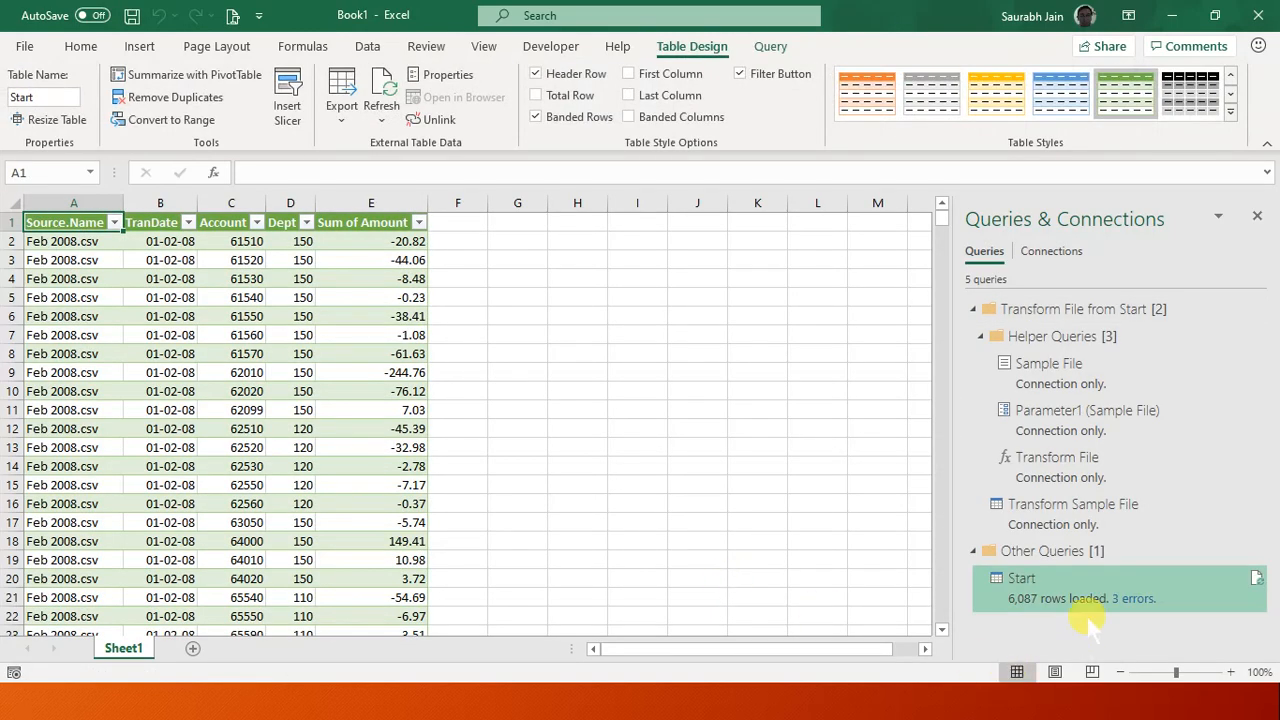
left_click(1022, 578)
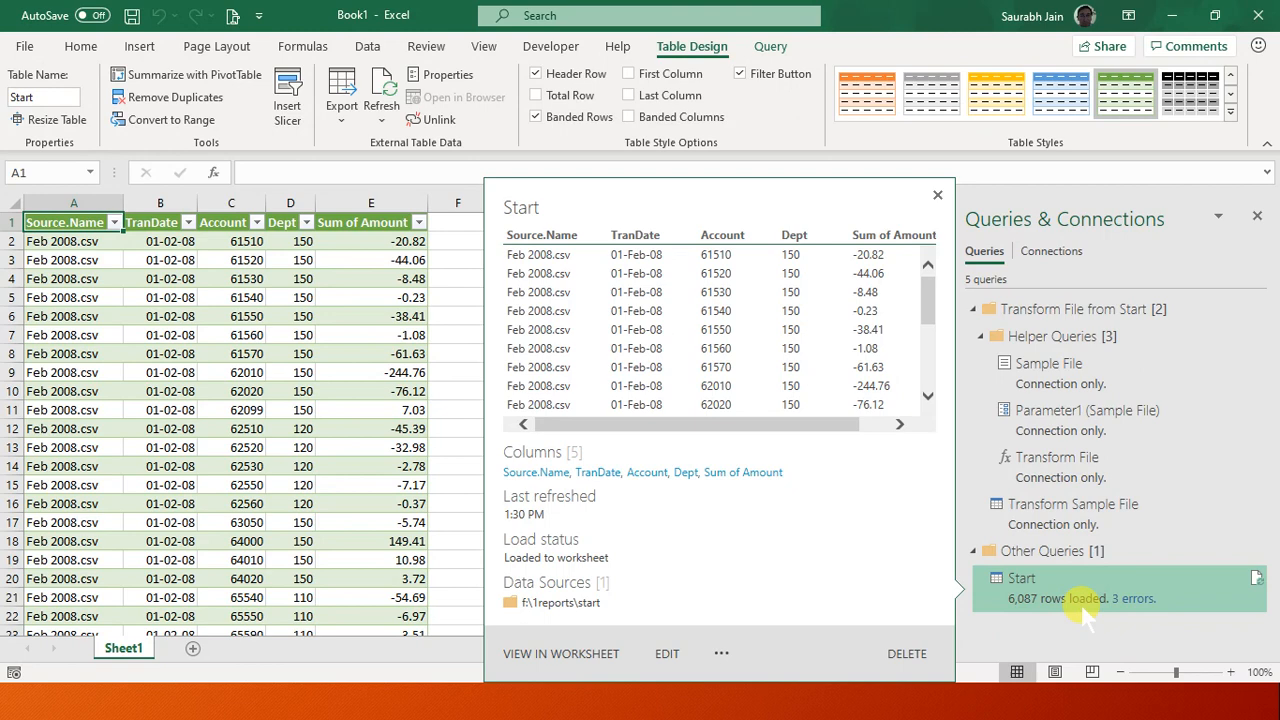
mouse_move(1138, 610)
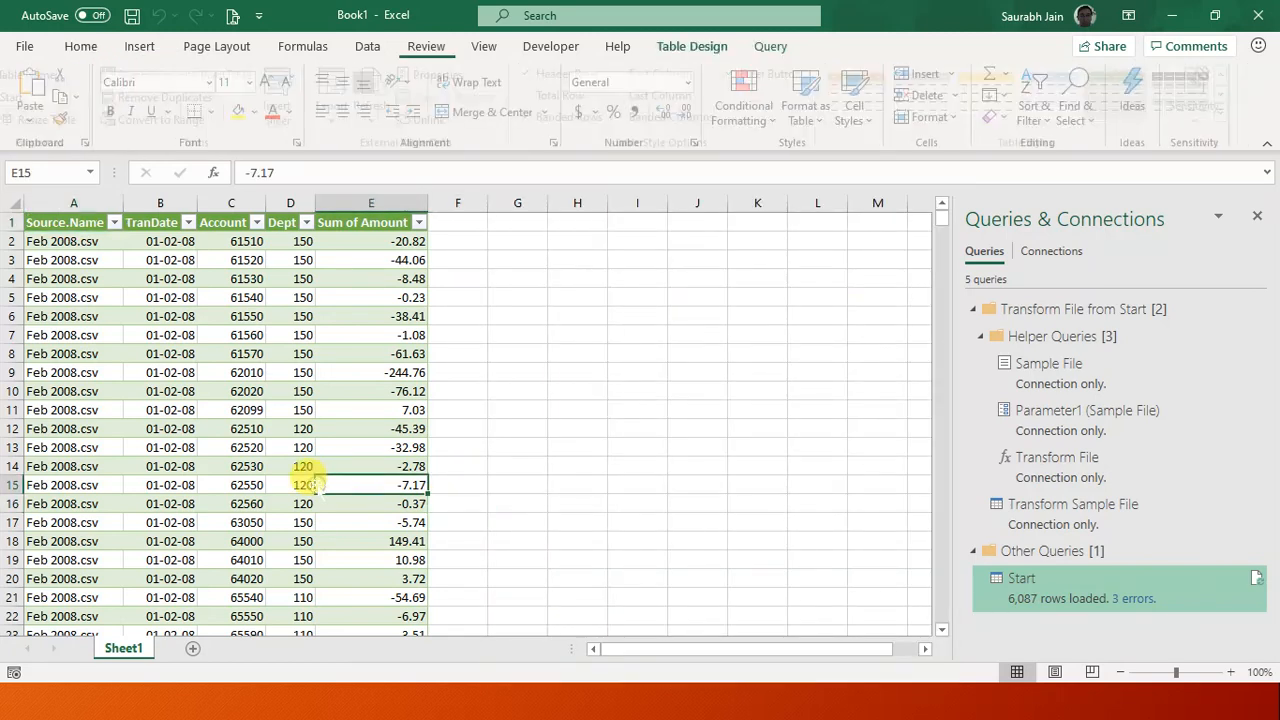
left_click(691, 46)
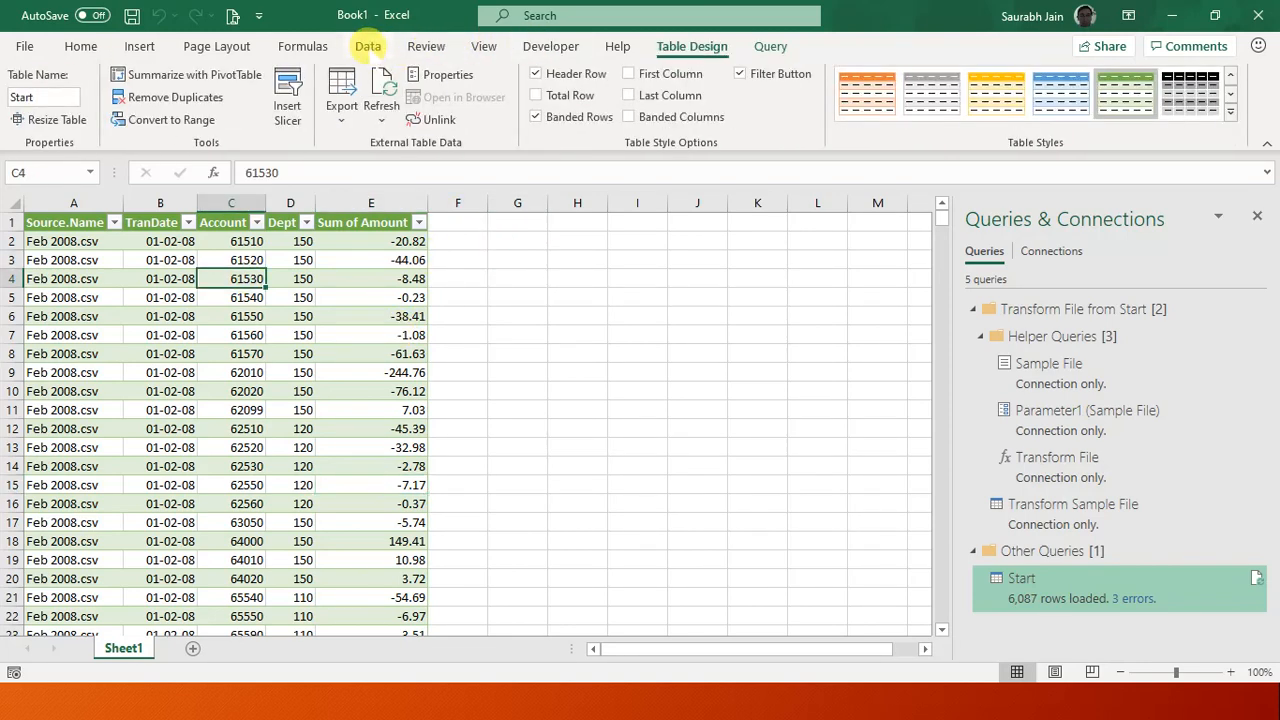
Insert a PivotTable from the Start table at Sheet1!$G$3.
left_click(367, 46)
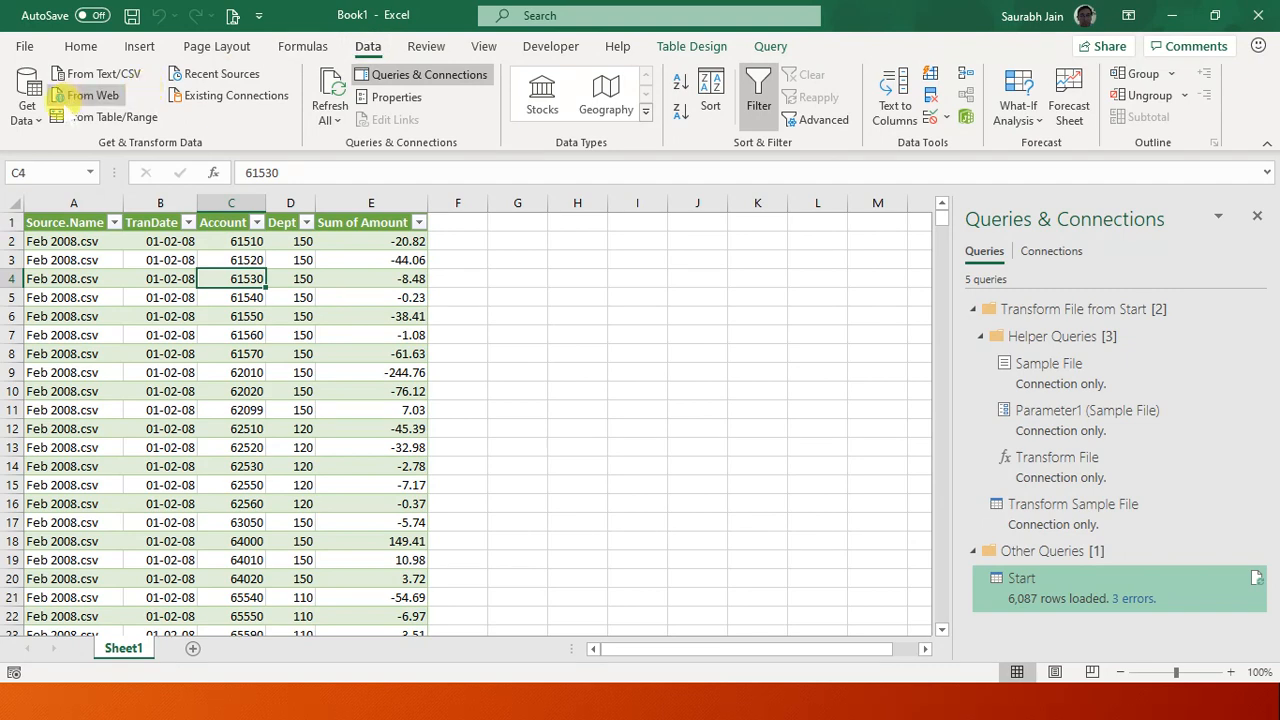
mouse_move(139, 46)
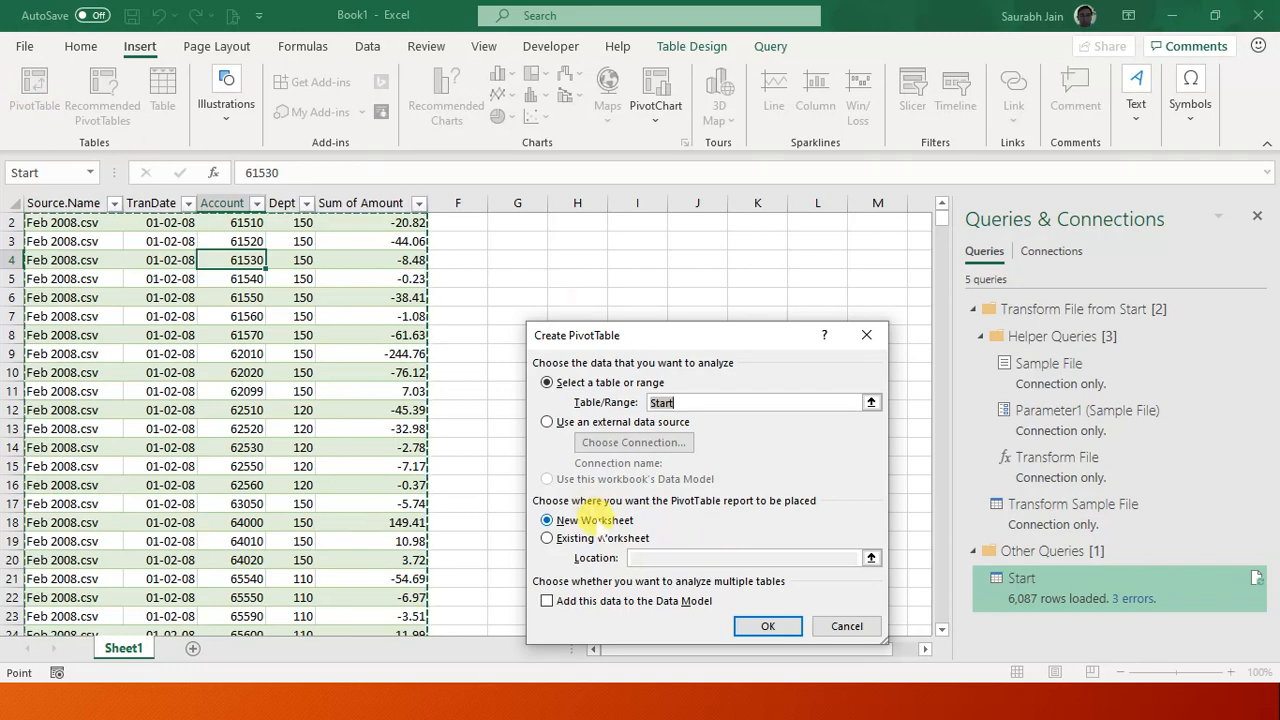
left_click(547, 538)
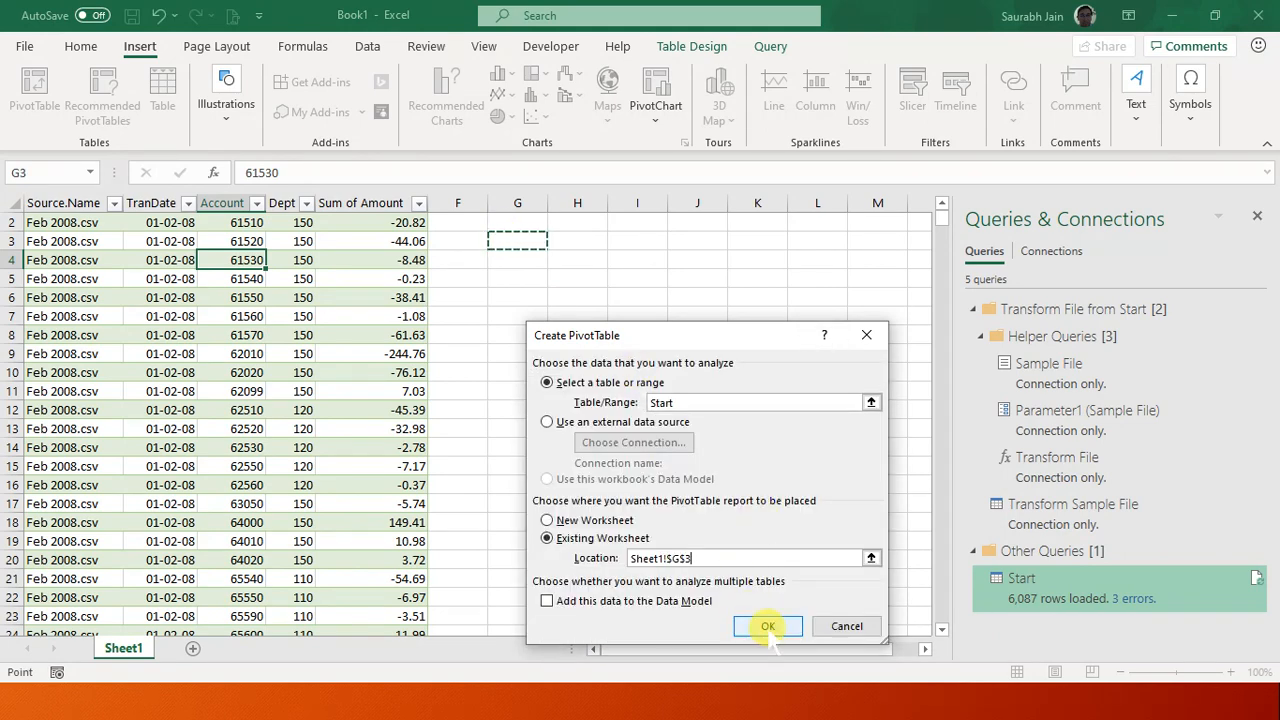
left_click(768, 625)
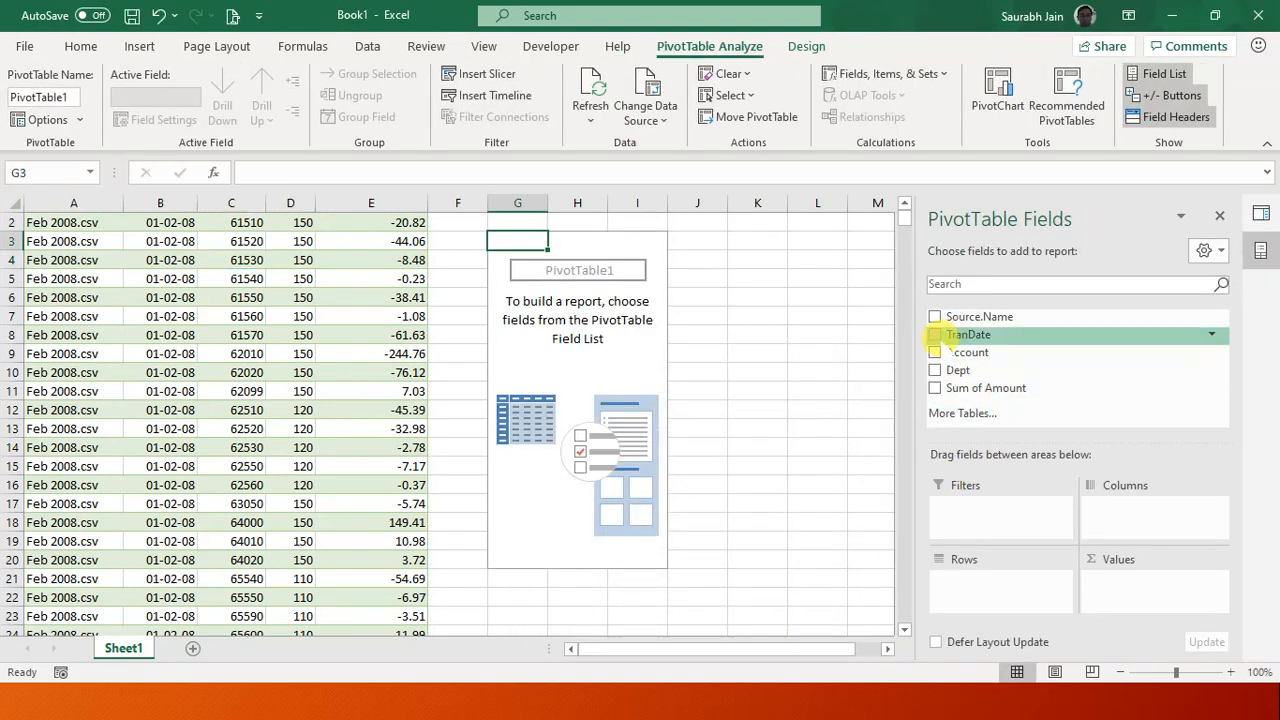
Add TranDate and Sum of Amount to the pivot; add Dept, then remove it.
left_click(935, 334)
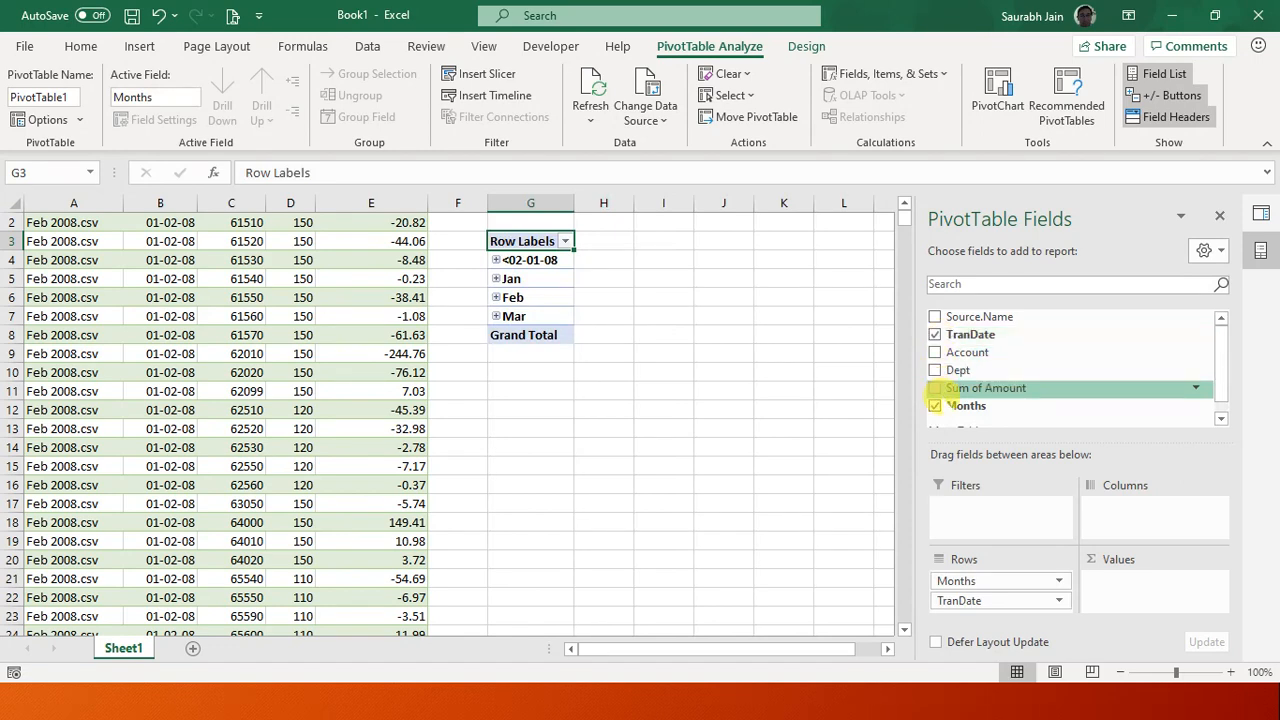
left_click(935, 387)
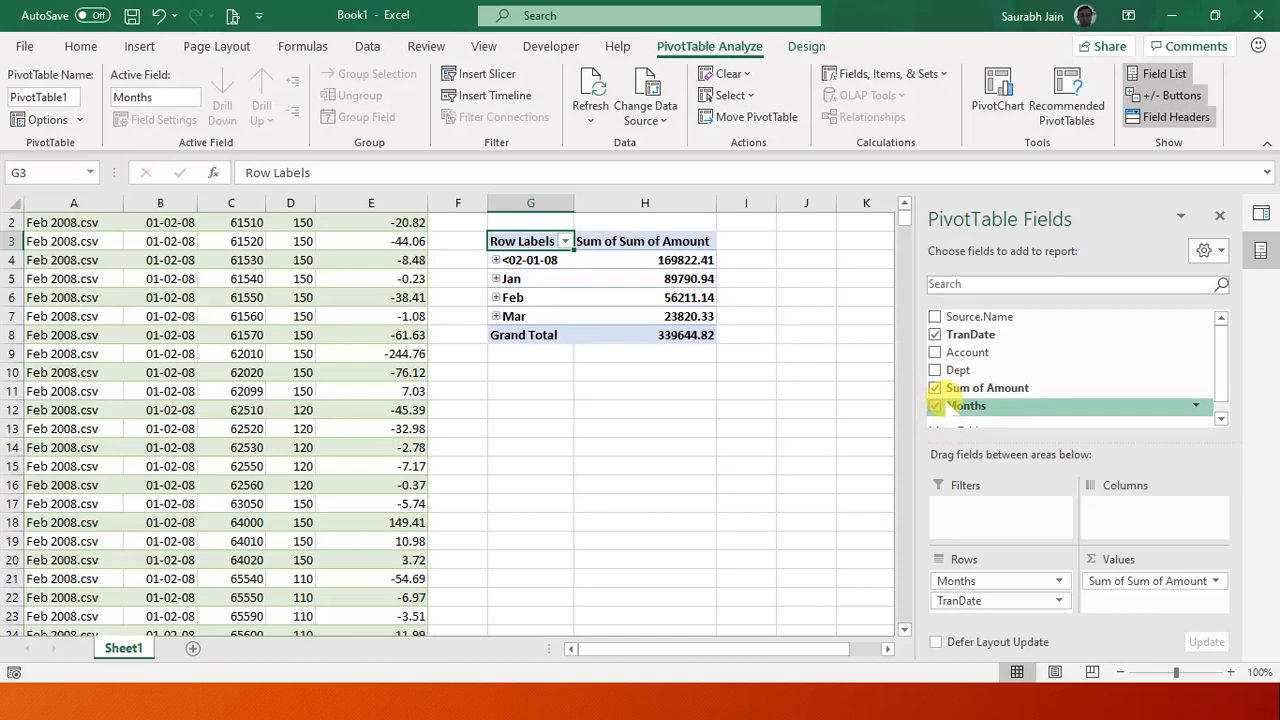
left_click(935, 352)
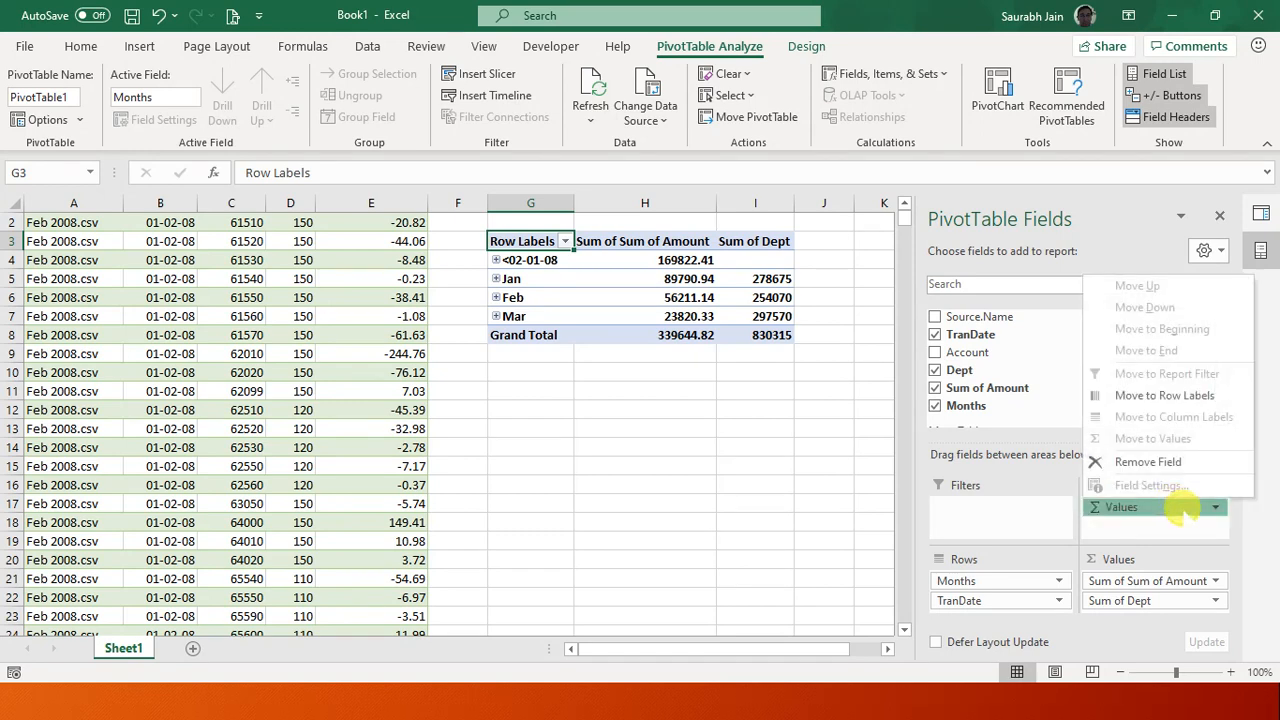
mouse_move(1110, 250)
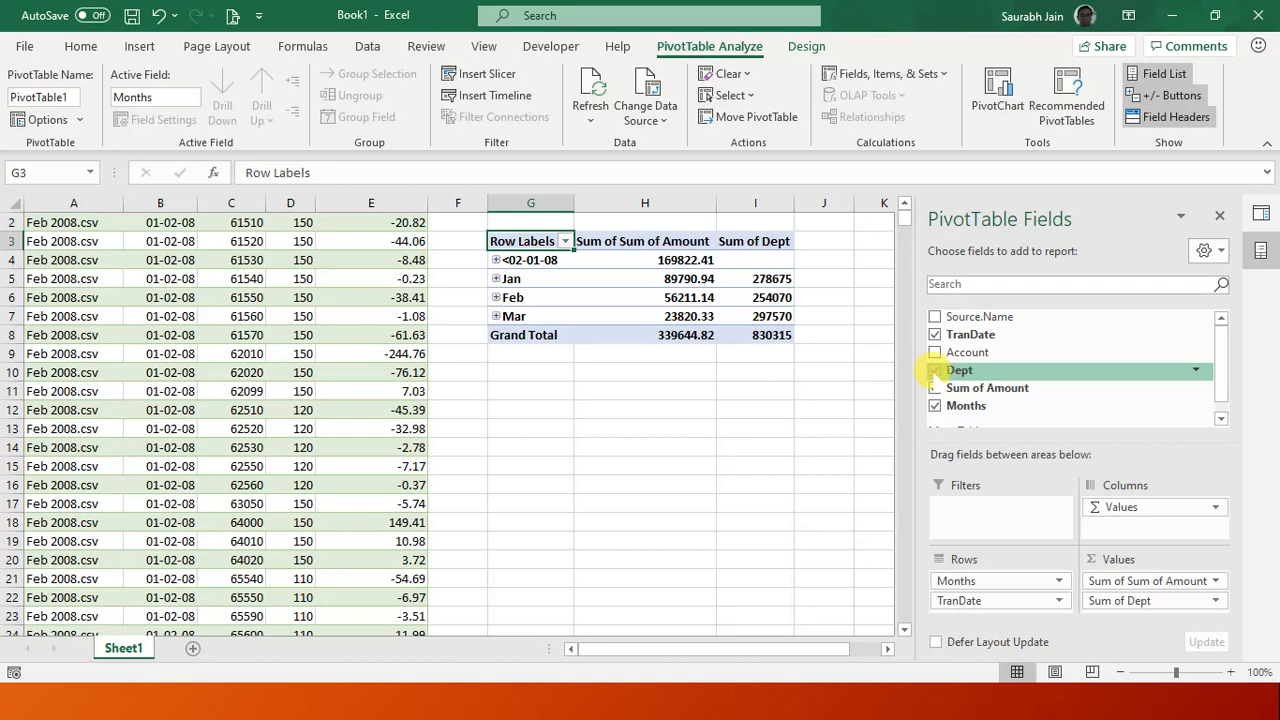
left_click(935, 370)
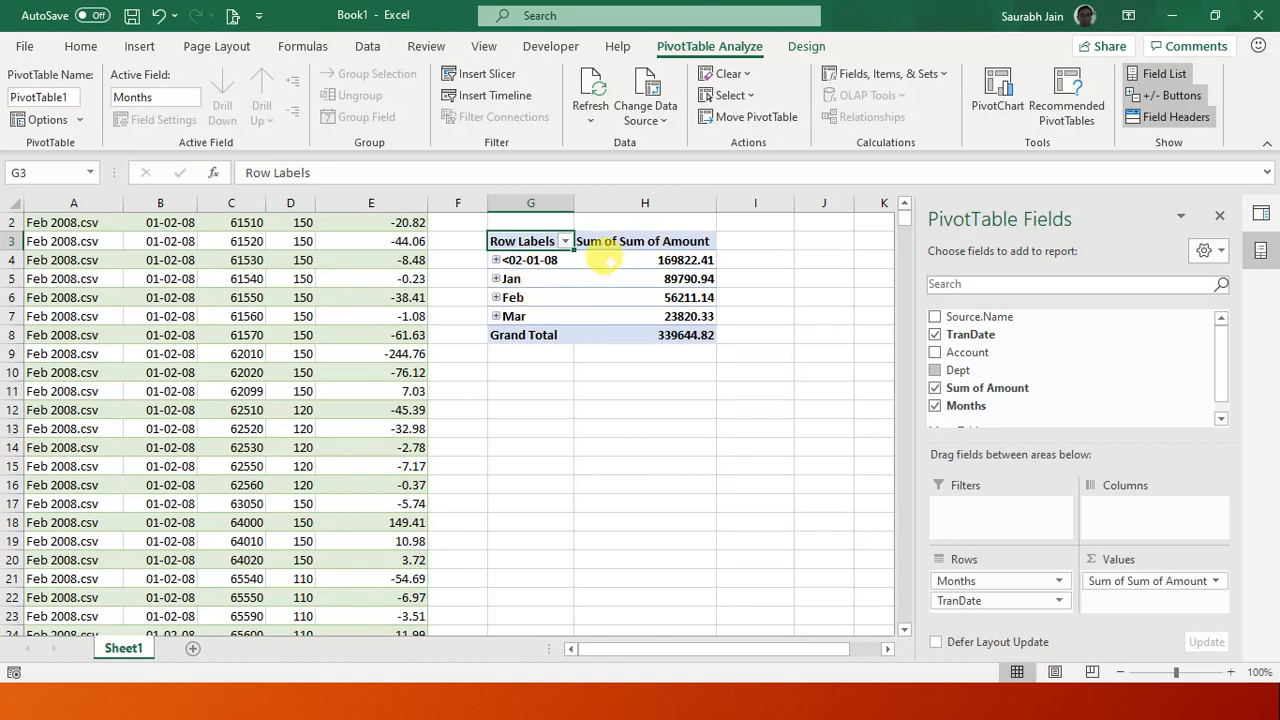
mouse_move(582, 297)
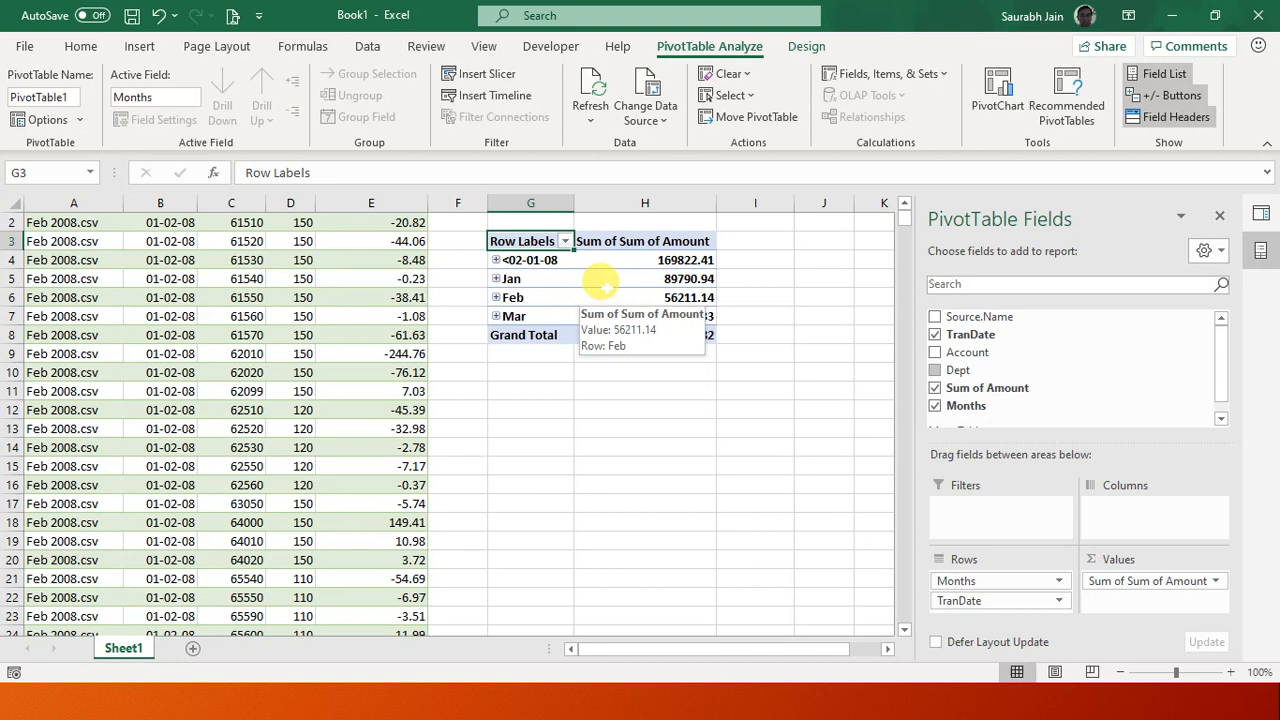
Expand and collapse the <02-01-08 group, then filter TranDate to blank dates only.
left_click(496, 260)
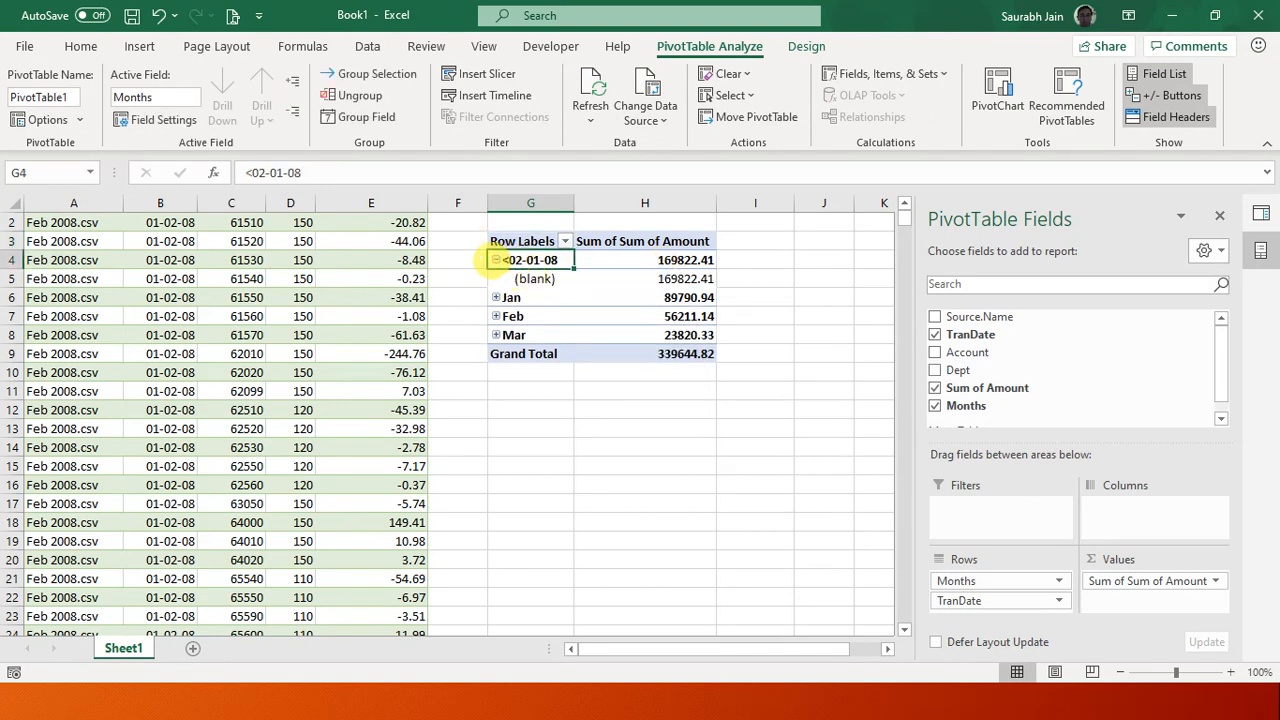
left_click(496, 259)
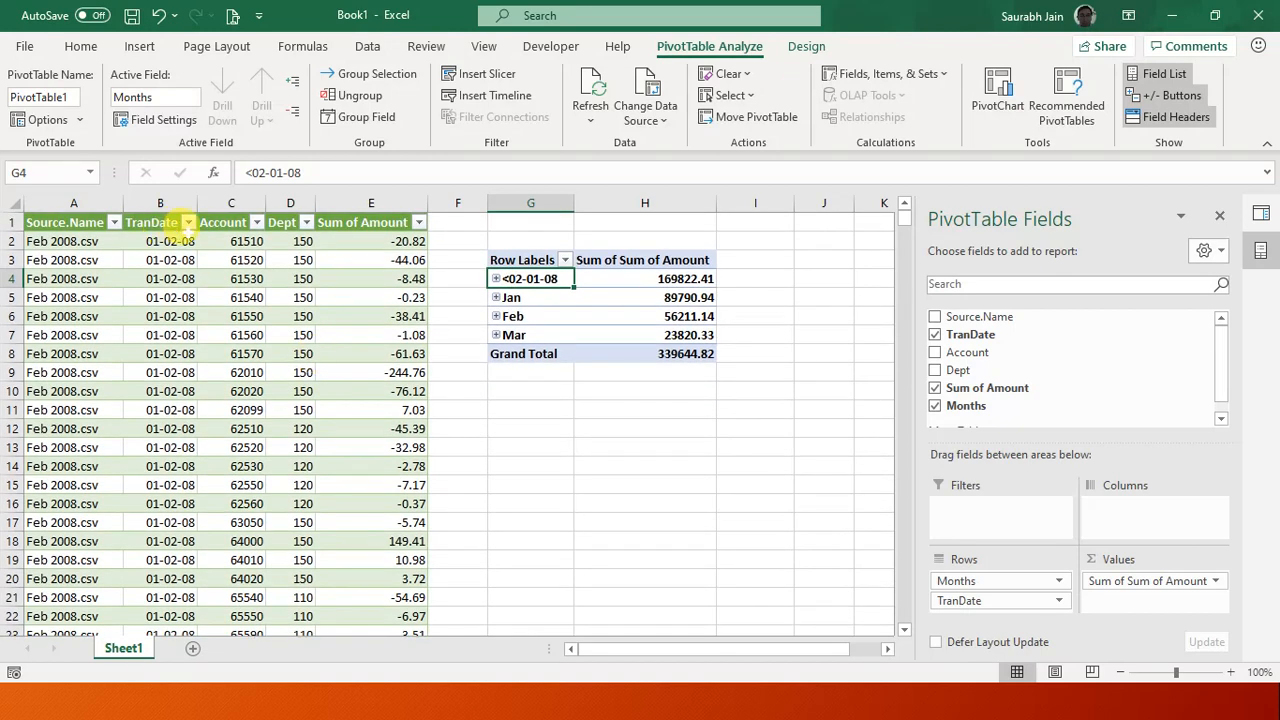
left_click(187, 222)
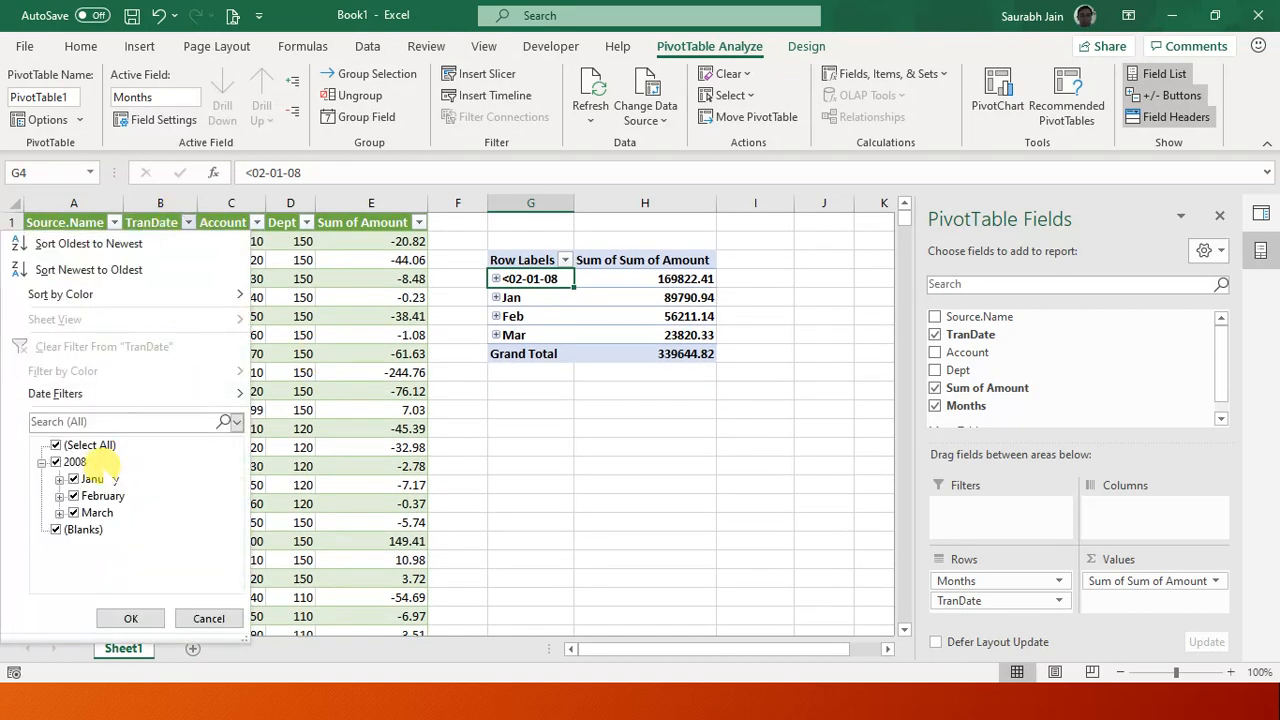
left_click(56, 445)
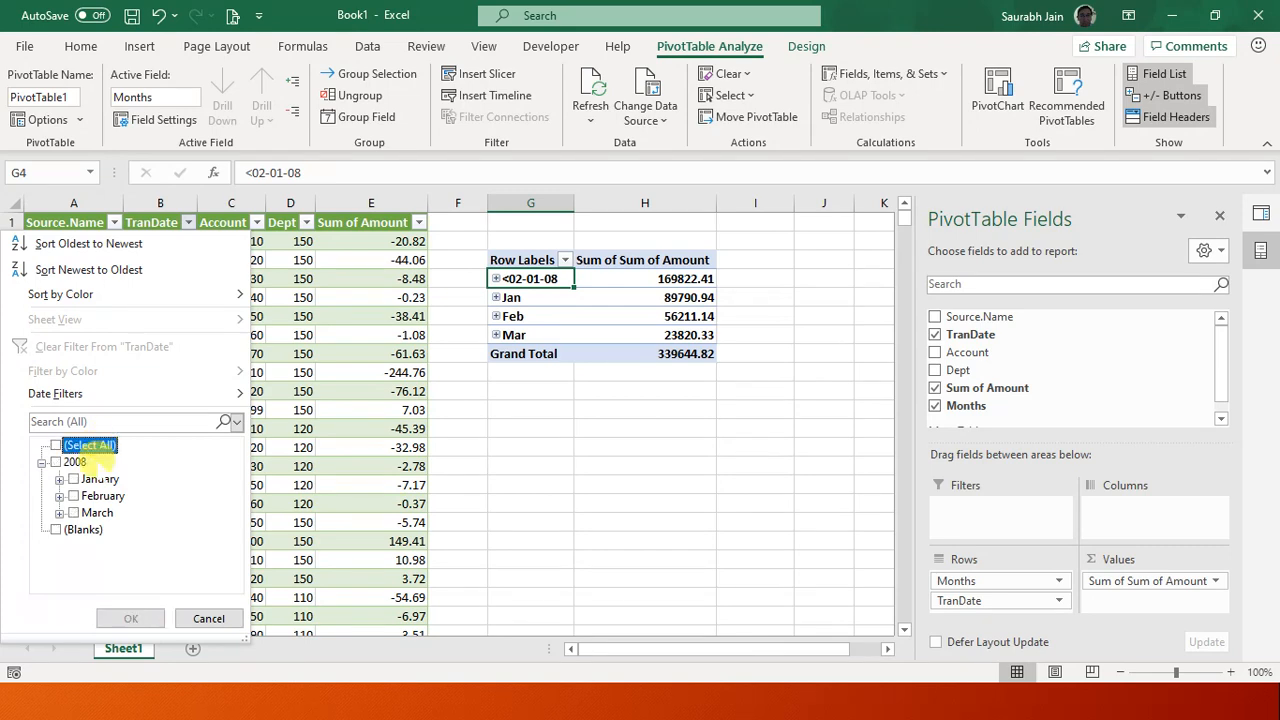
left_click(56, 529)
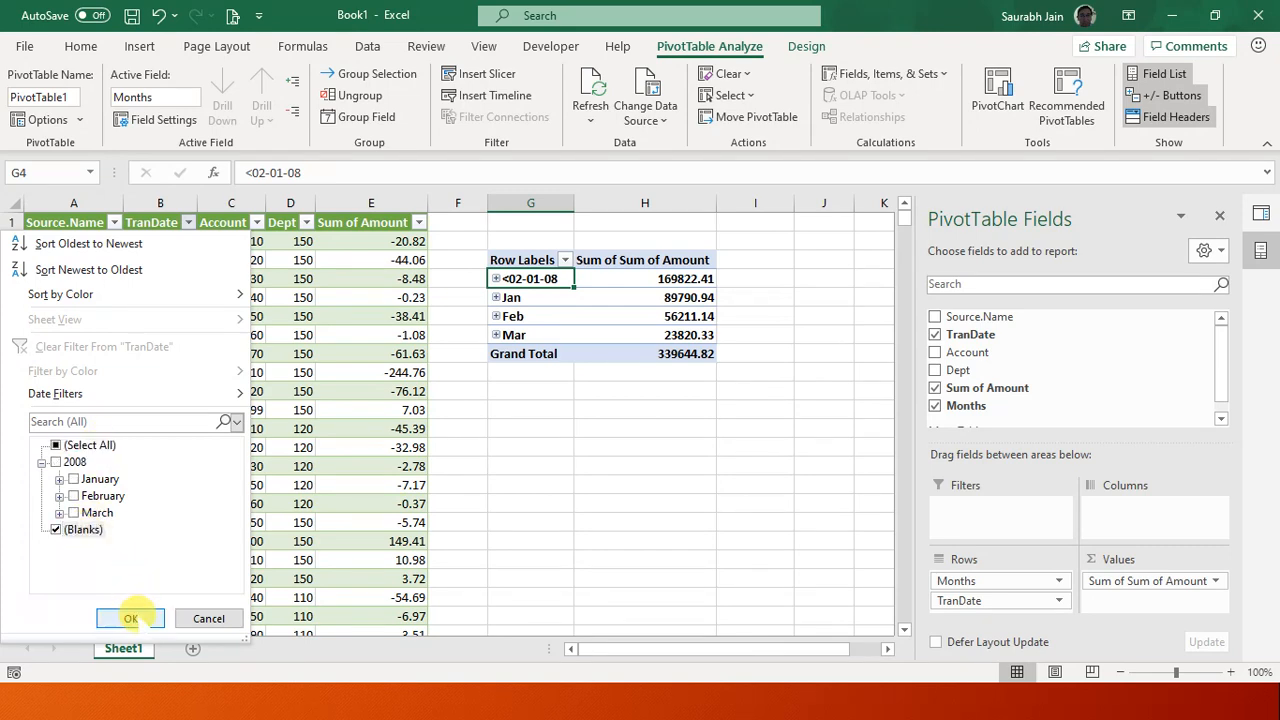
left_click(130, 618)
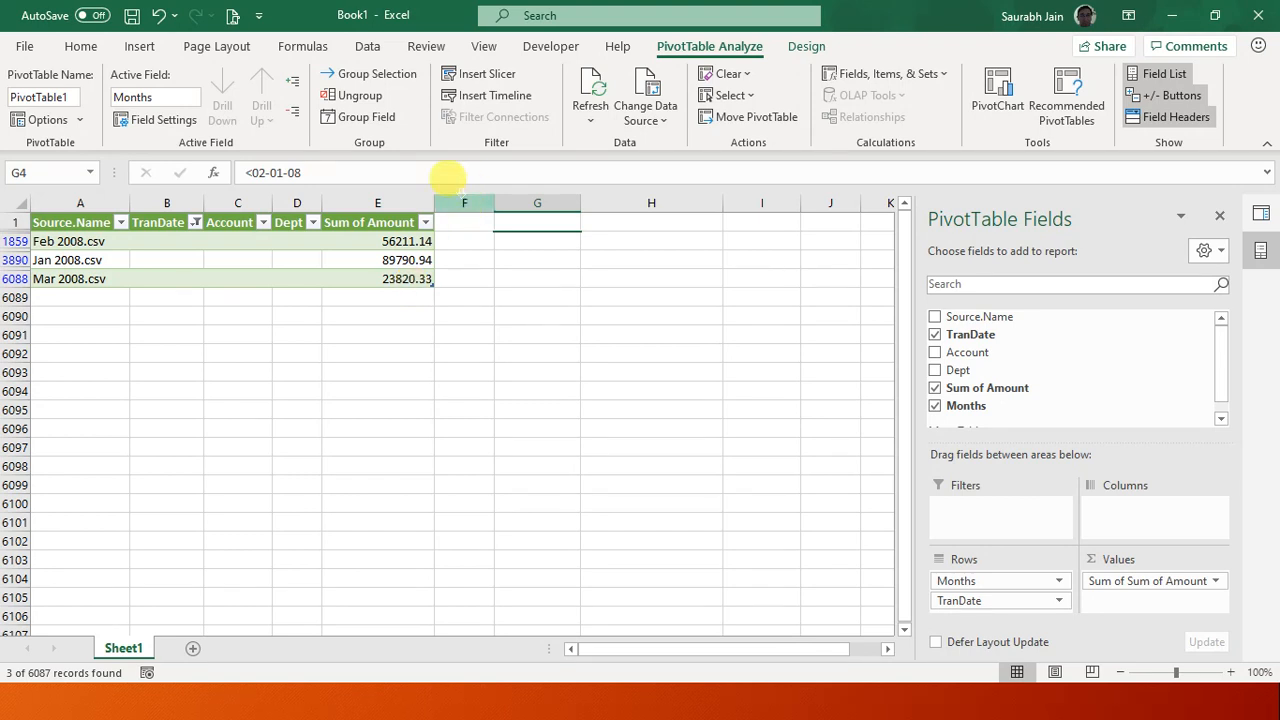
mouse_move(350, 294)
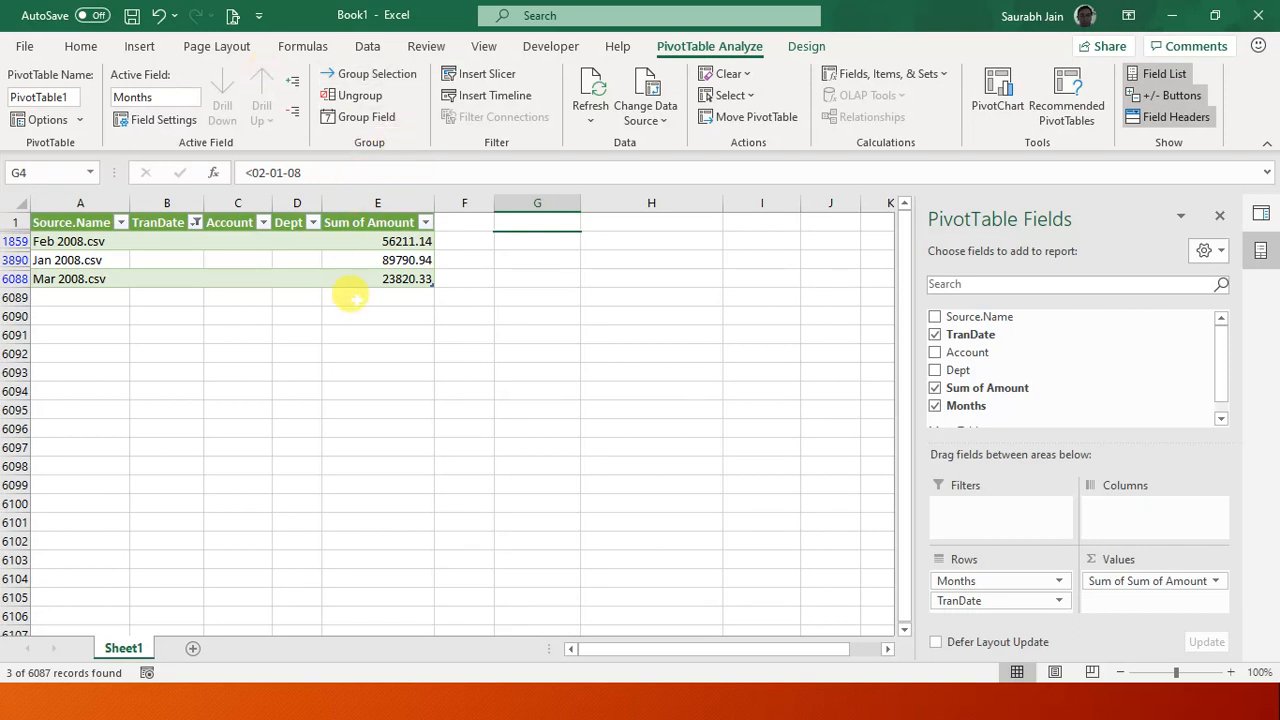
mouse_move(377, 240)
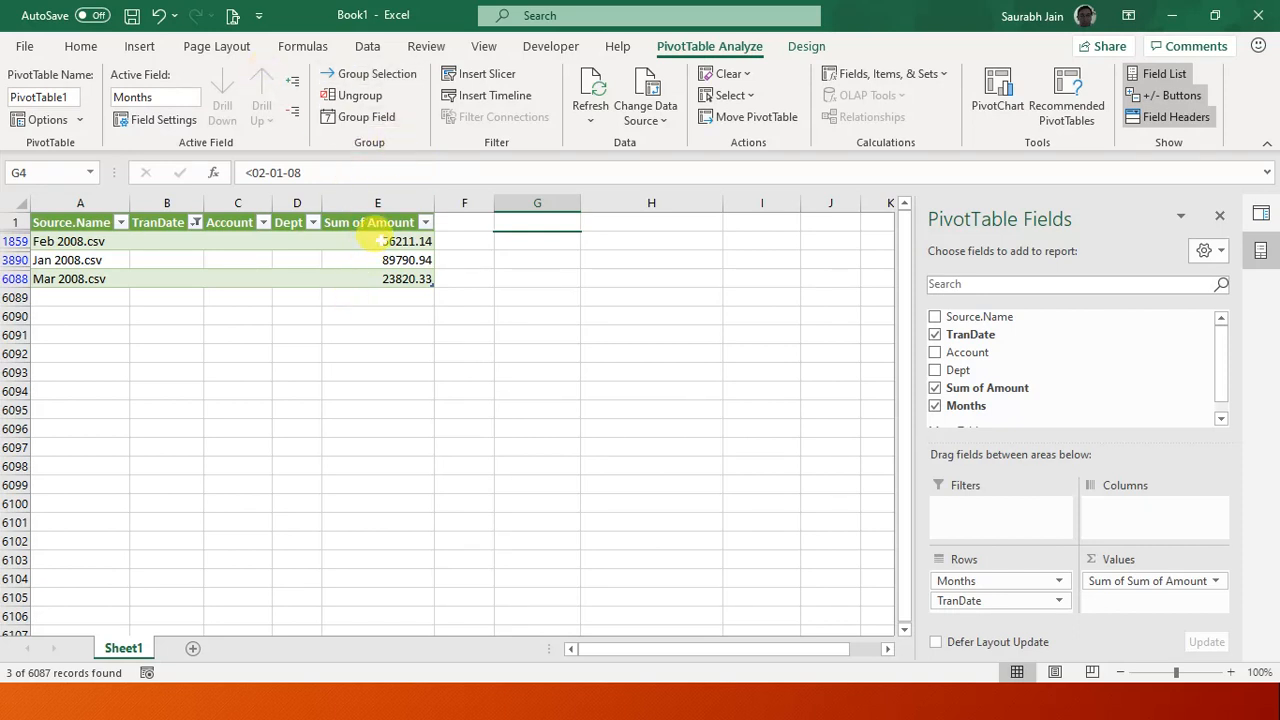
mouse_move(631, 343)
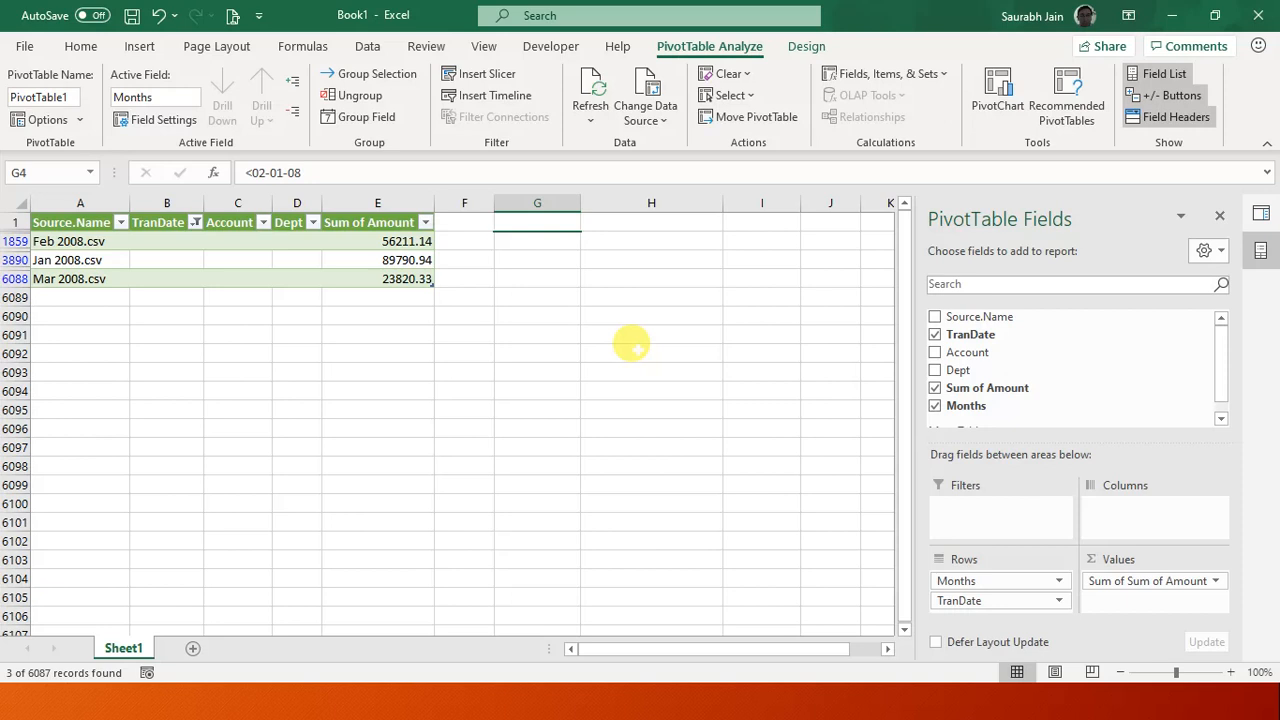
mouse_move(237, 247)
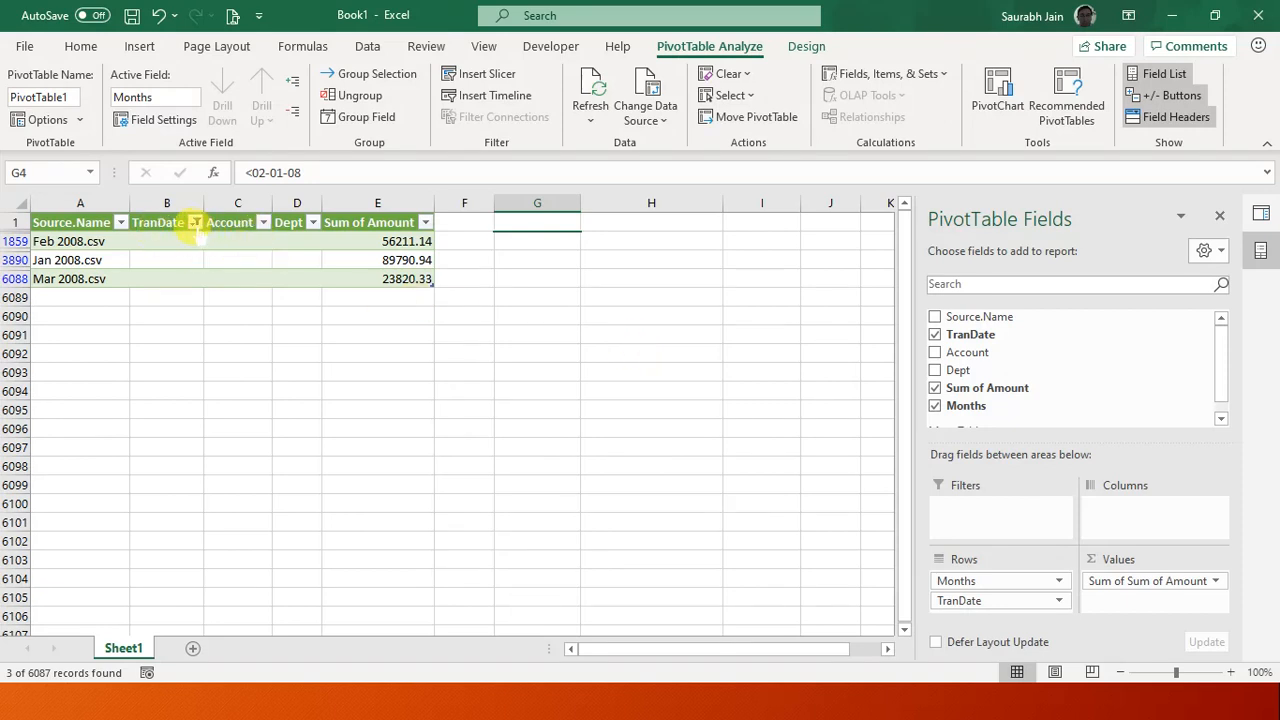
Close the TranDate filter list, select an empty cell and minimize Excel.
left_click(194, 222)
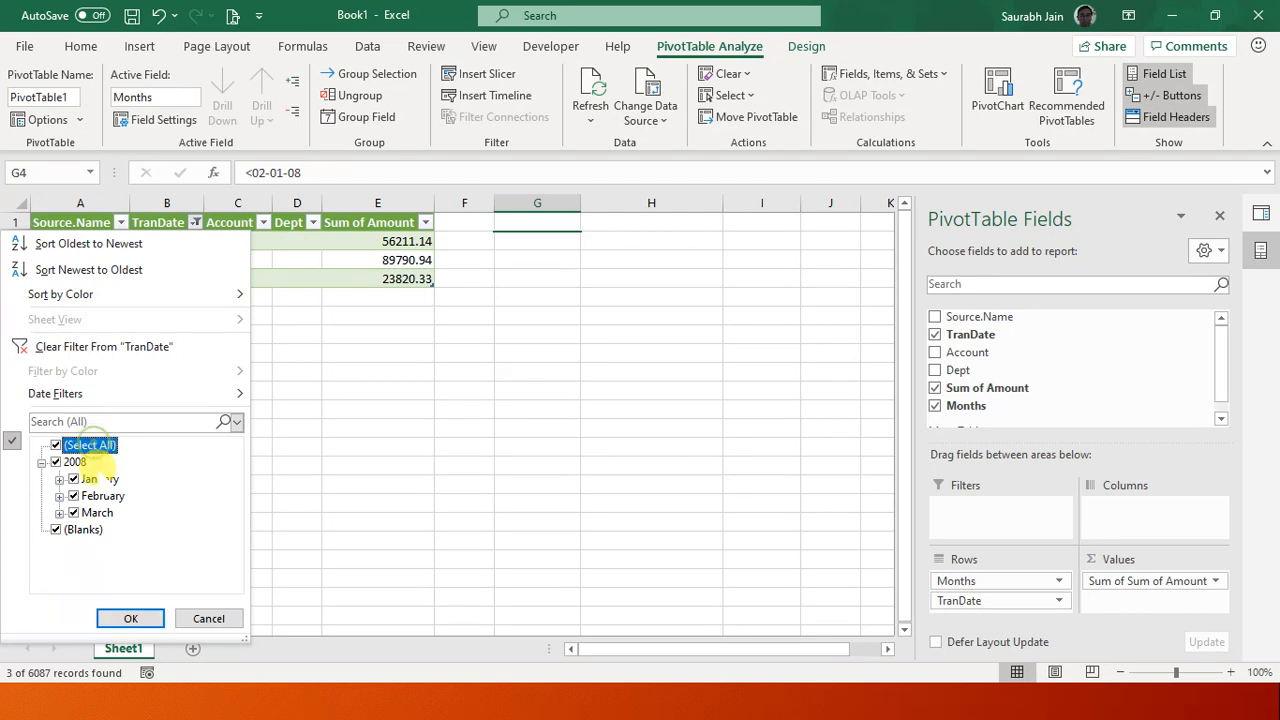
left_click(130, 618)
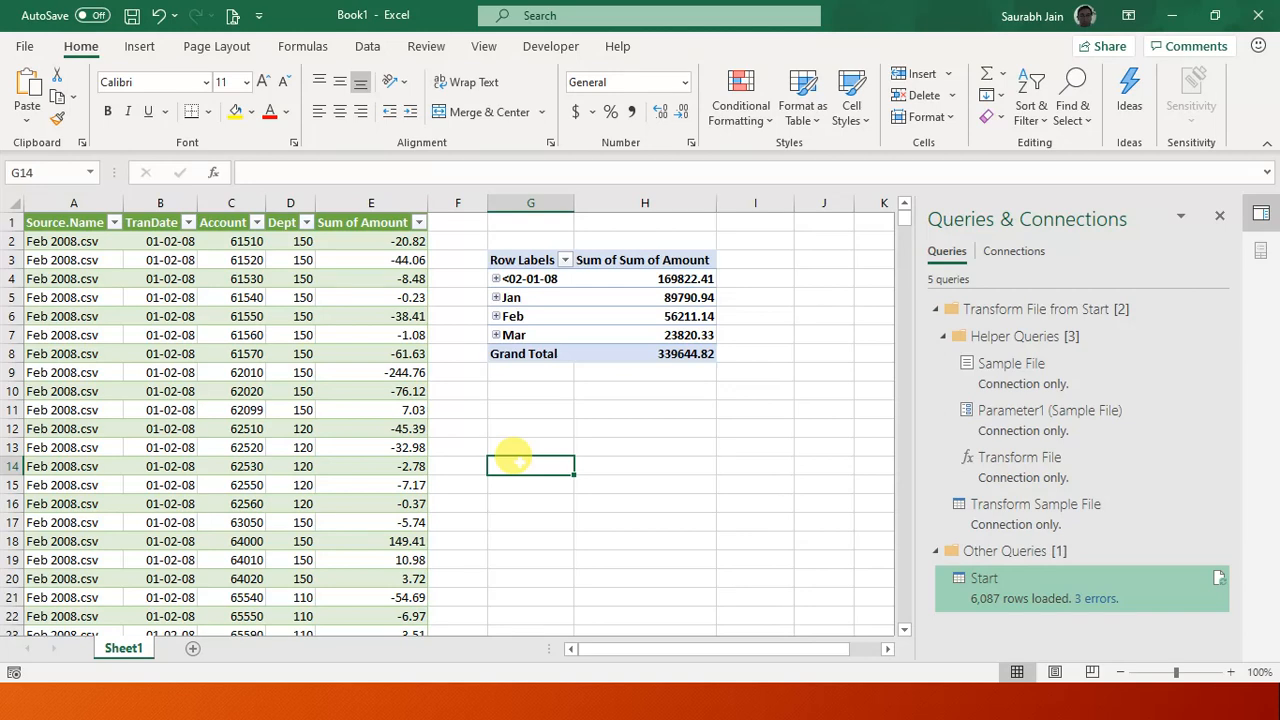
left_click(645, 465)
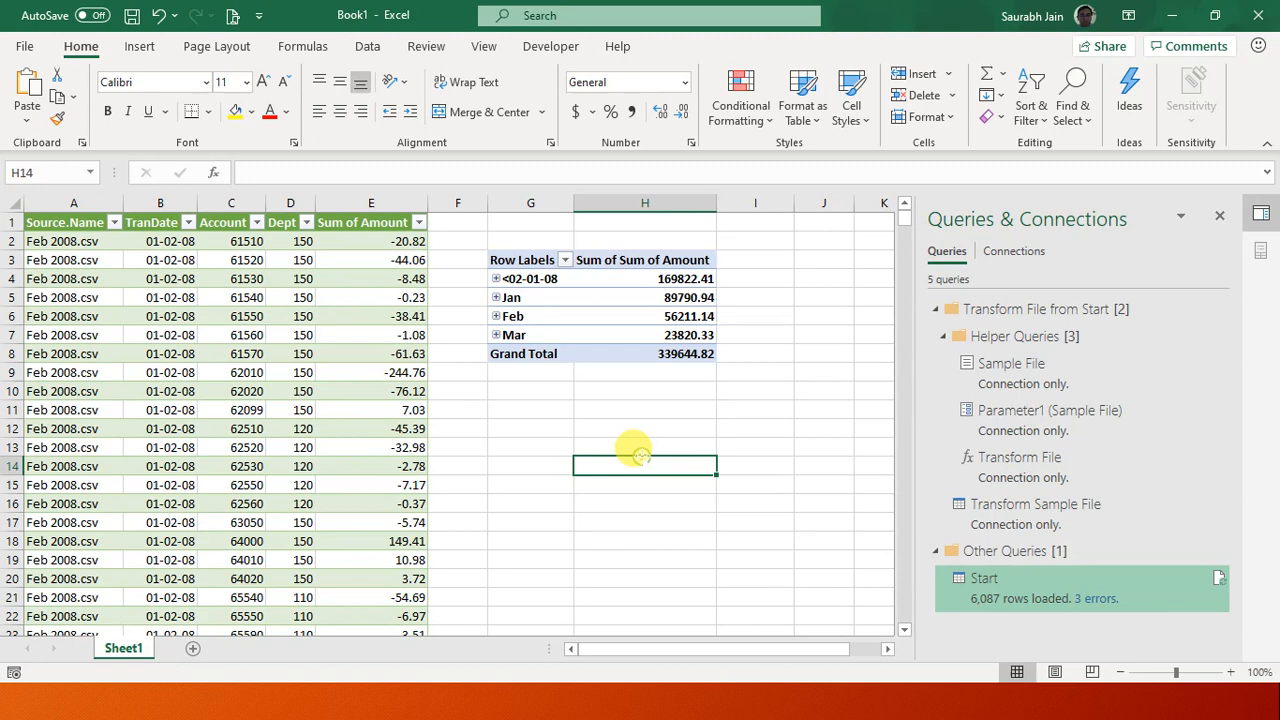
left_click(530, 410)
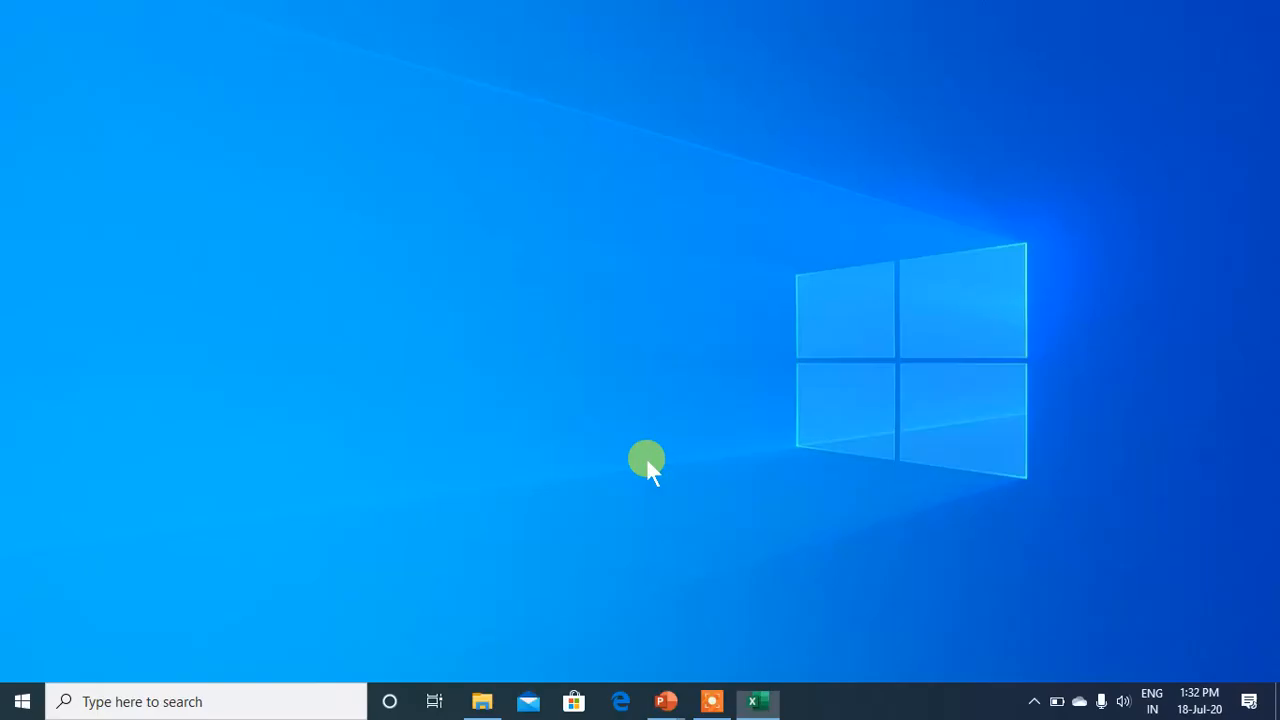
Copy the '2008 - More' folder from 1Reports into the Start folder.
left_click(482, 701)
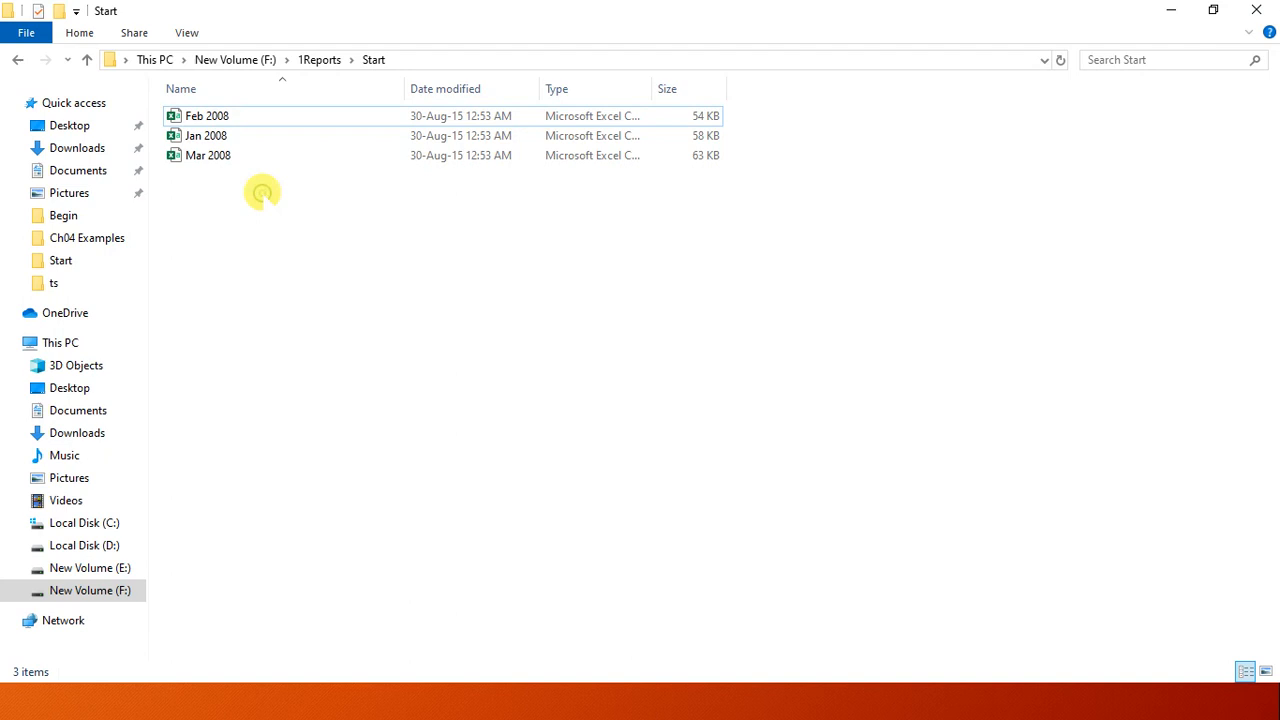
left_click(319, 59)
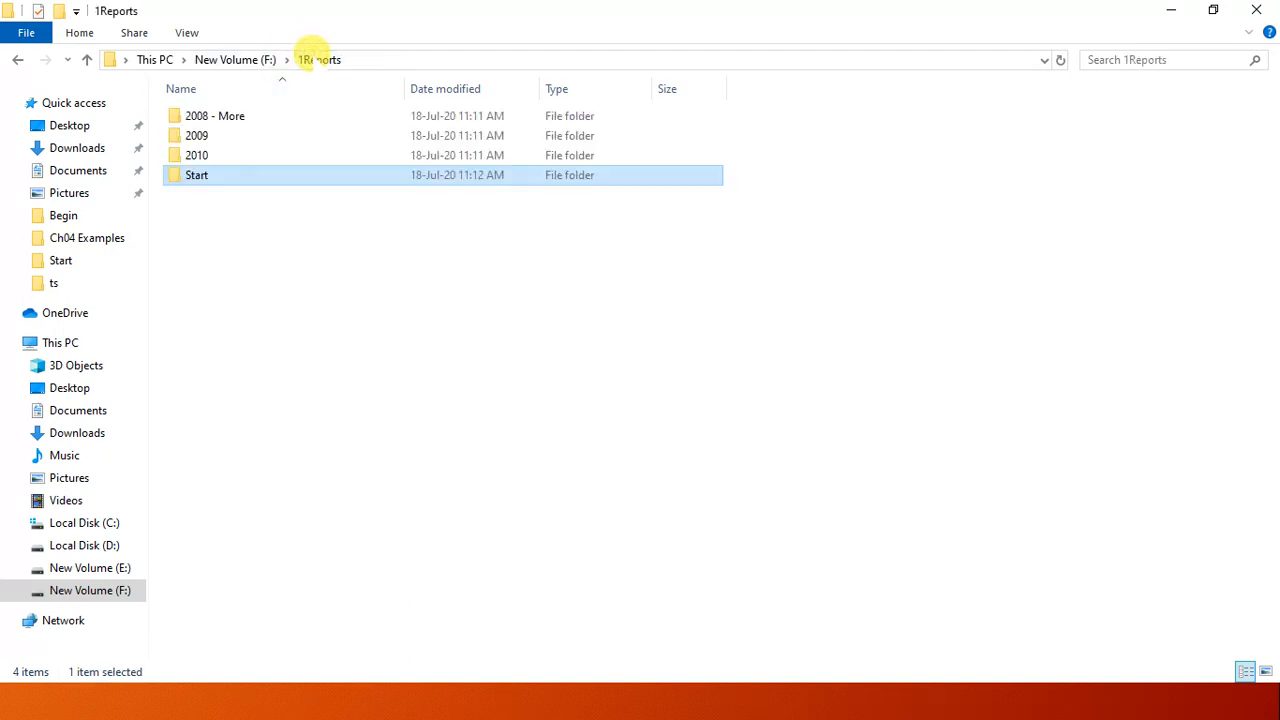
double_click(214, 115)
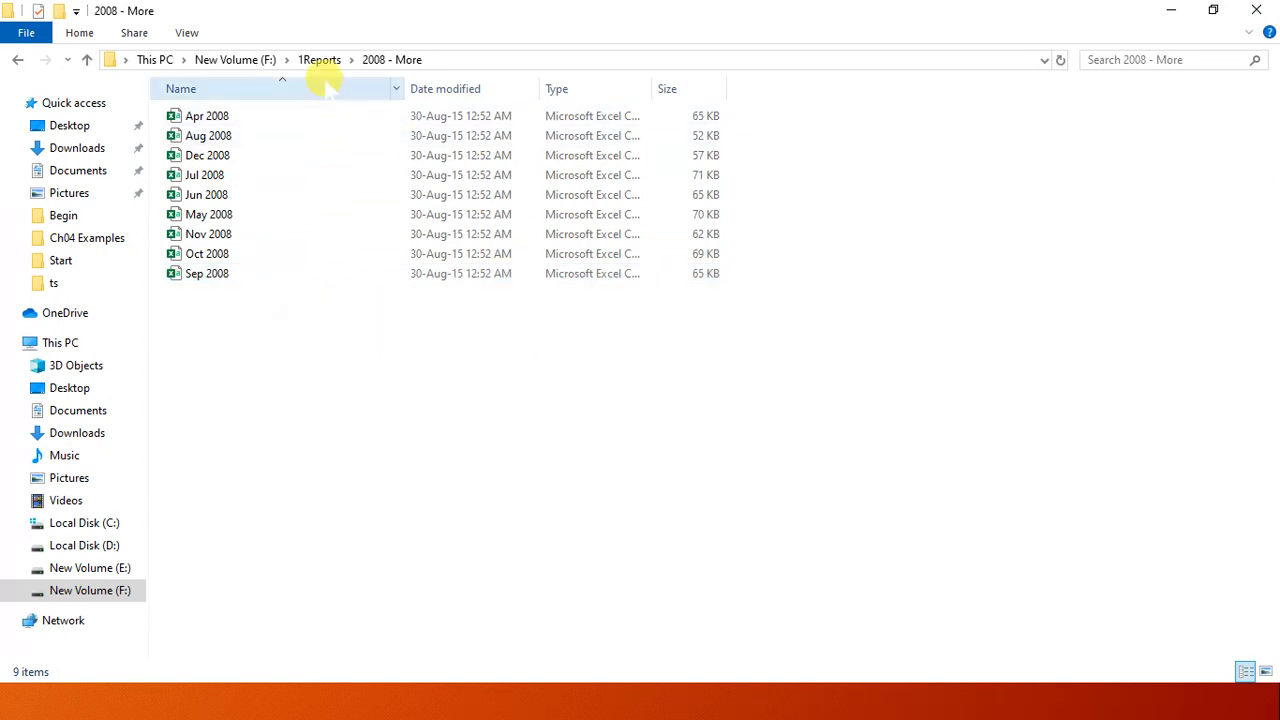
left_click(319, 59)
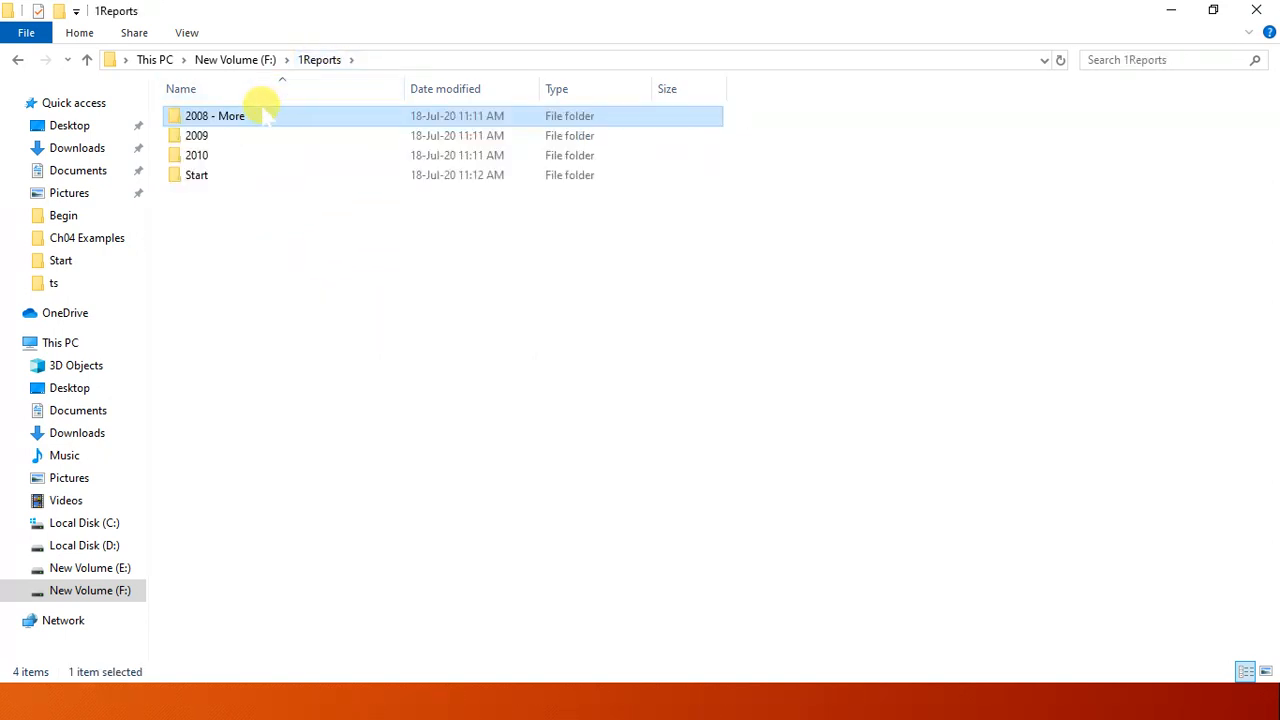
right_click(214, 115)
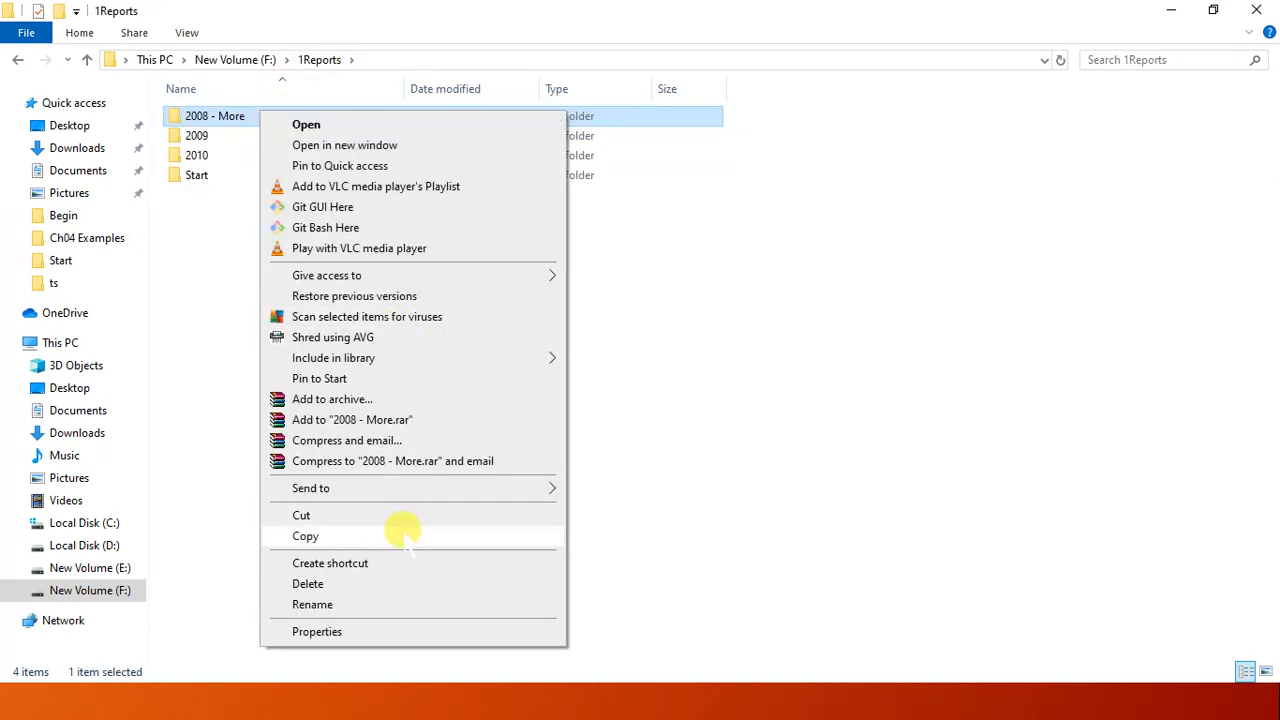
left_click(196, 174)
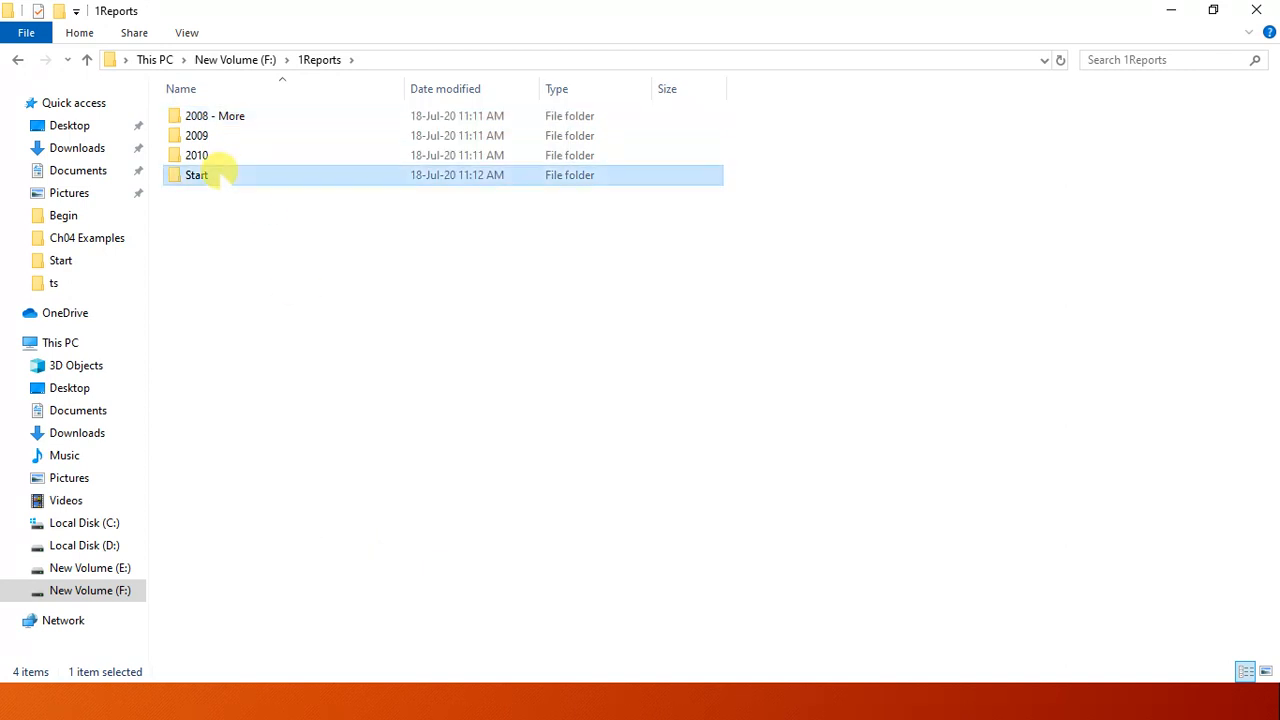
right_click(665, 410)
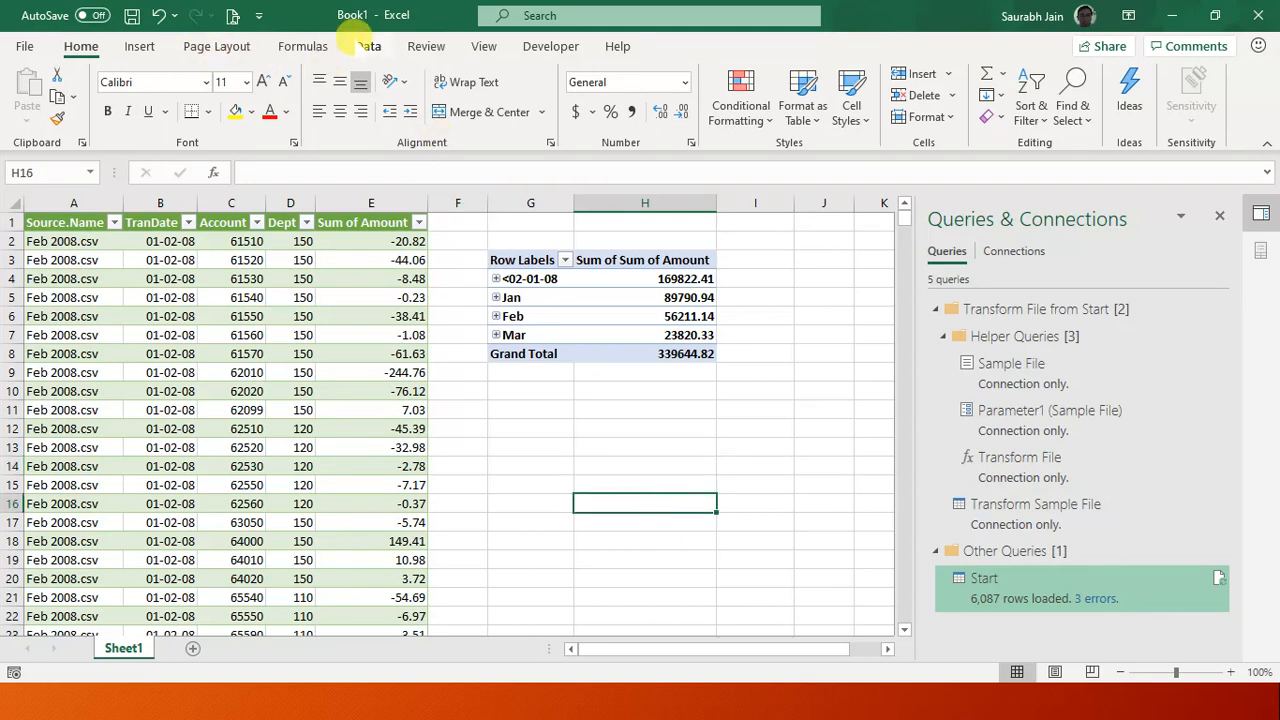
Refresh all queries to load the nine extra 2008 monthly files.
left_click(367, 46)
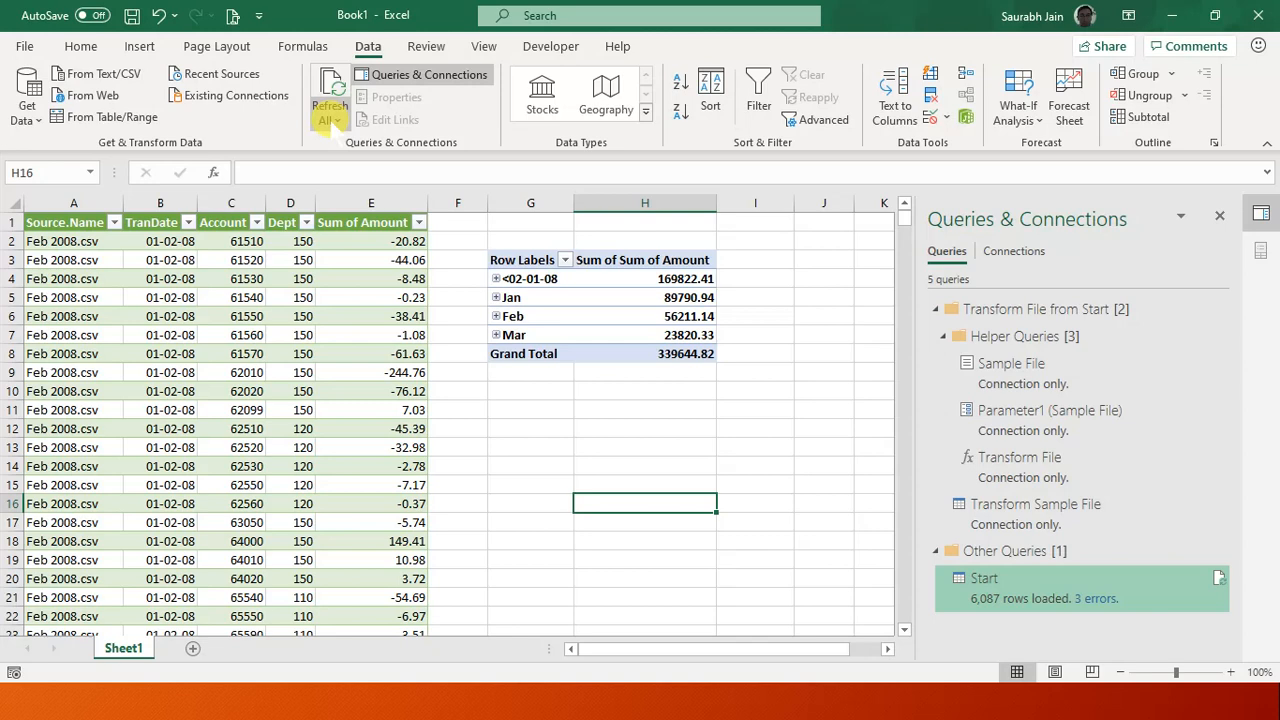
left_click(329, 90)
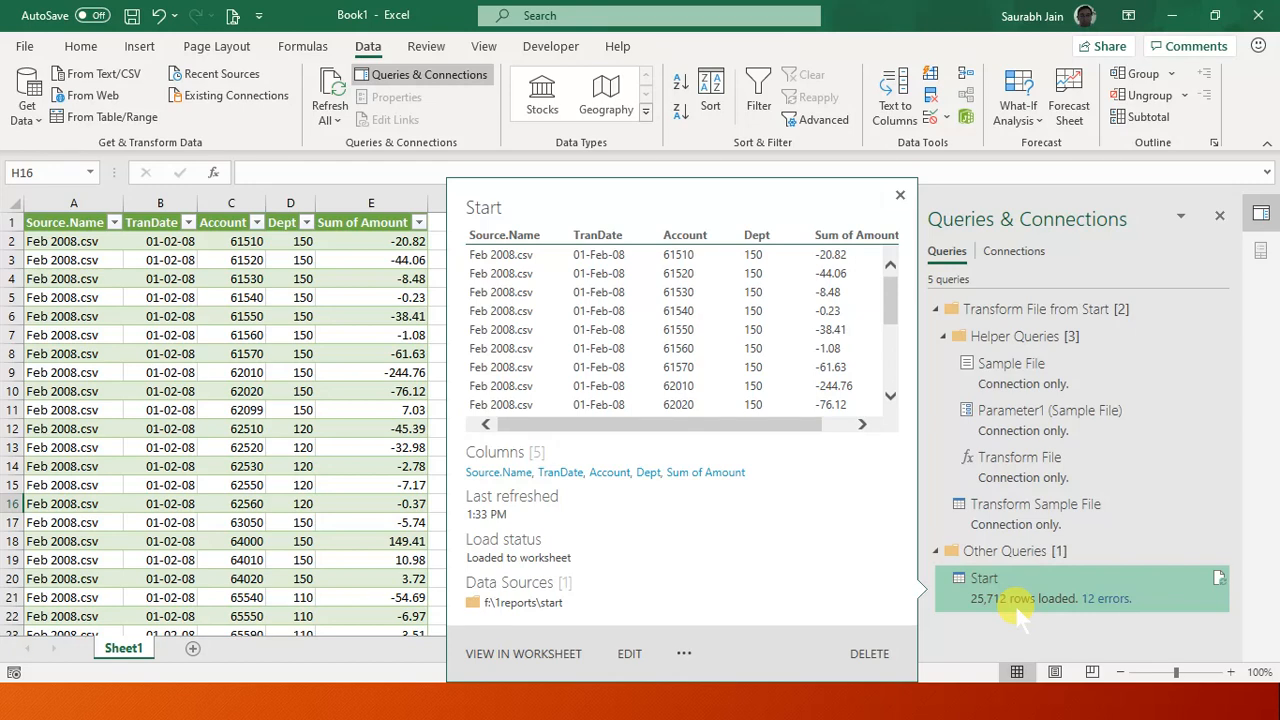
left_click(898, 194)
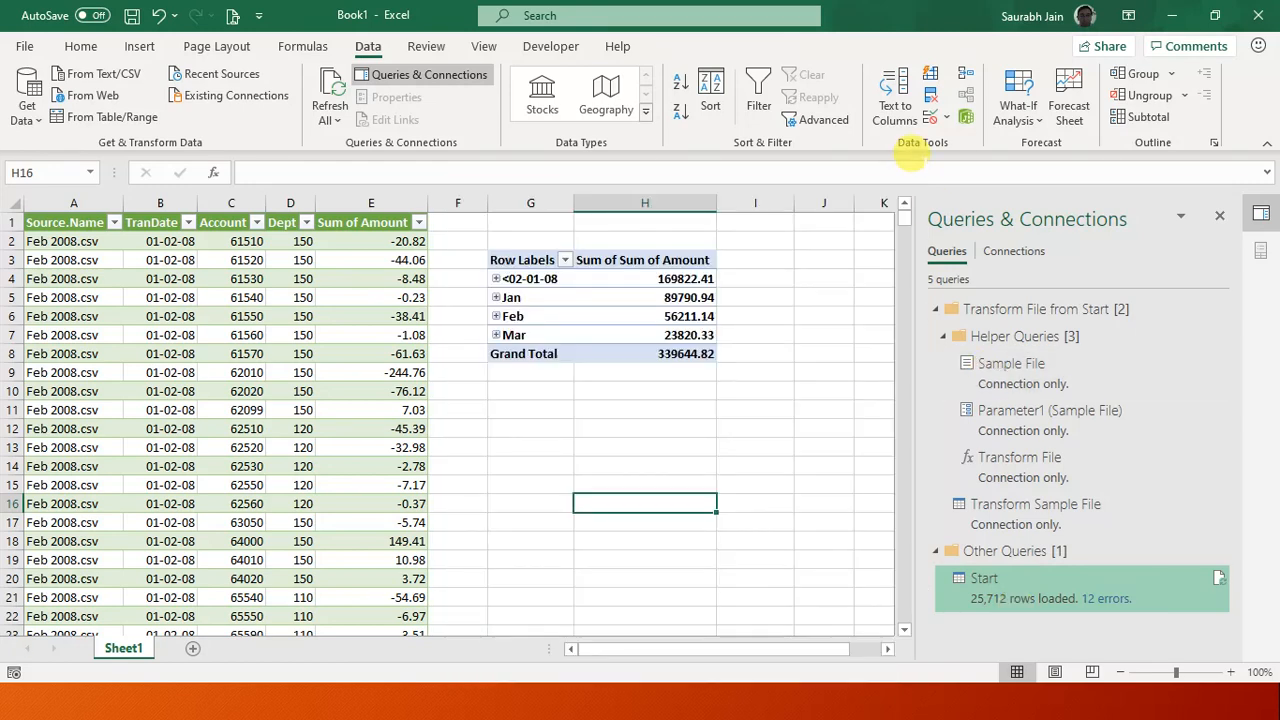
Refresh the pivot so it lists Jan through Dec, totalling 512354.14.
left_click(644, 315)
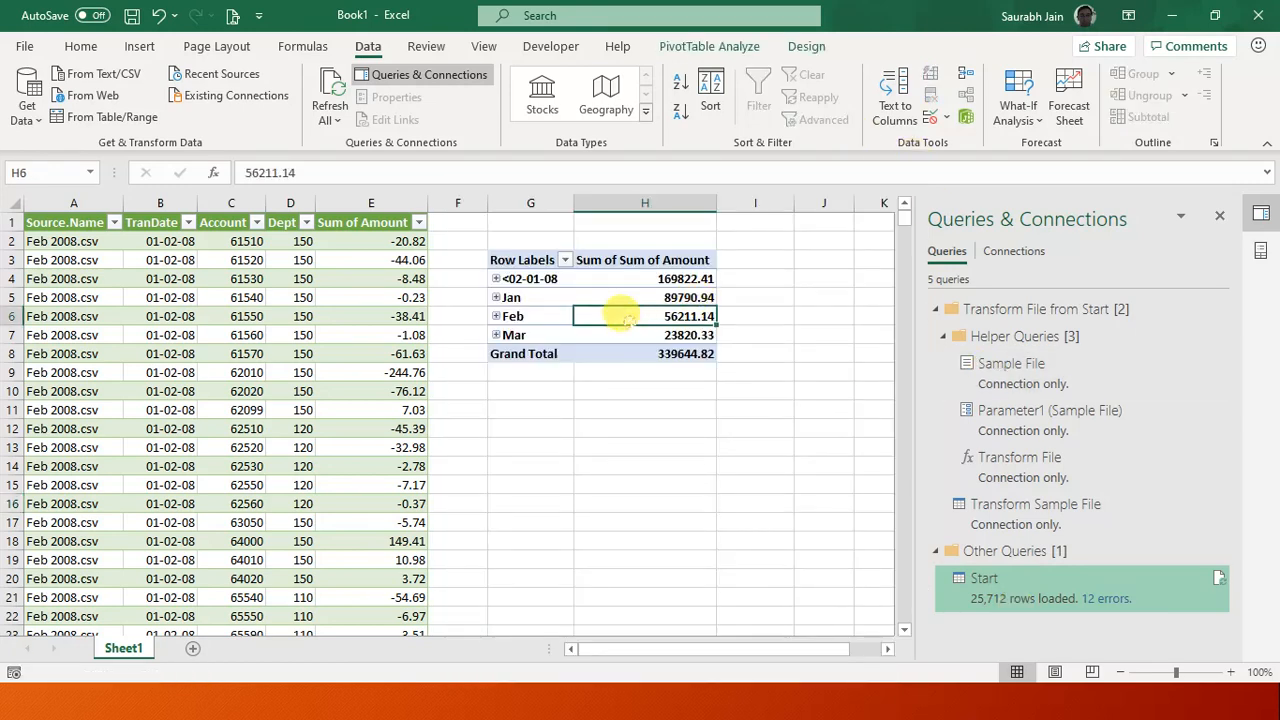
right_click(512, 316)
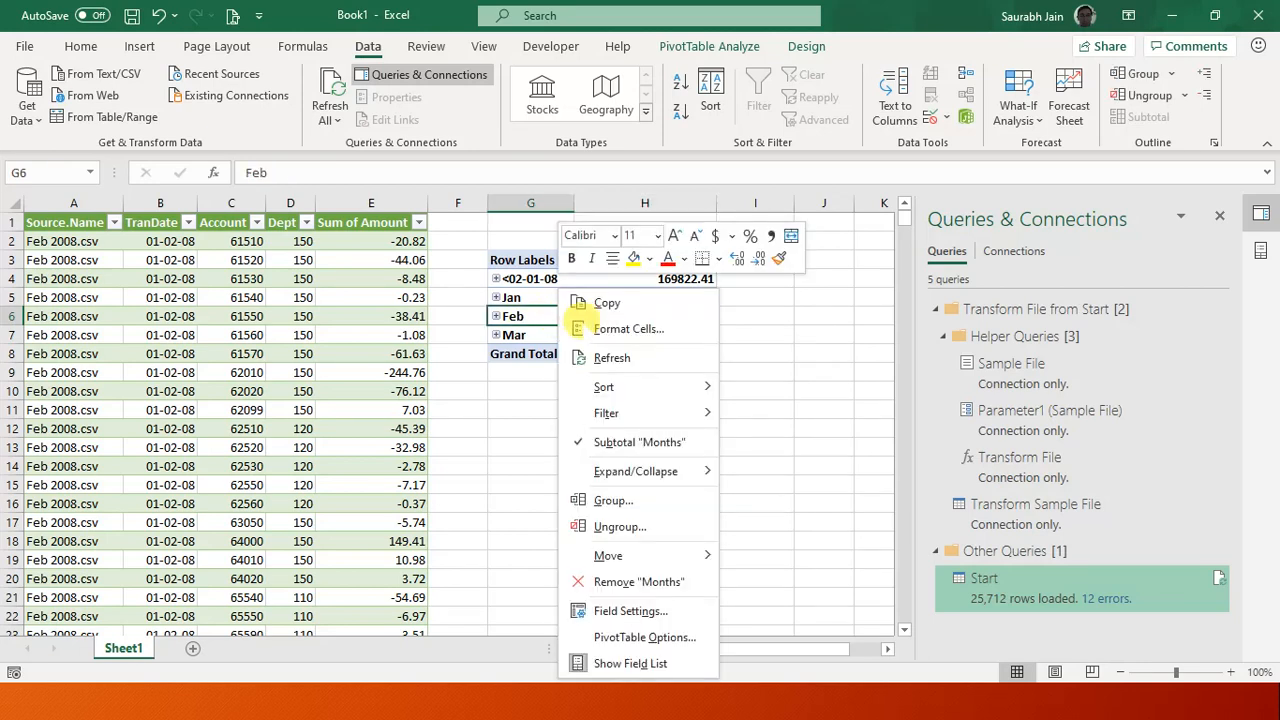
mouse_move(620, 527)
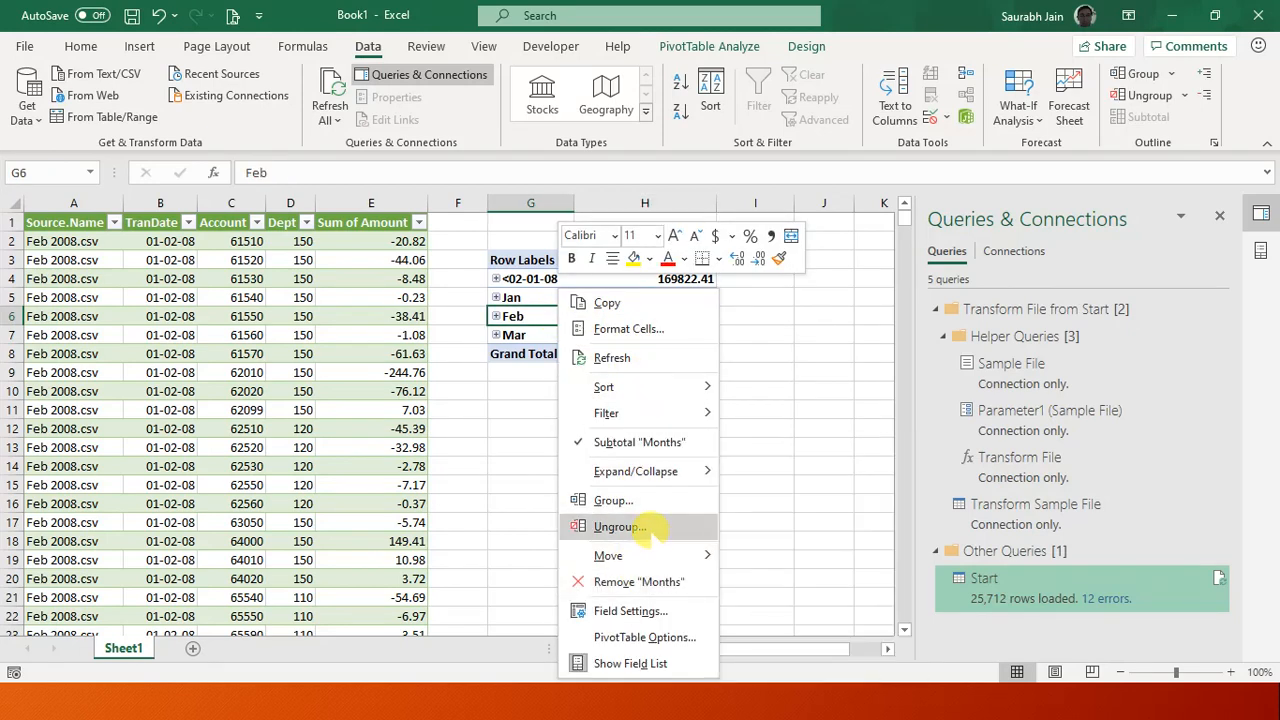
mouse_move(612, 357)
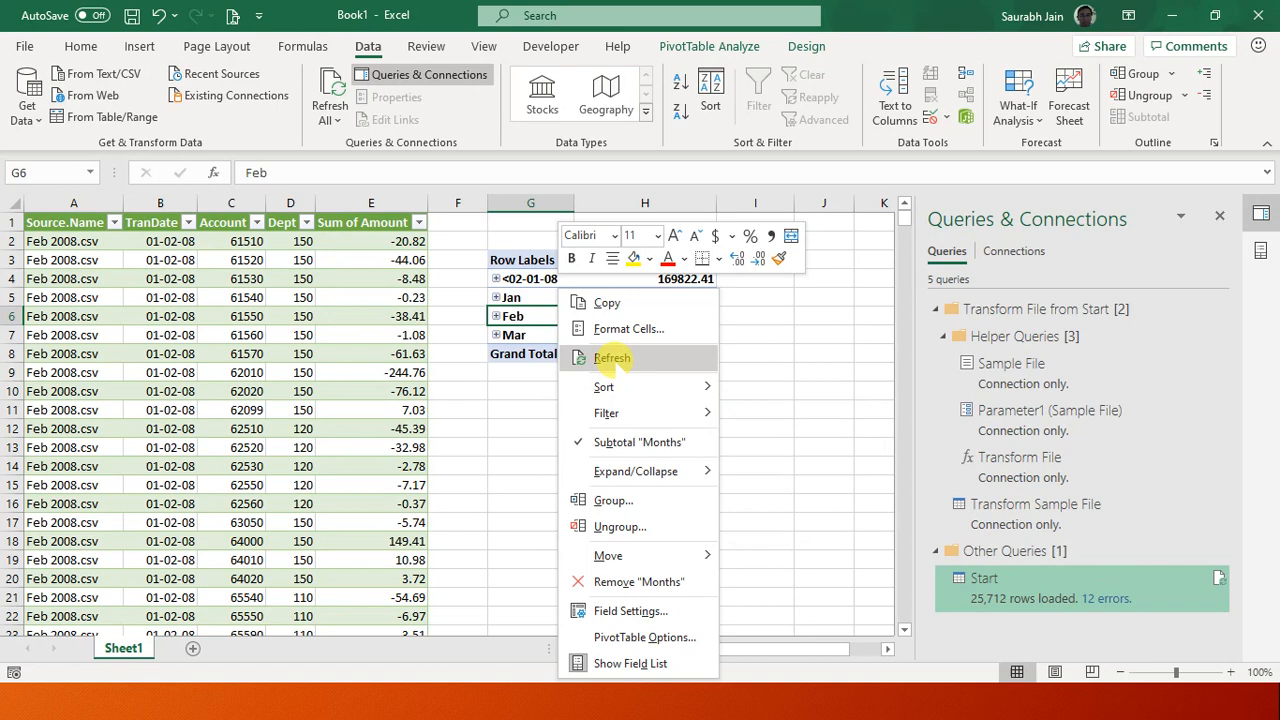
left_click(612, 357)
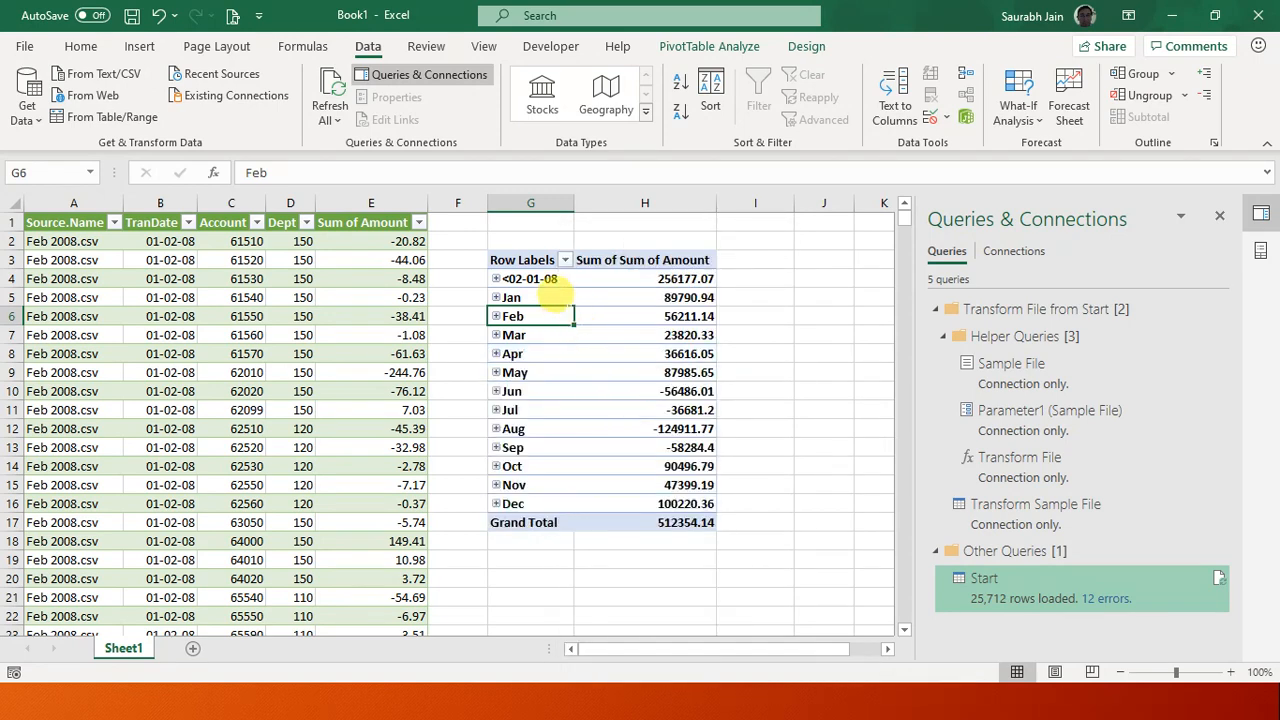
mouse_move(585, 484)
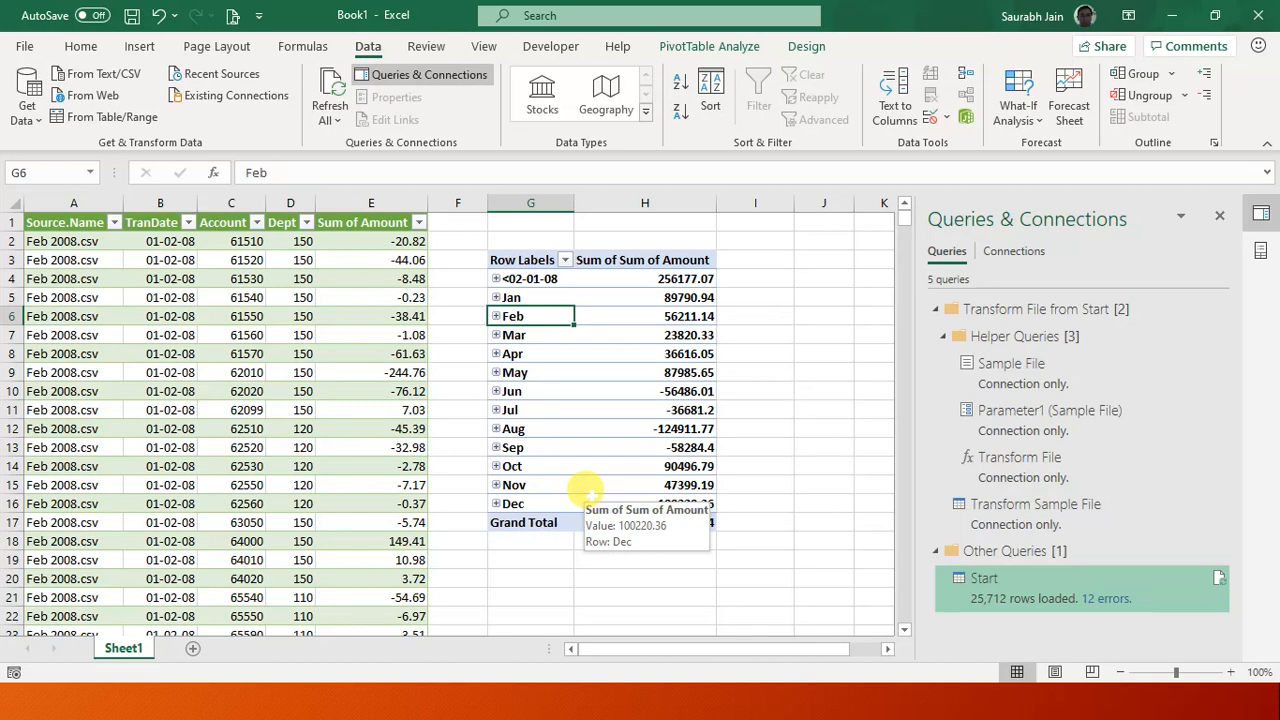
mouse_move(700, 603)
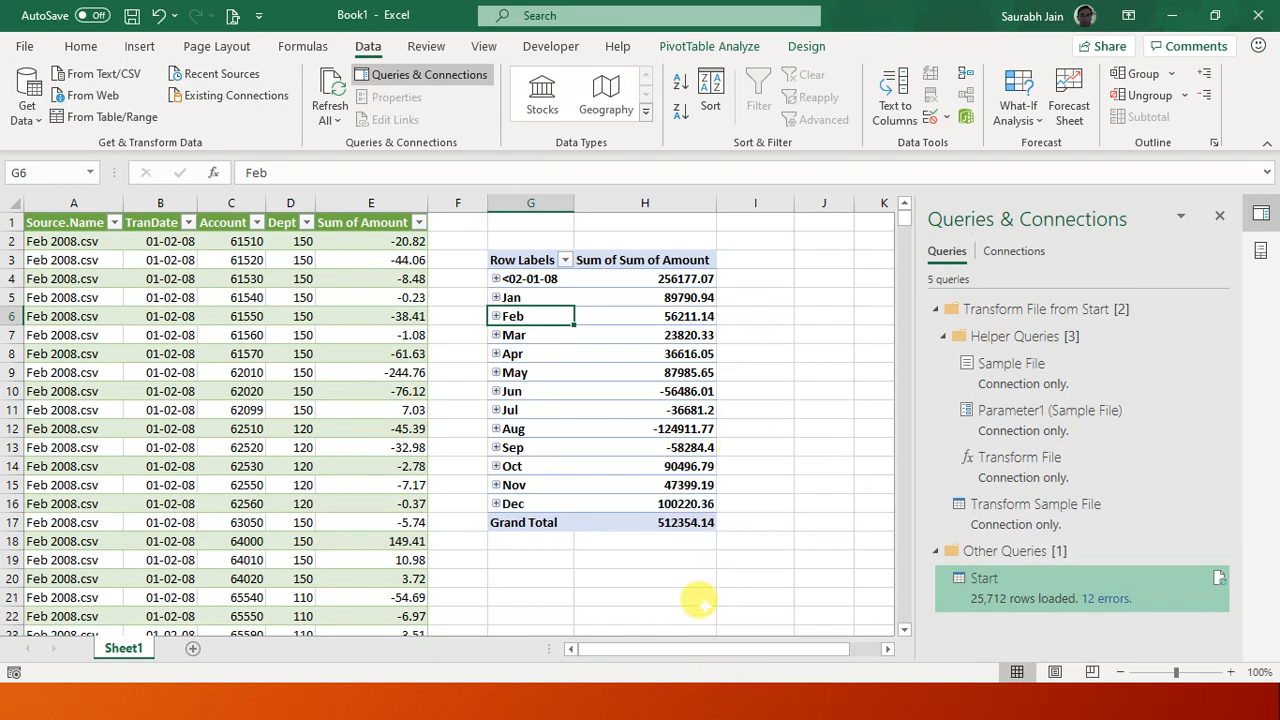
mouse_move(742, 596)
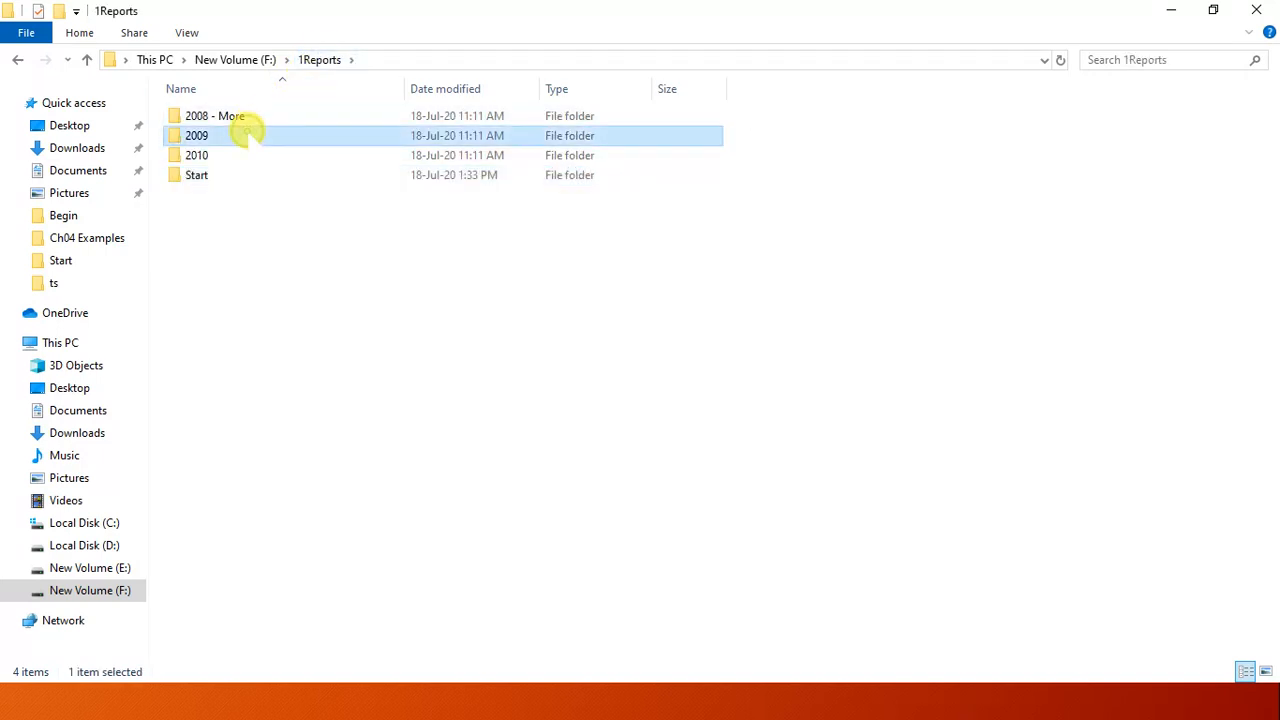
Select the 2009 and 2010 folders in 1Reports for adding to Start.
left_click(196, 155)
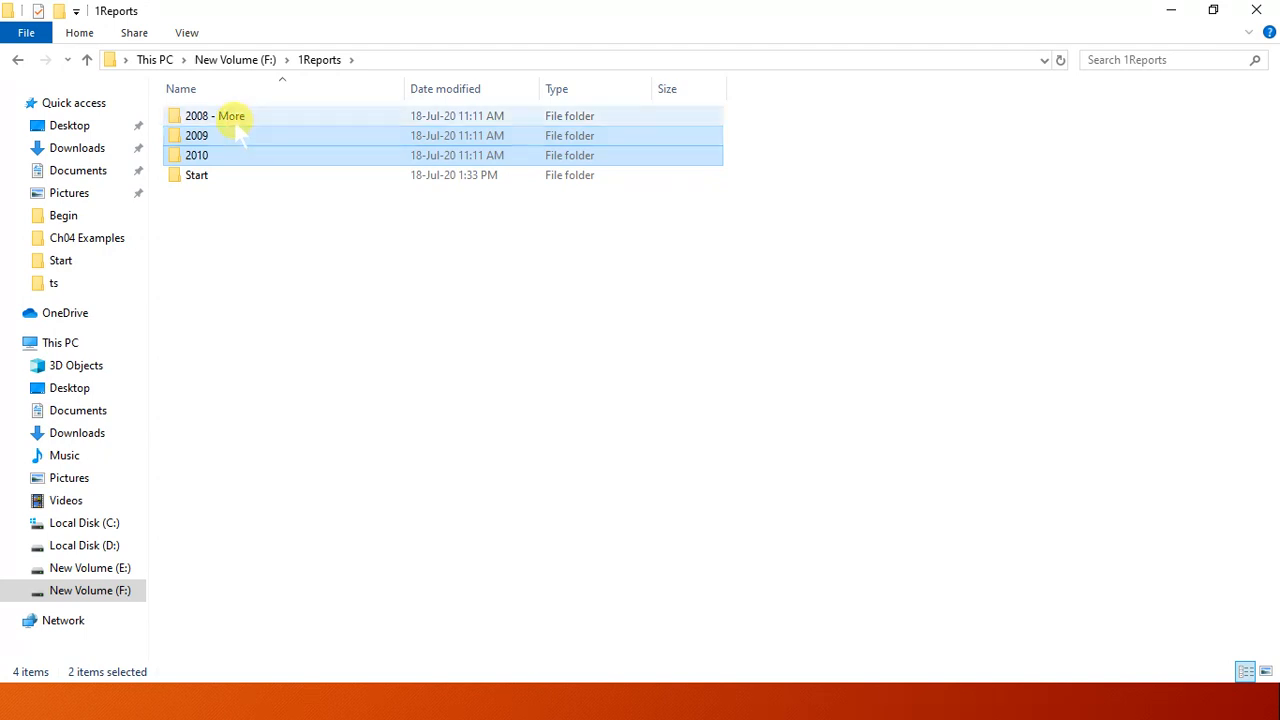
double_click(196, 175)
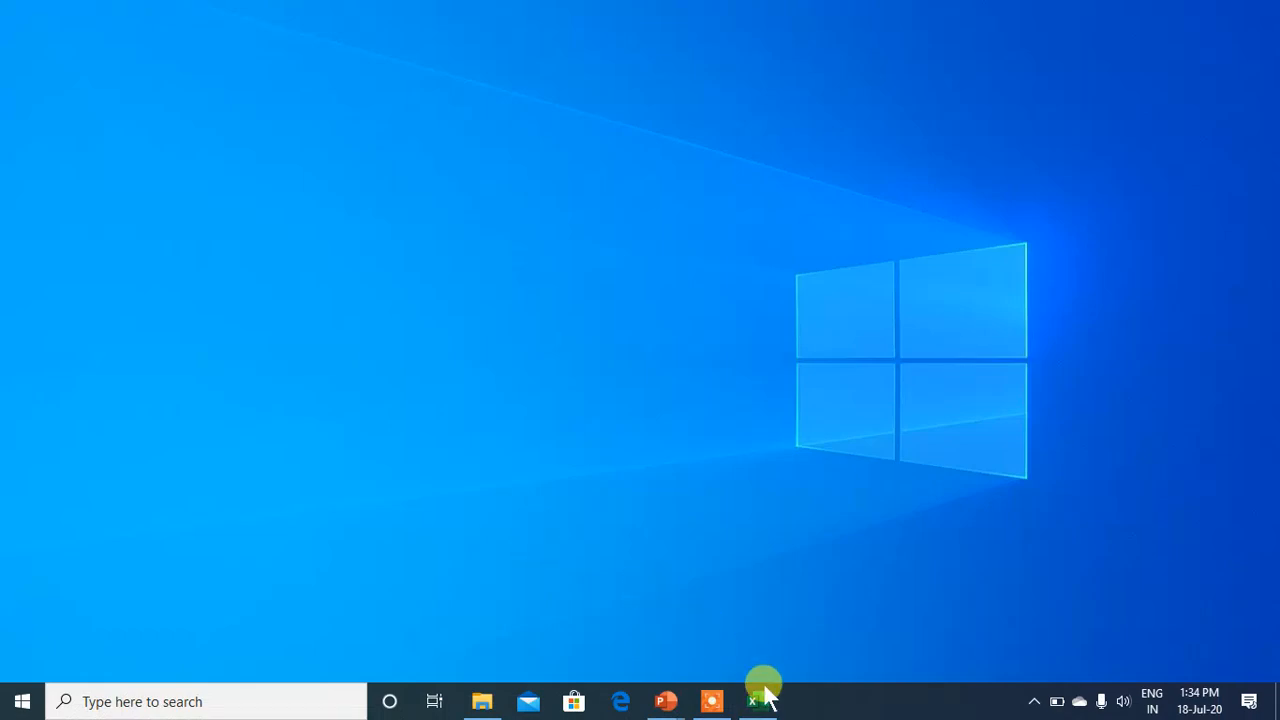
Back in the workbook, refresh the pivot table.
left_click(758, 701)
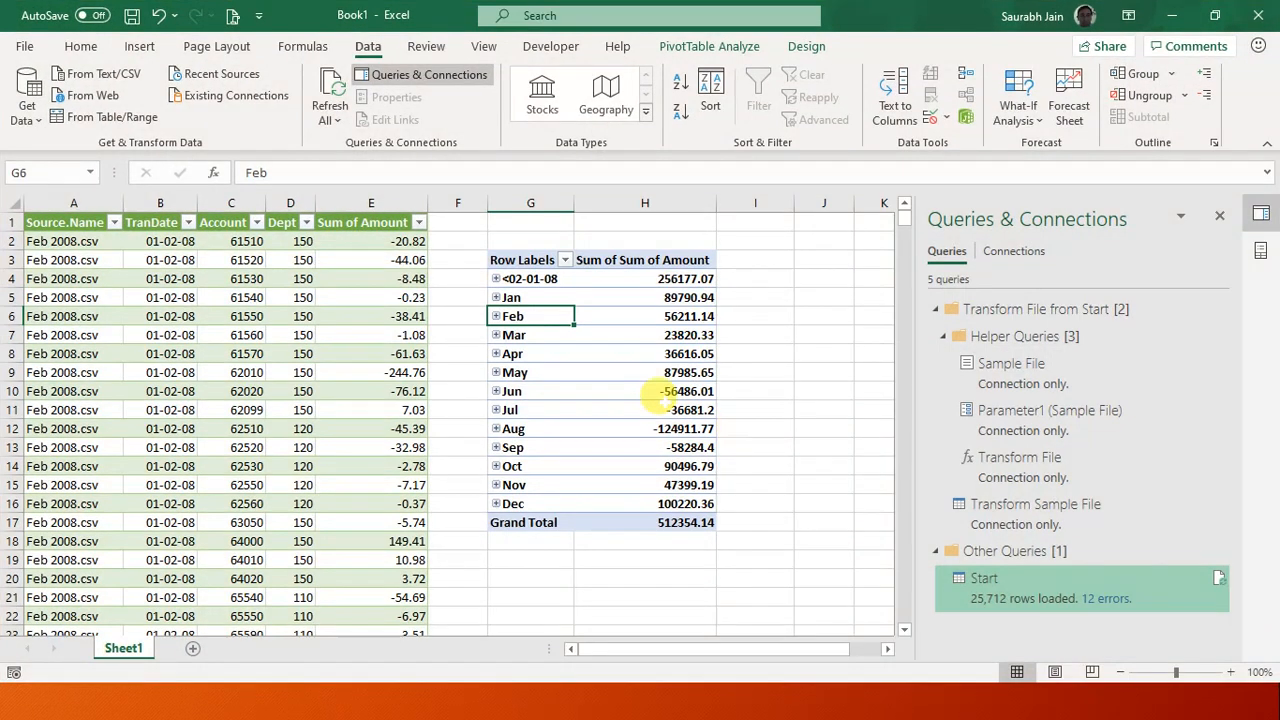
right_click(645, 372)
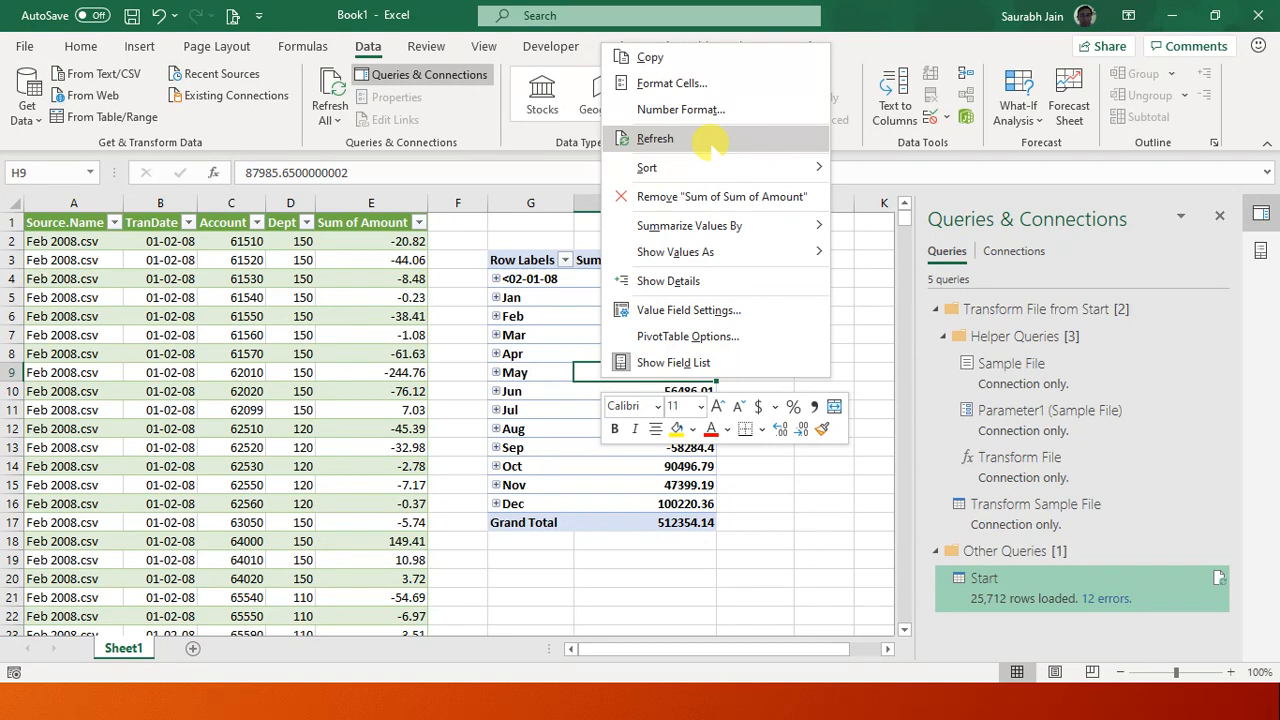
left_click(655, 138)
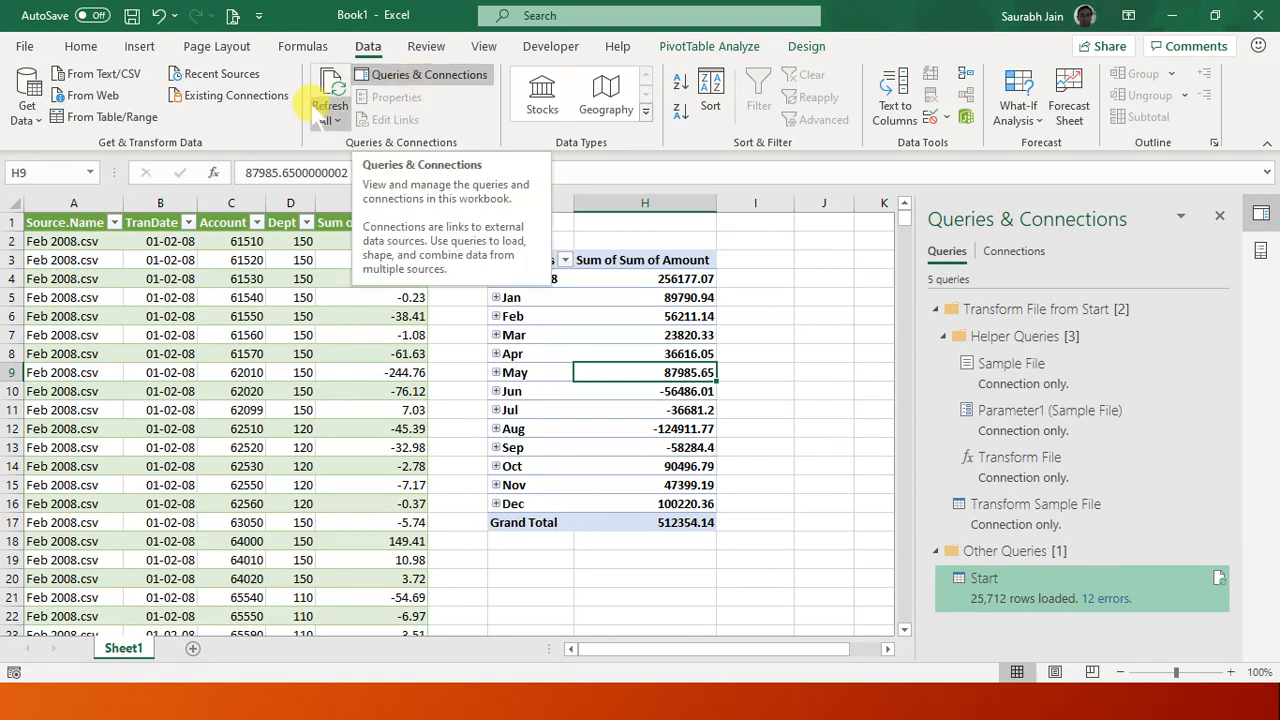
Refresh All queries so Start loads 60,165 rows.
left_click(329, 120)
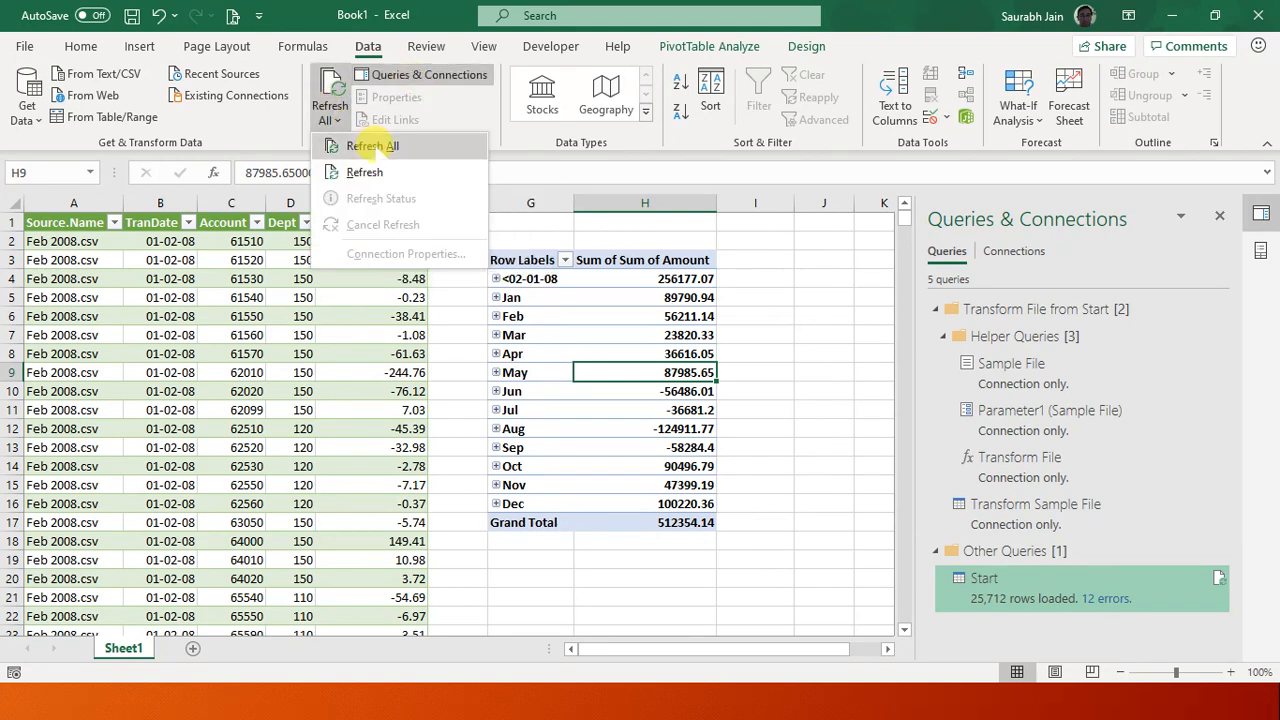
left_click(372, 145)
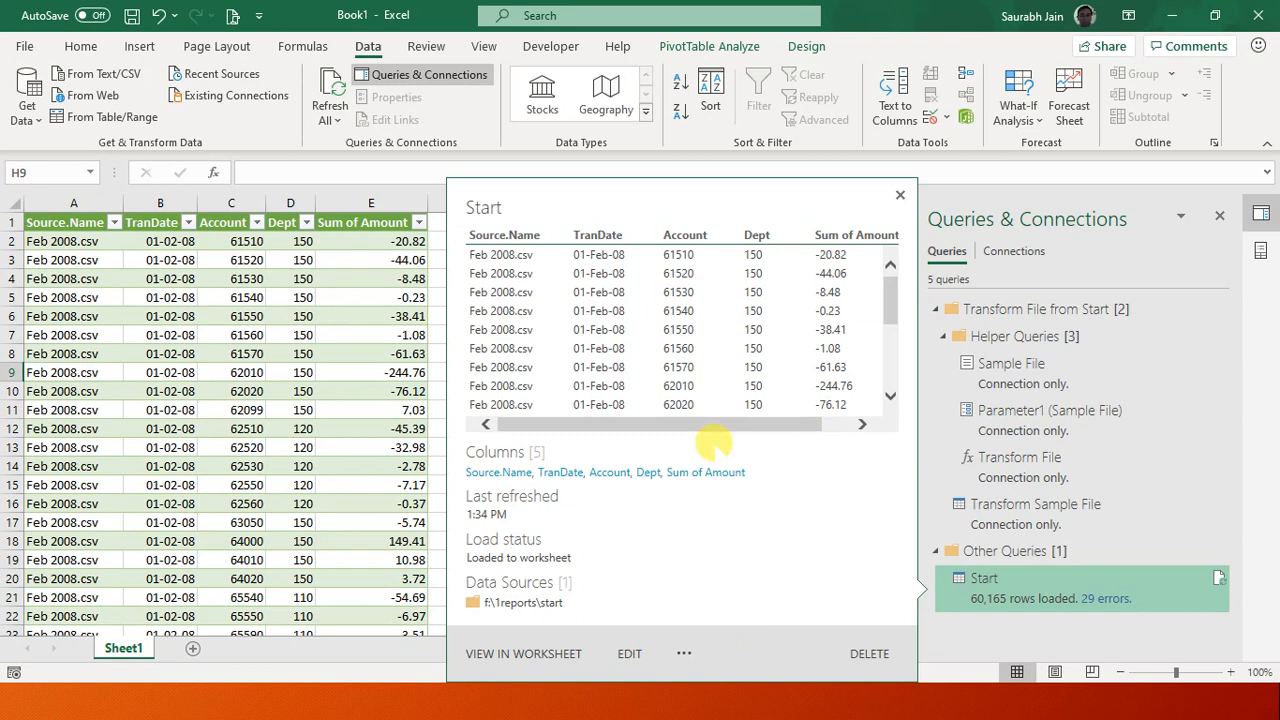
left_click(898, 194)
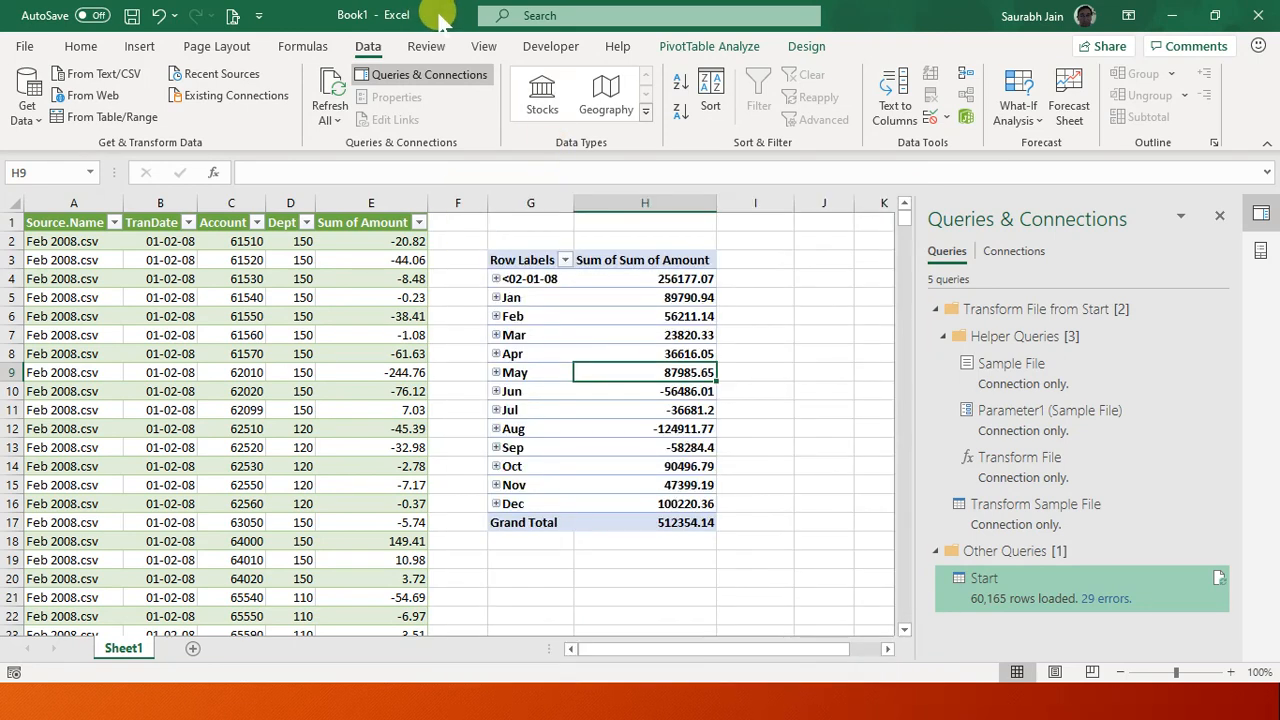
mouse_move(548, 250)
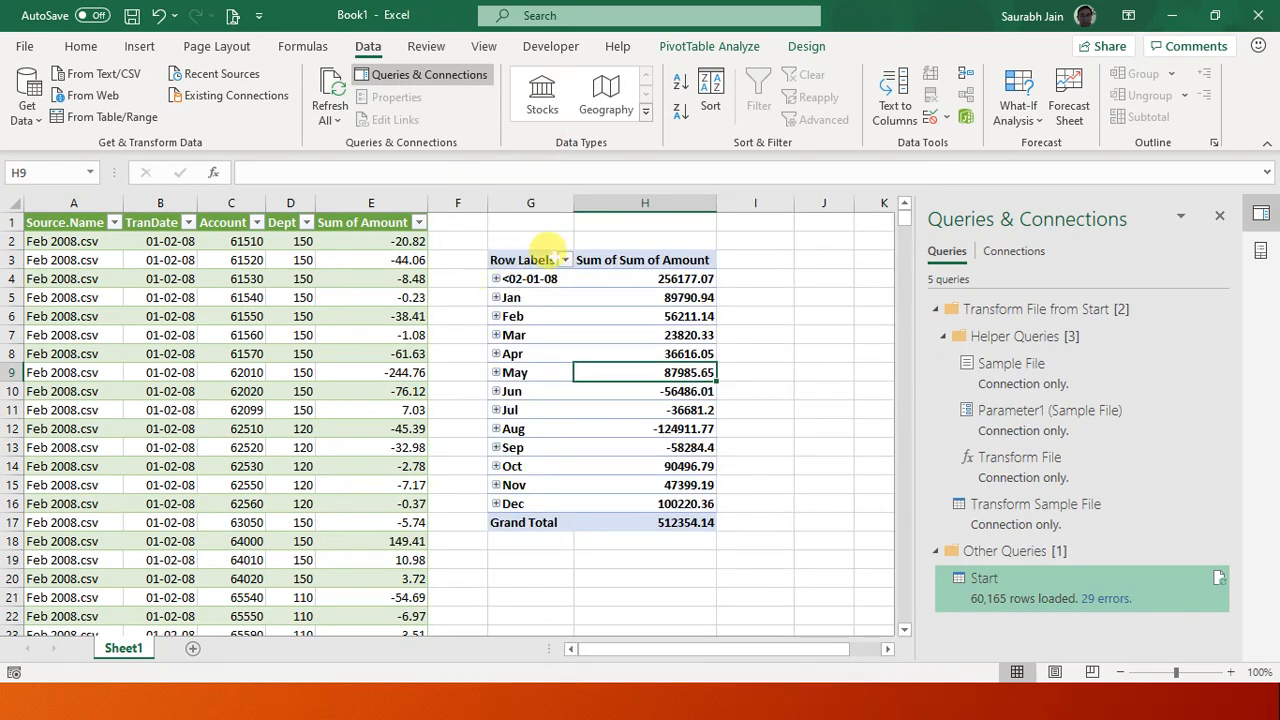
Refresh the pivot so its grand total becomes 1028082.68.
right_click(513, 315)
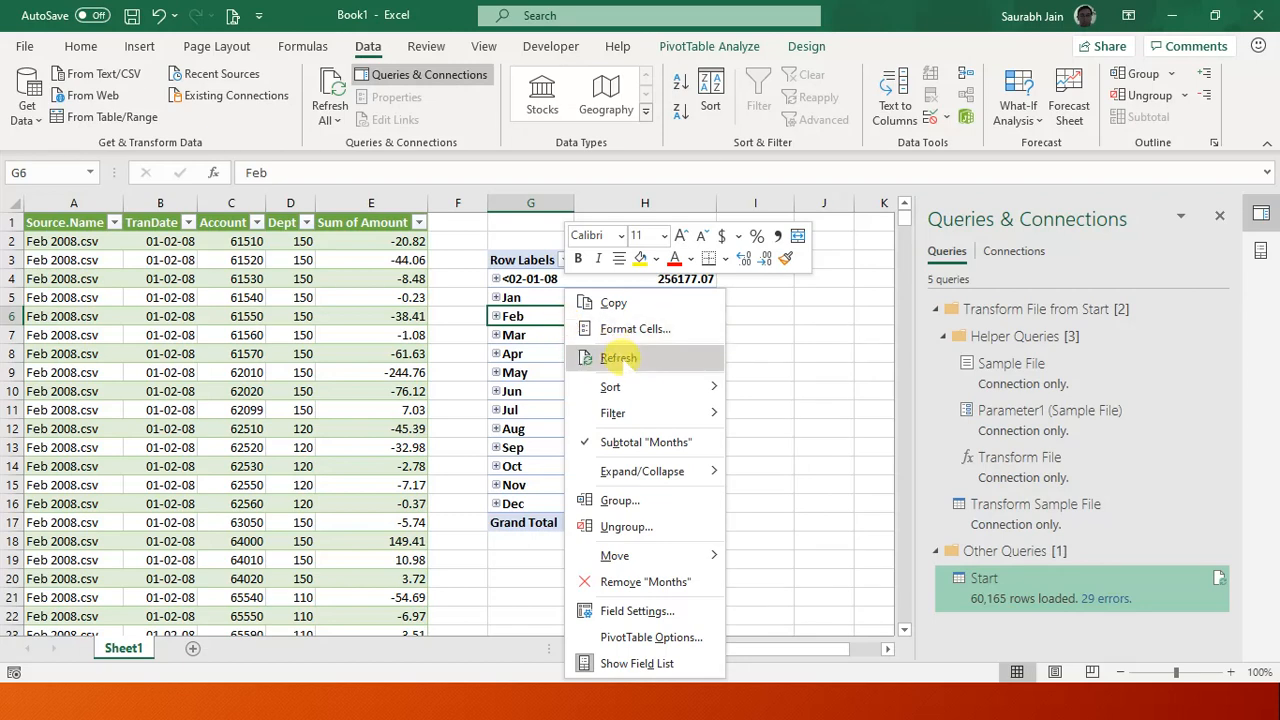
left_click(619, 357)
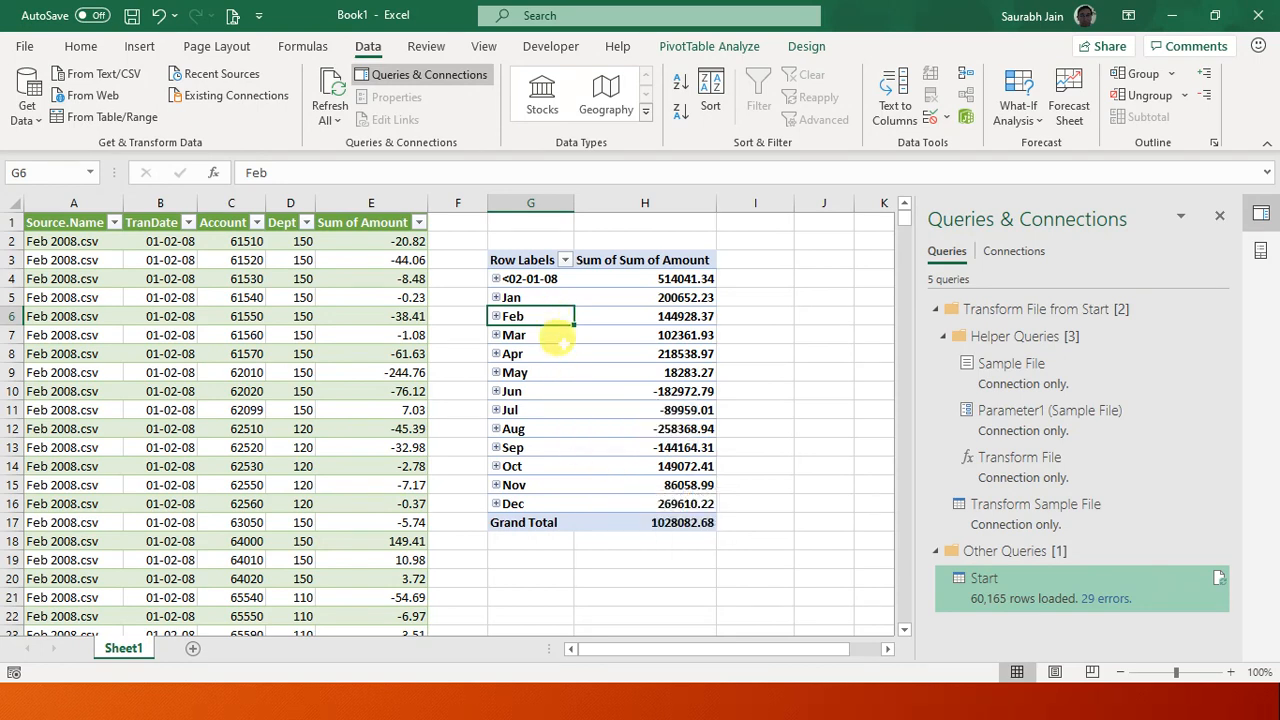
left_click(644, 372)
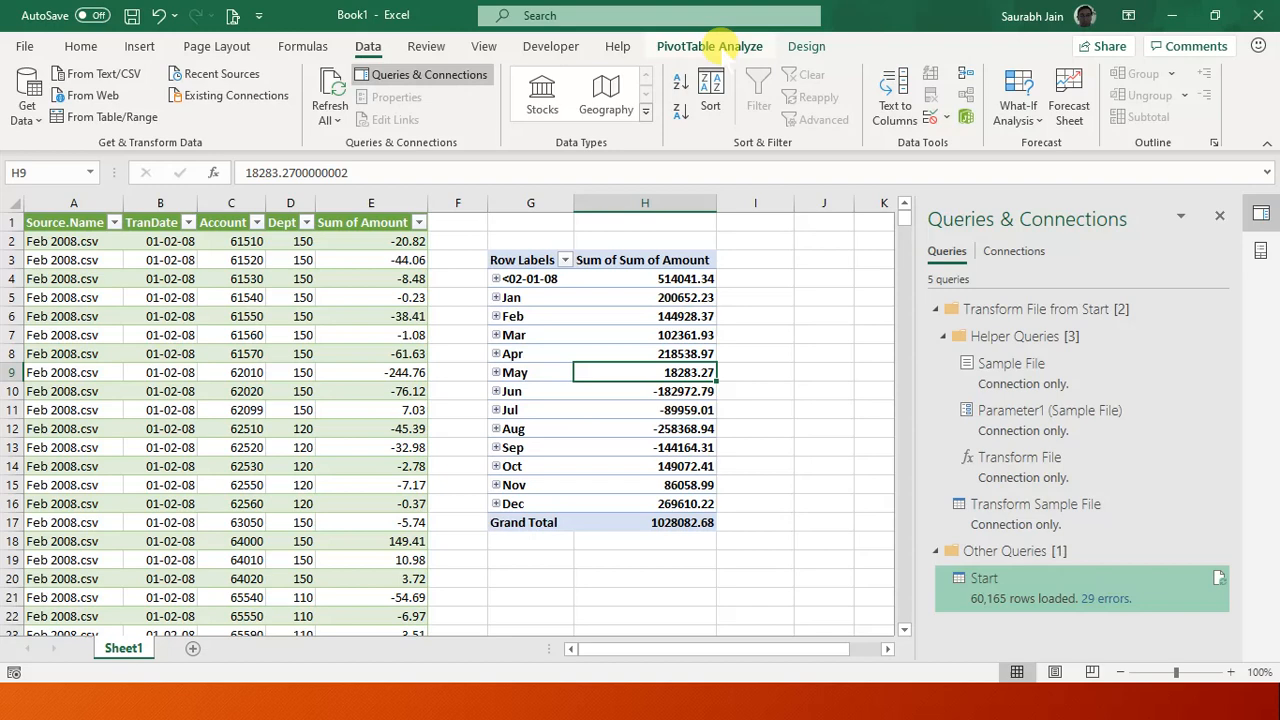
Select all pivot row labels and open the date grouping settings.
left_click(709, 46)
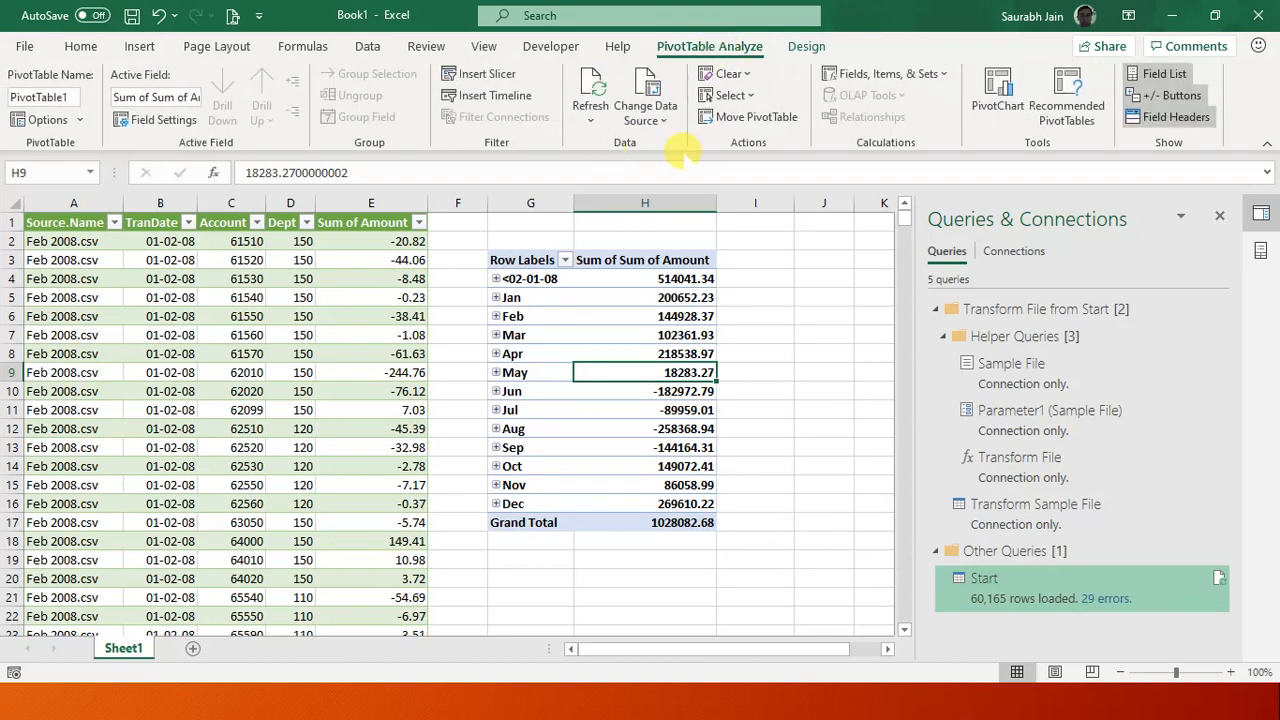
left_click(512, 334)
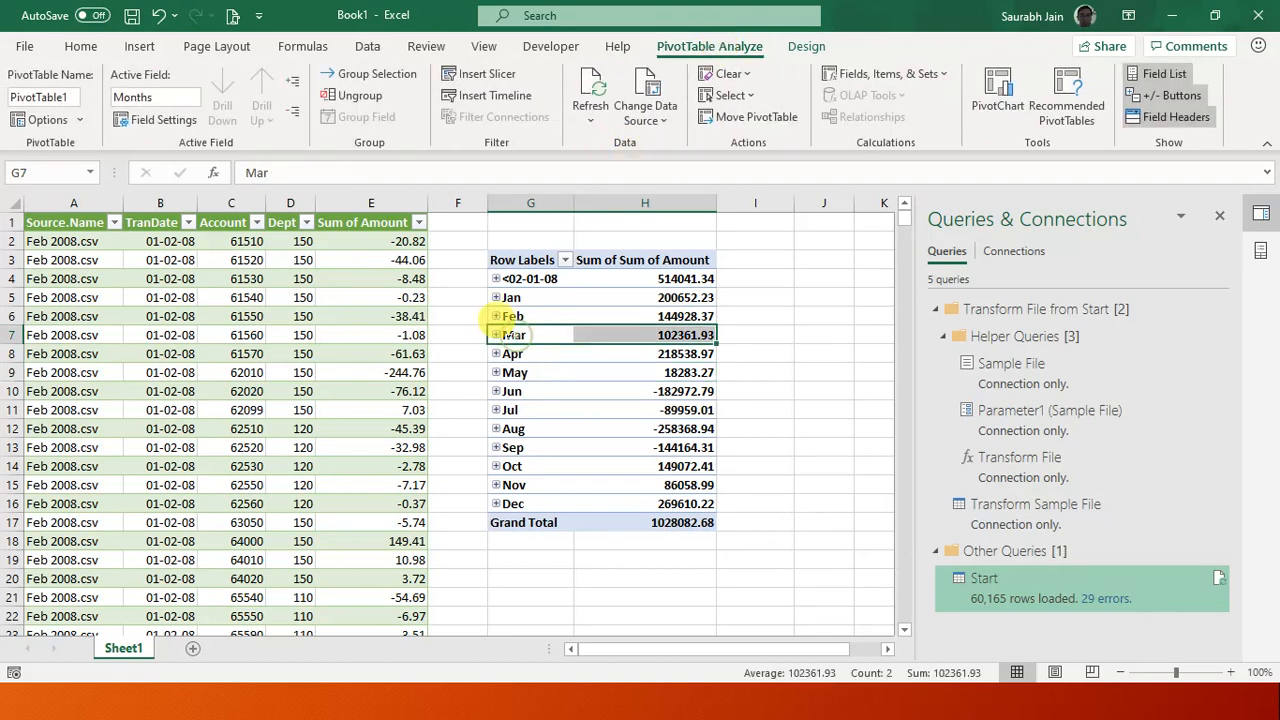
left_click(522, 259)
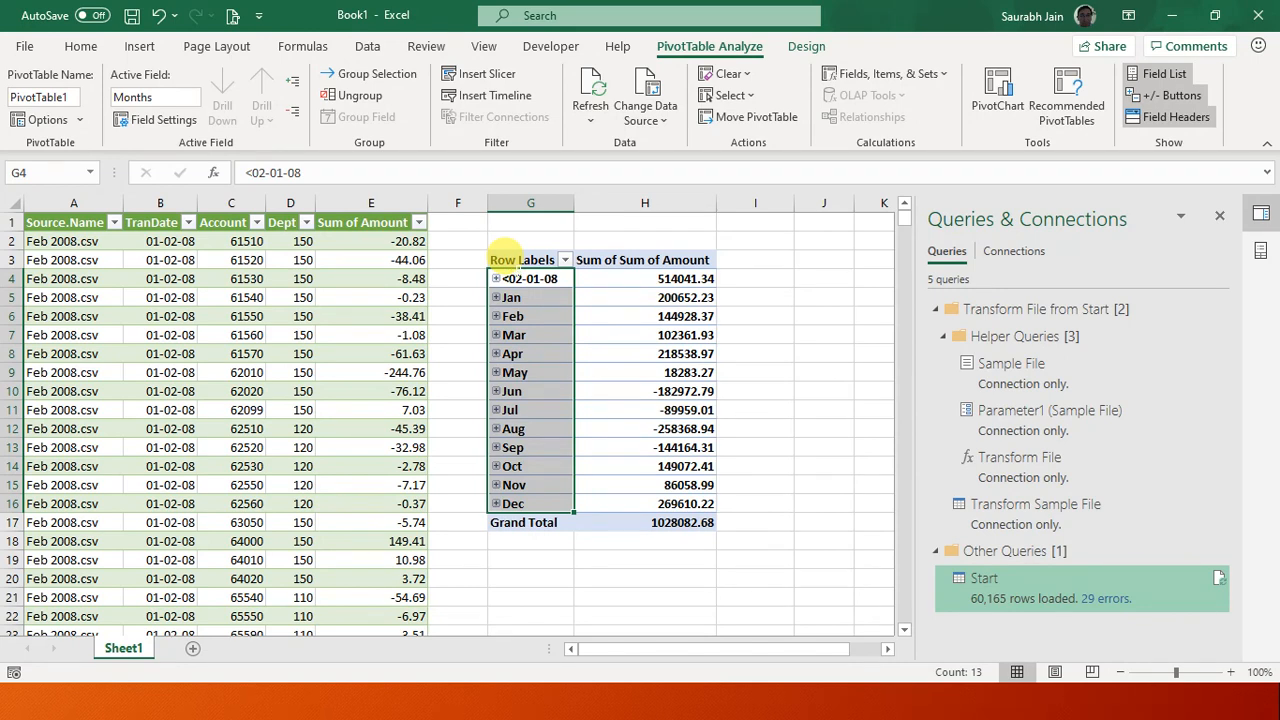
mouse_move(351, 95)
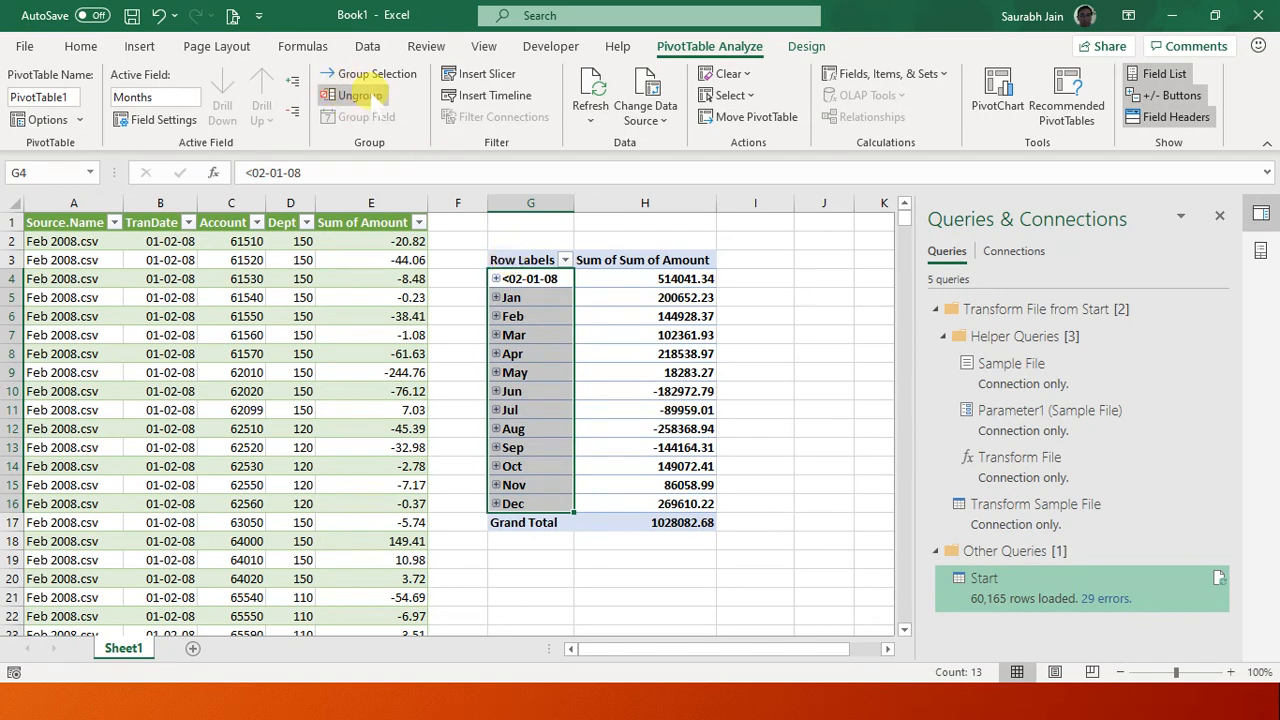
left_click(369, 73)
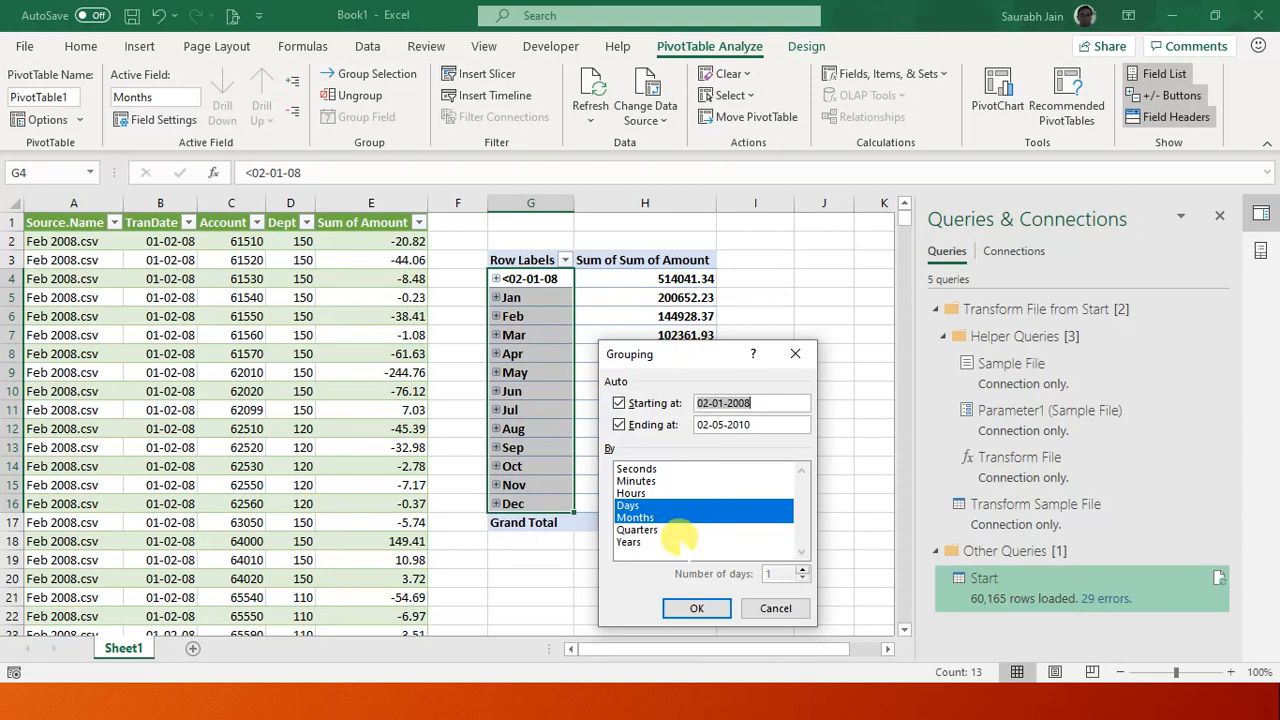
Add Years to the Days and Months grouping and apply it.
left_click(628, 541)
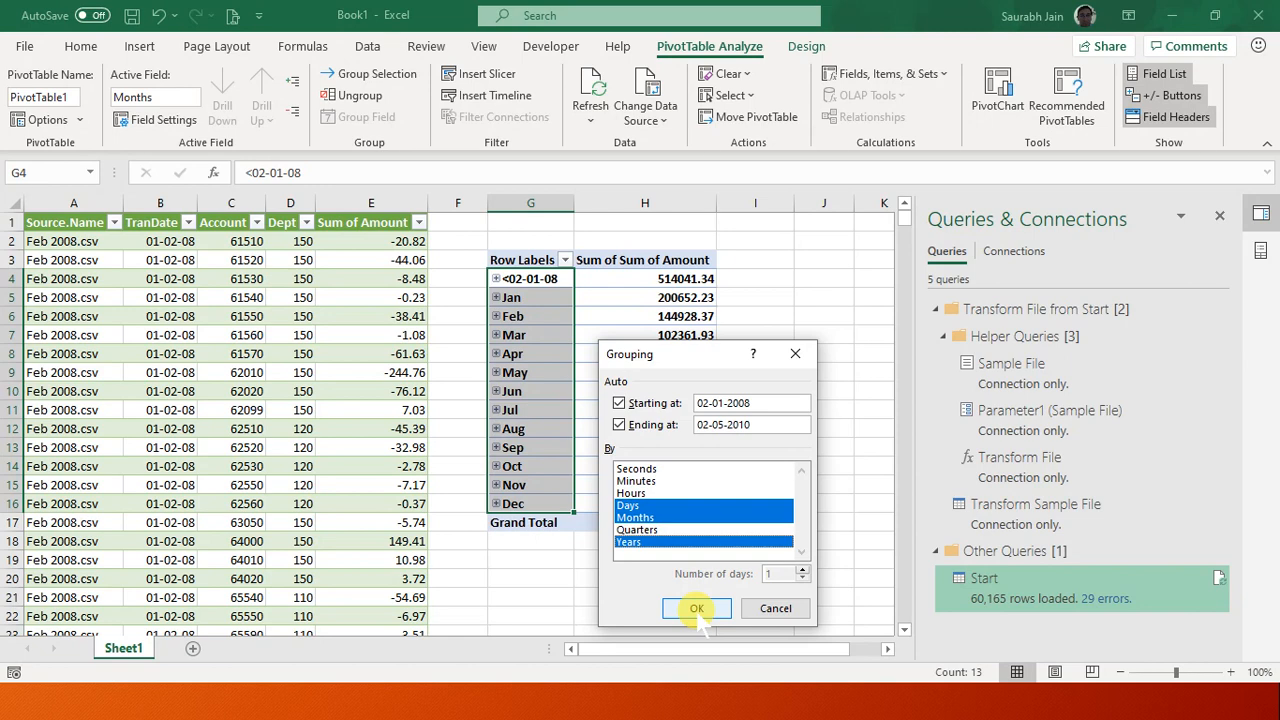
left_click(696, 608)
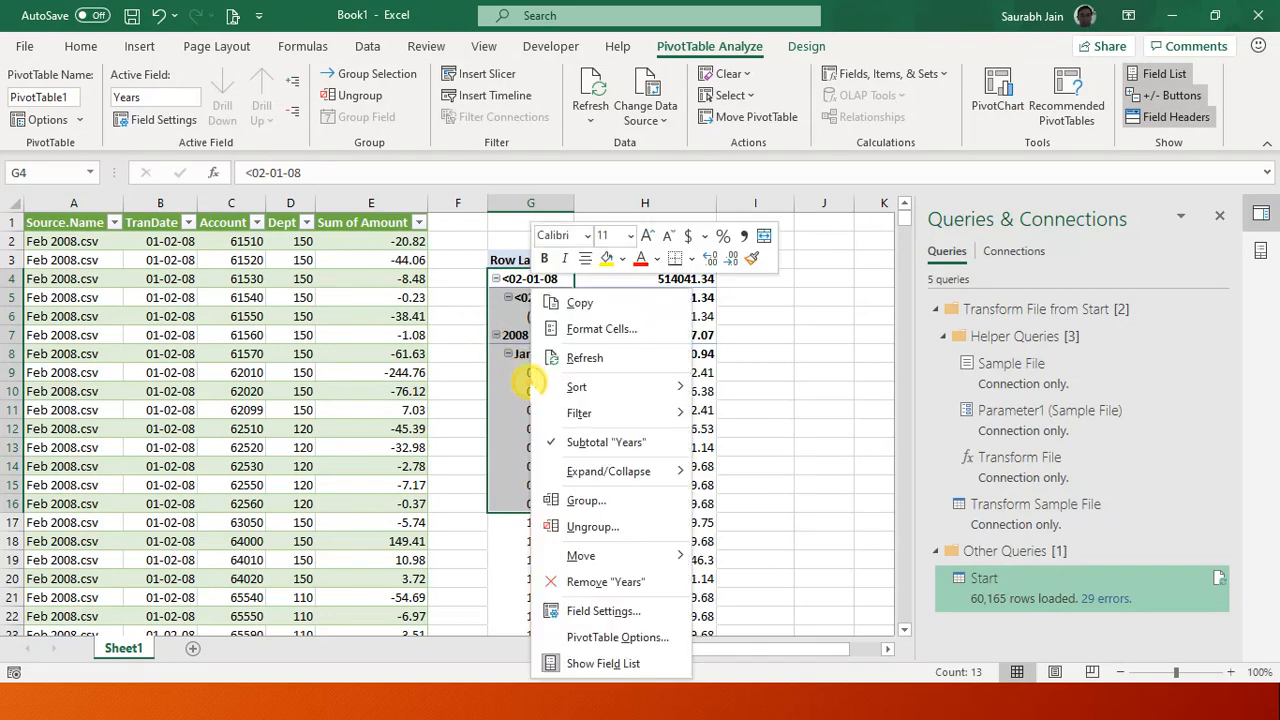
mouse_move(580, 413)
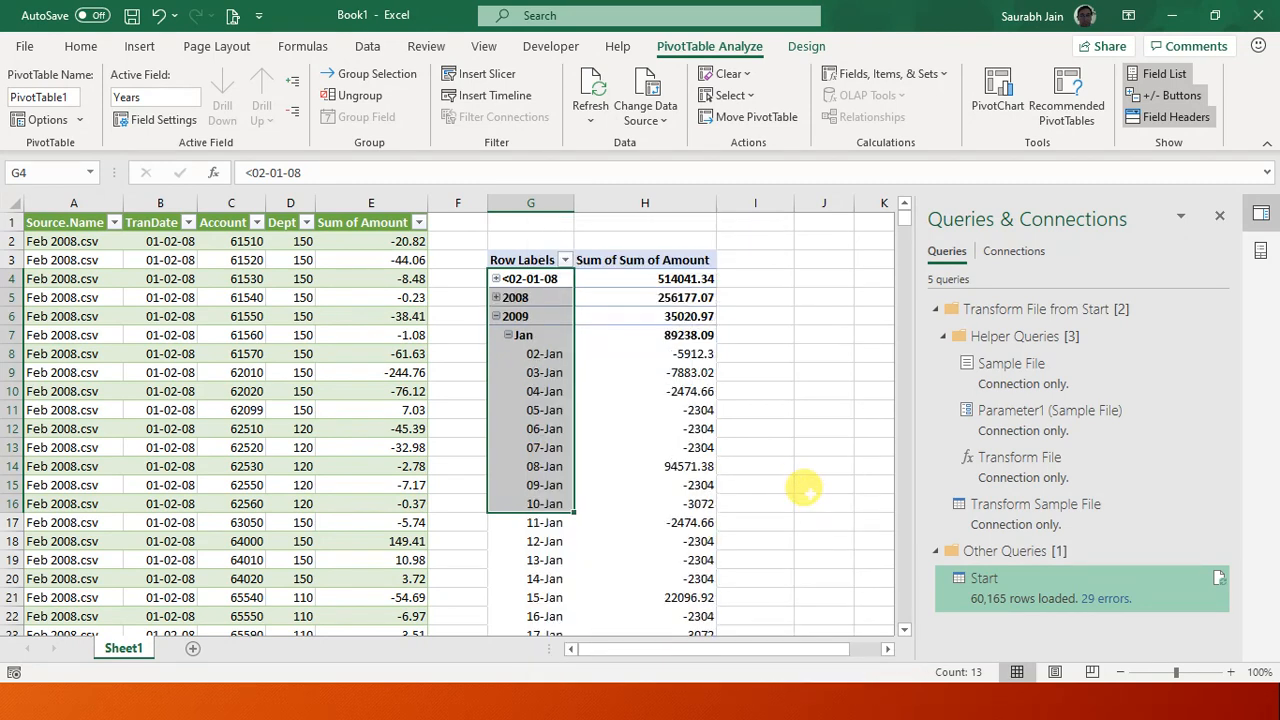
mouse_move(540, 410)
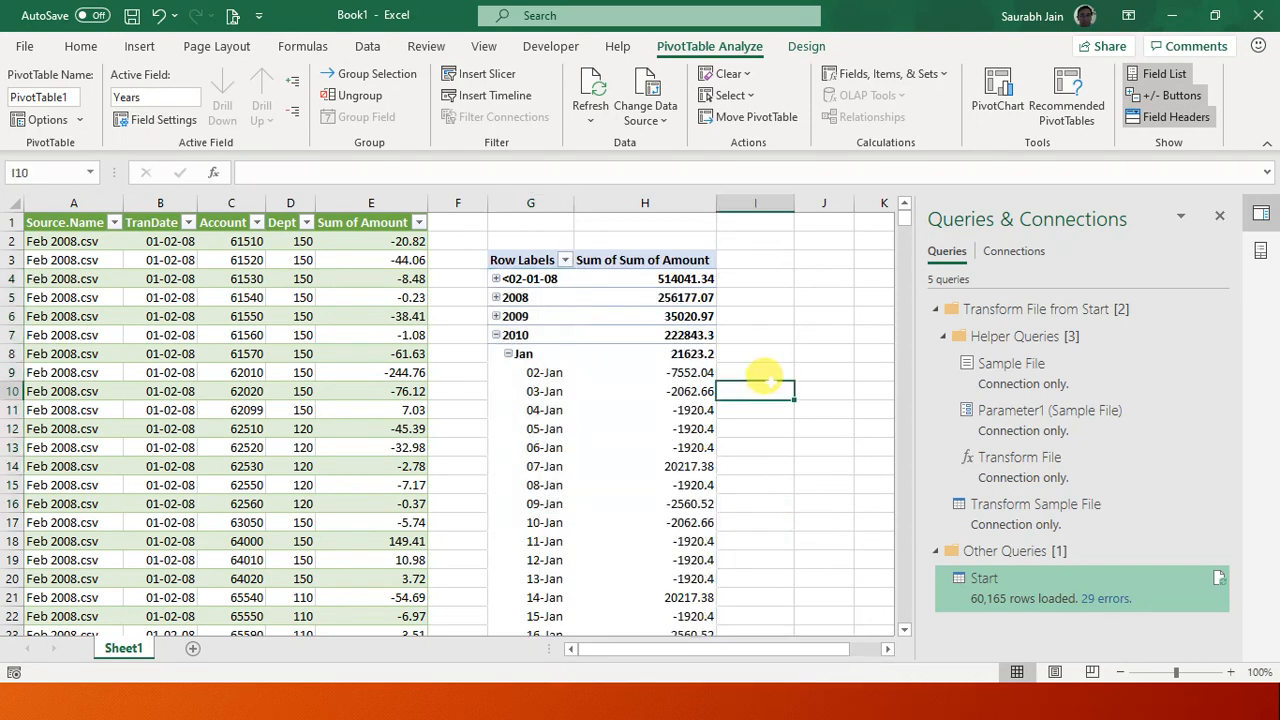
Collapse the daily detail for February, April and the entire date field.
left_click(80, 46)
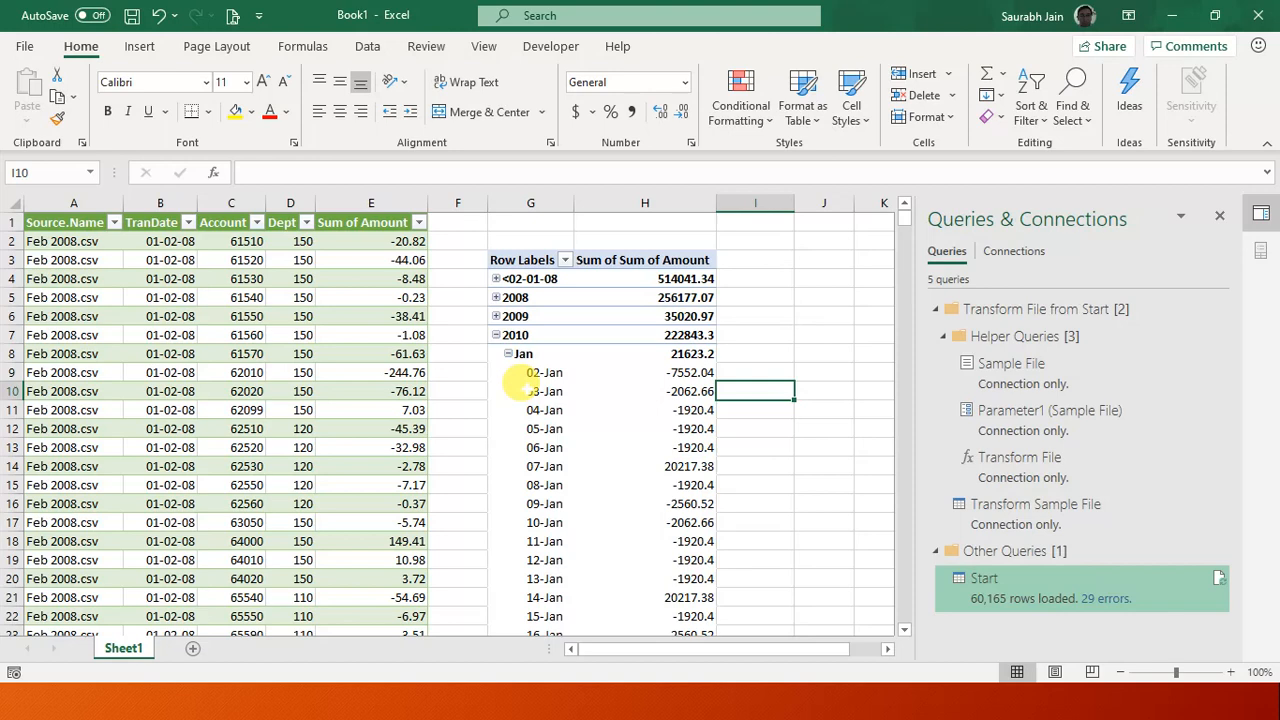
right_click(545, 391)
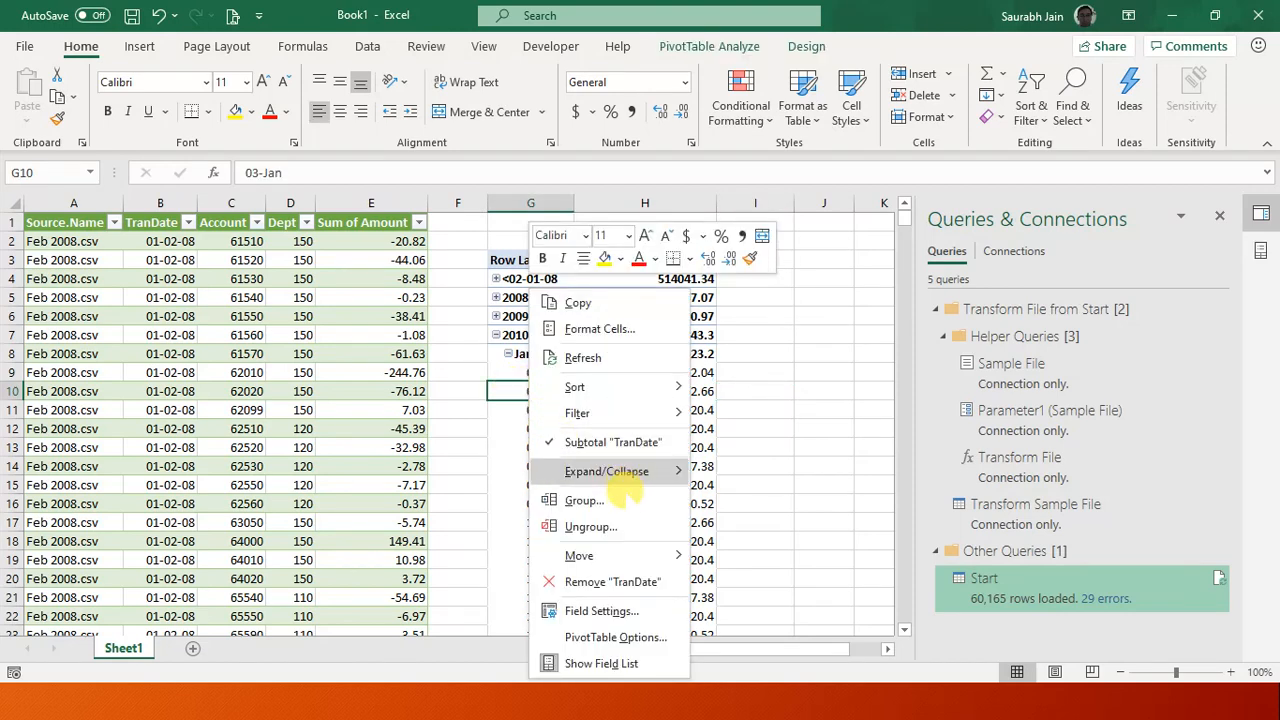
mouse_move(606, 471)
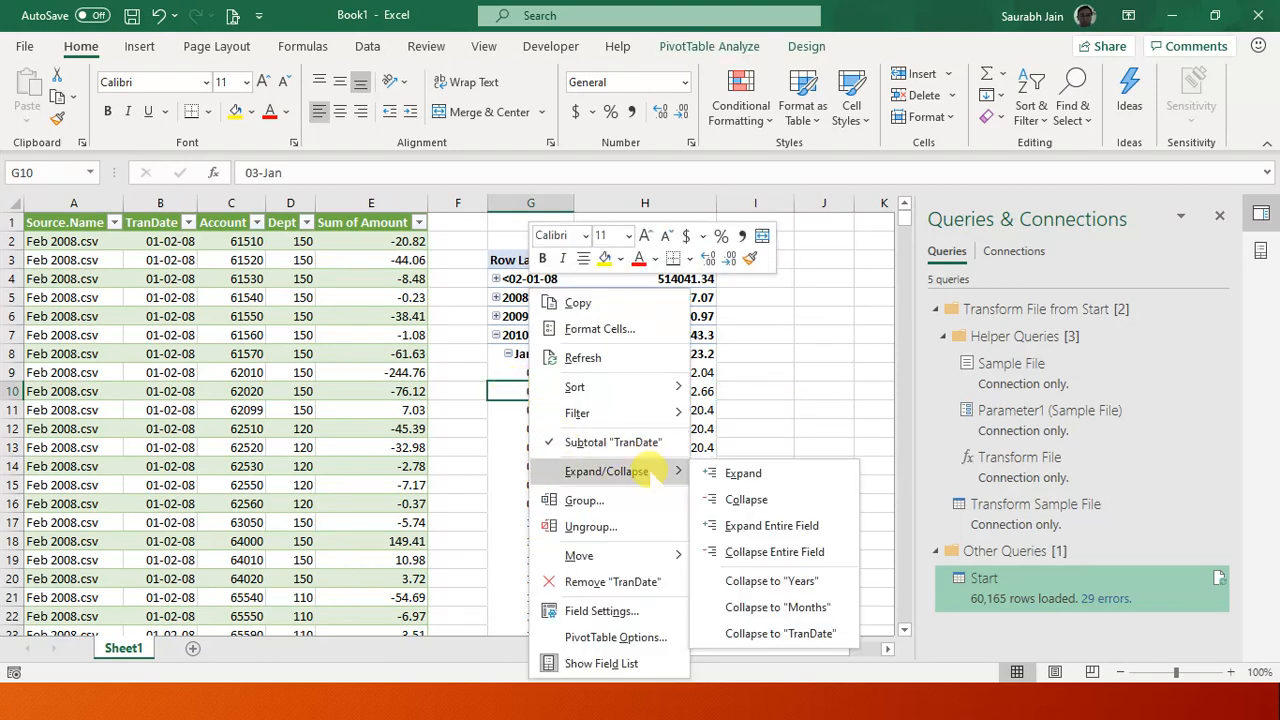
mouse_move(777, 607)
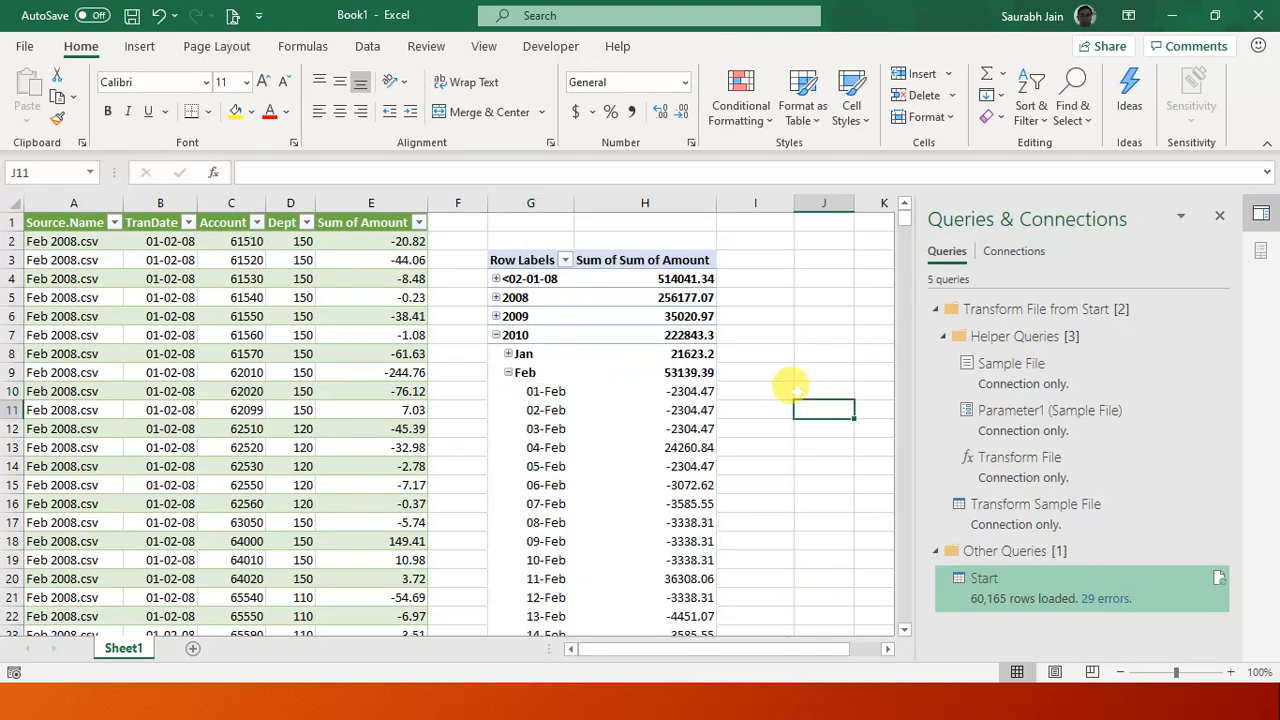
scroll("down", 3)
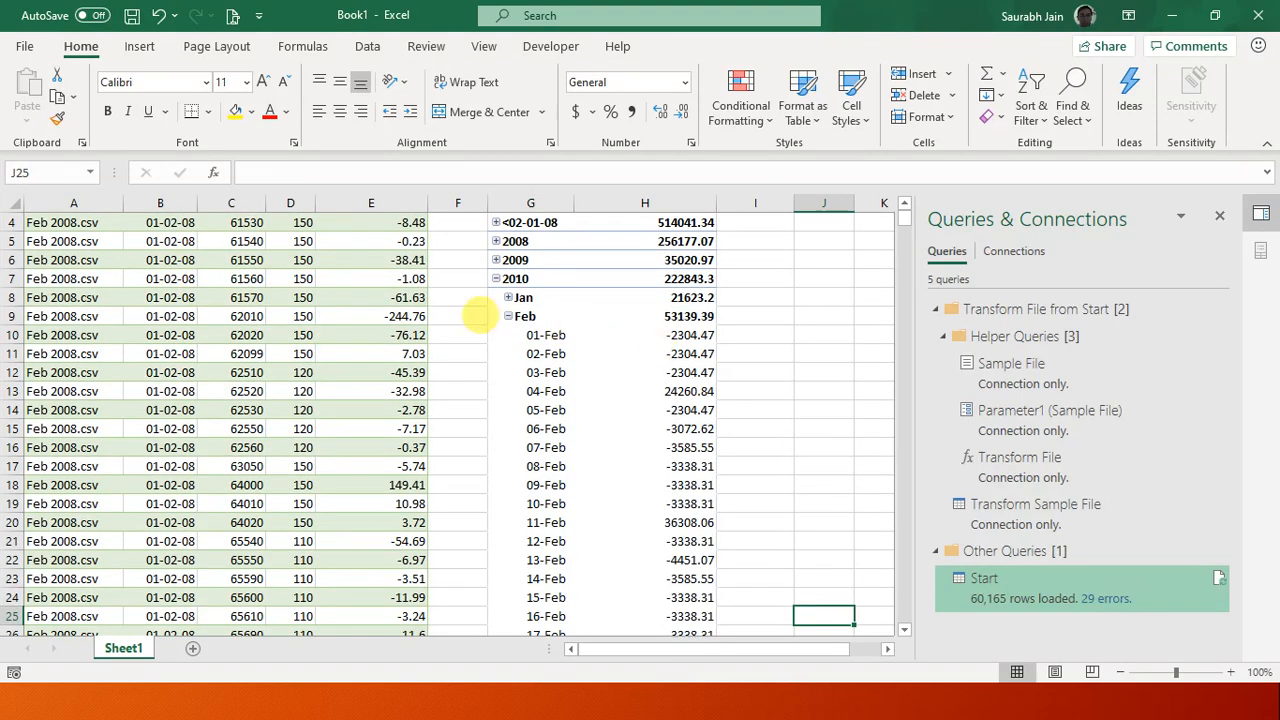
left_click(508, 316)
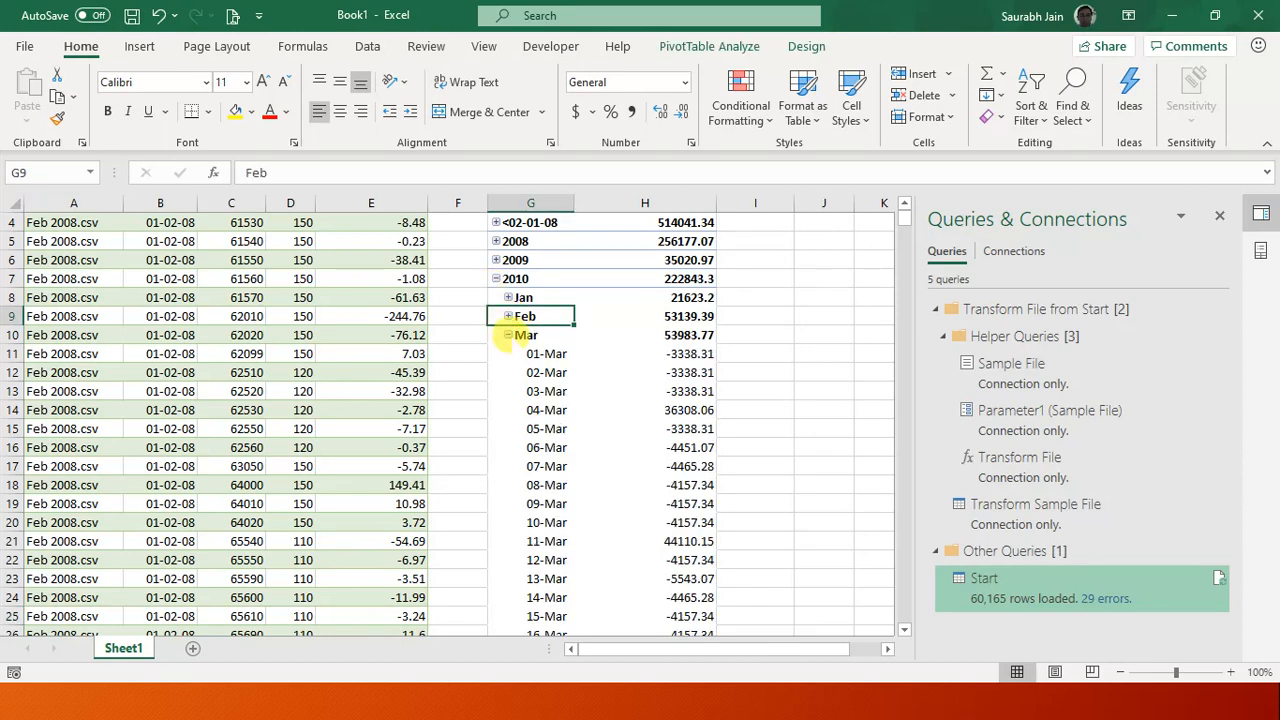
right_click(531, 390)
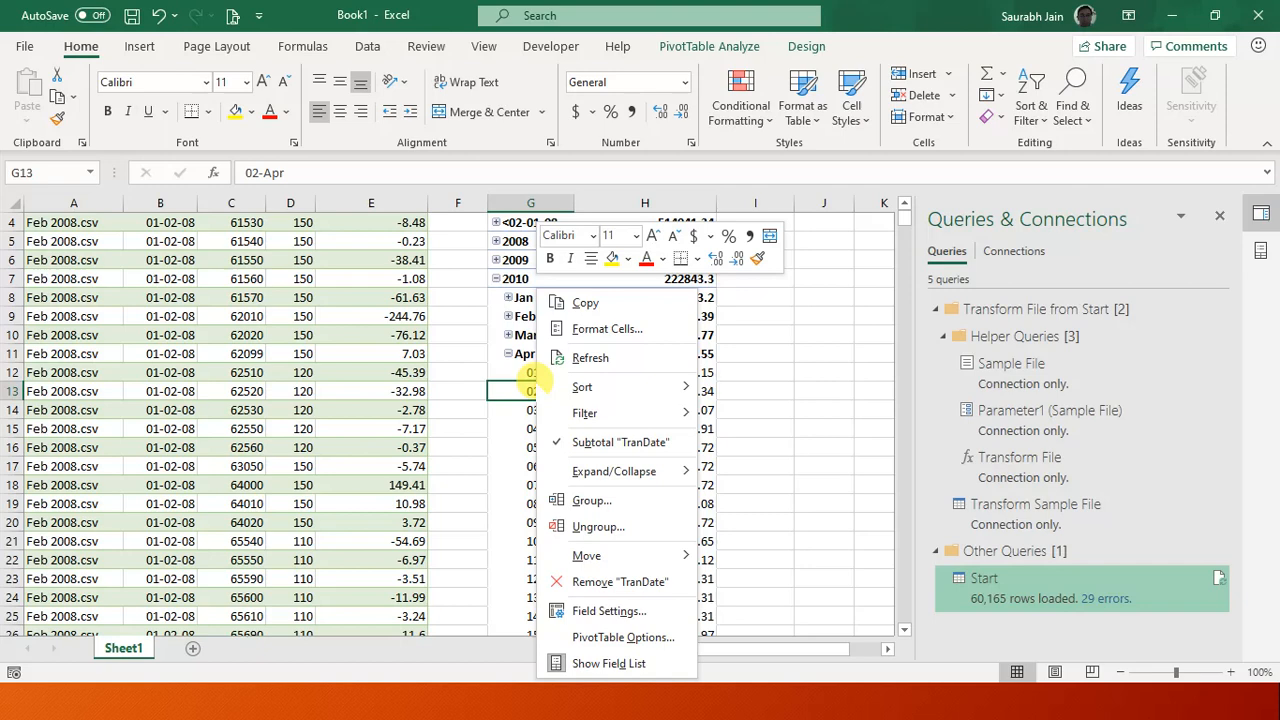
mouse_move(614, 471)
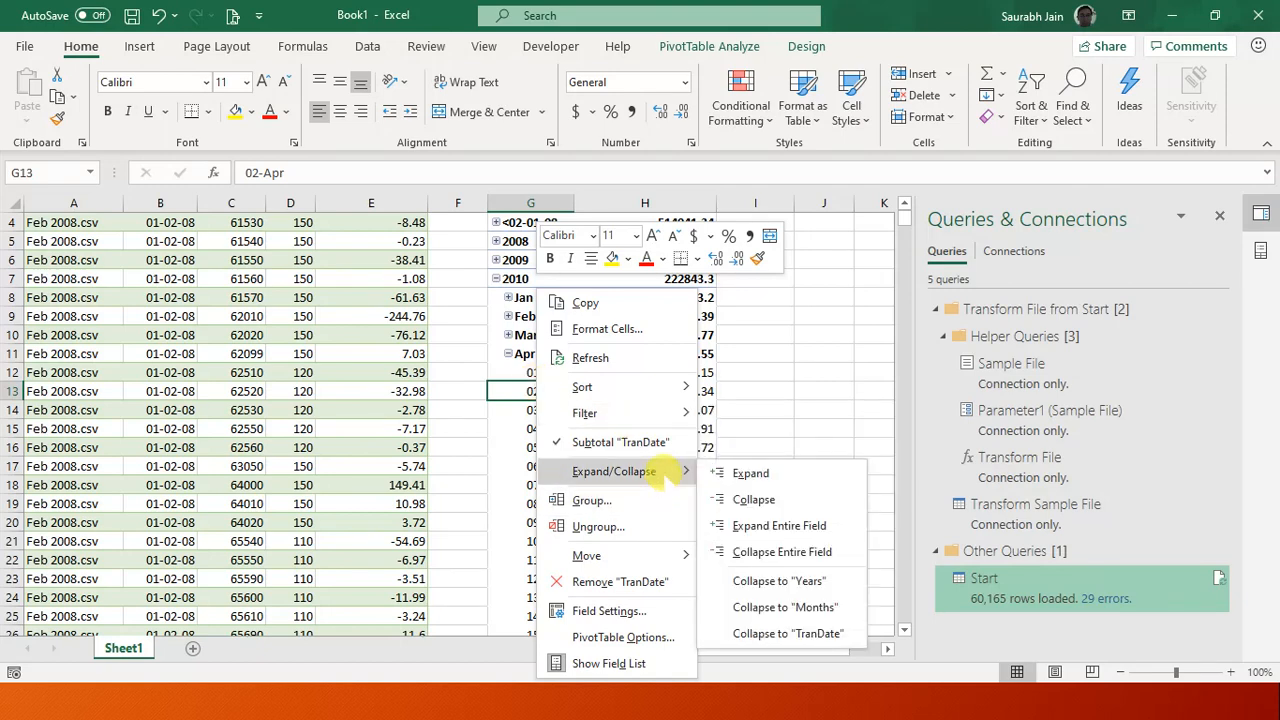
mouse_move(782, 552)
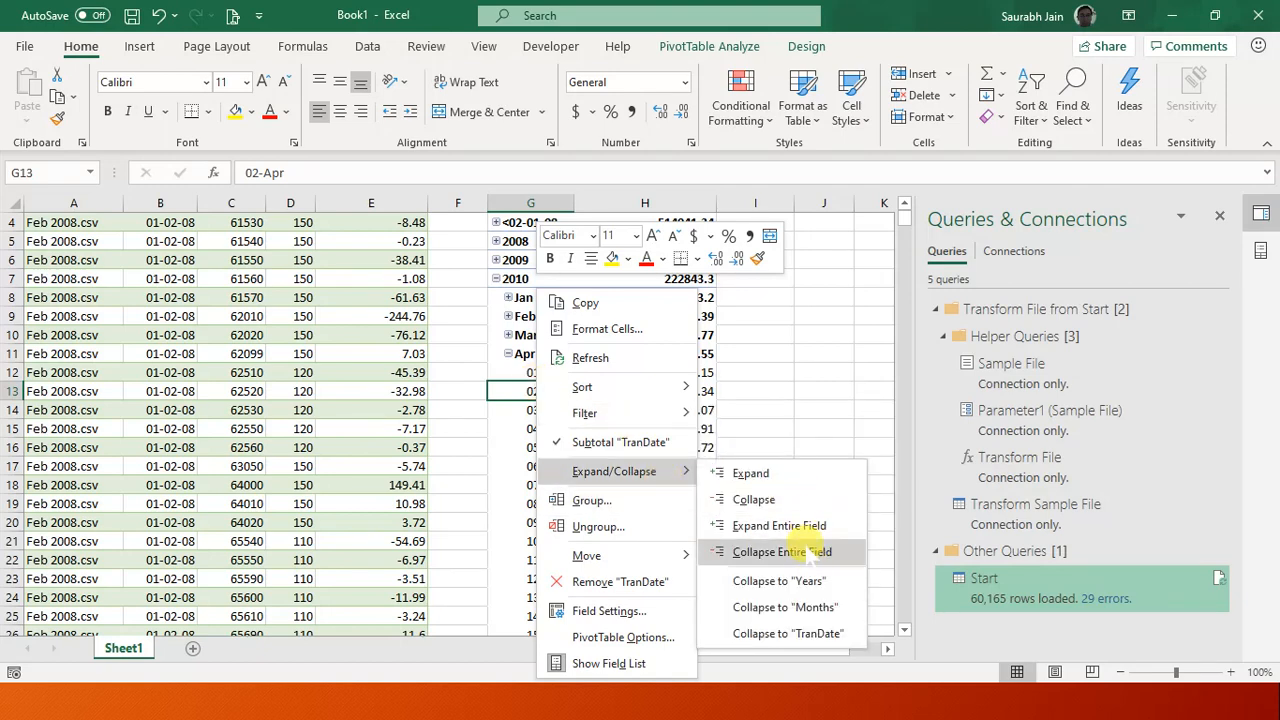
left_click(784, 551)
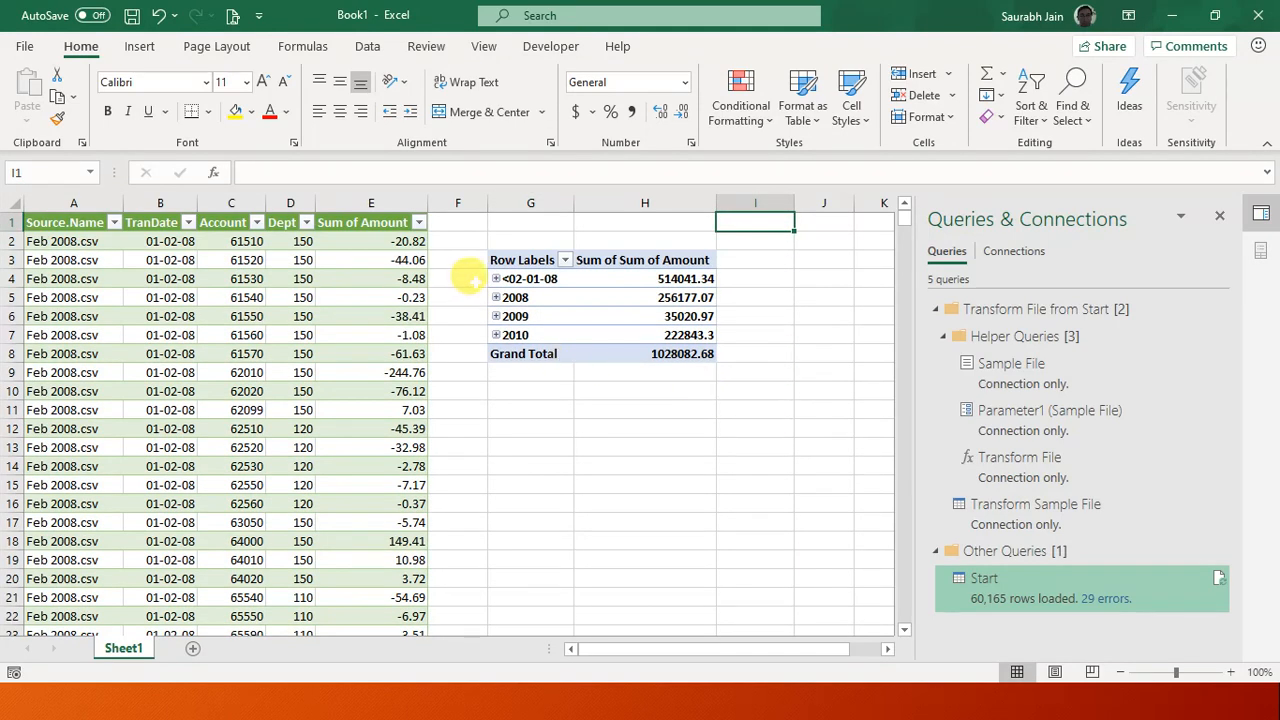
right_click(515, 316)
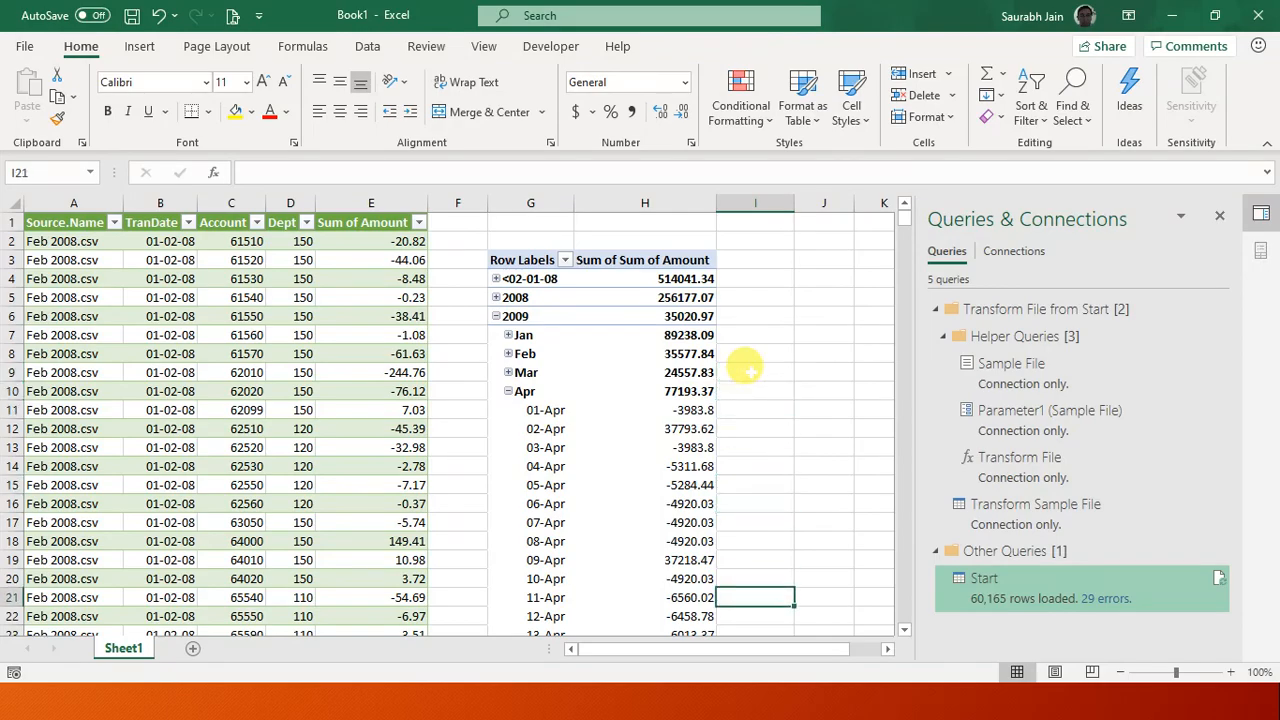
scroll("down", 3)
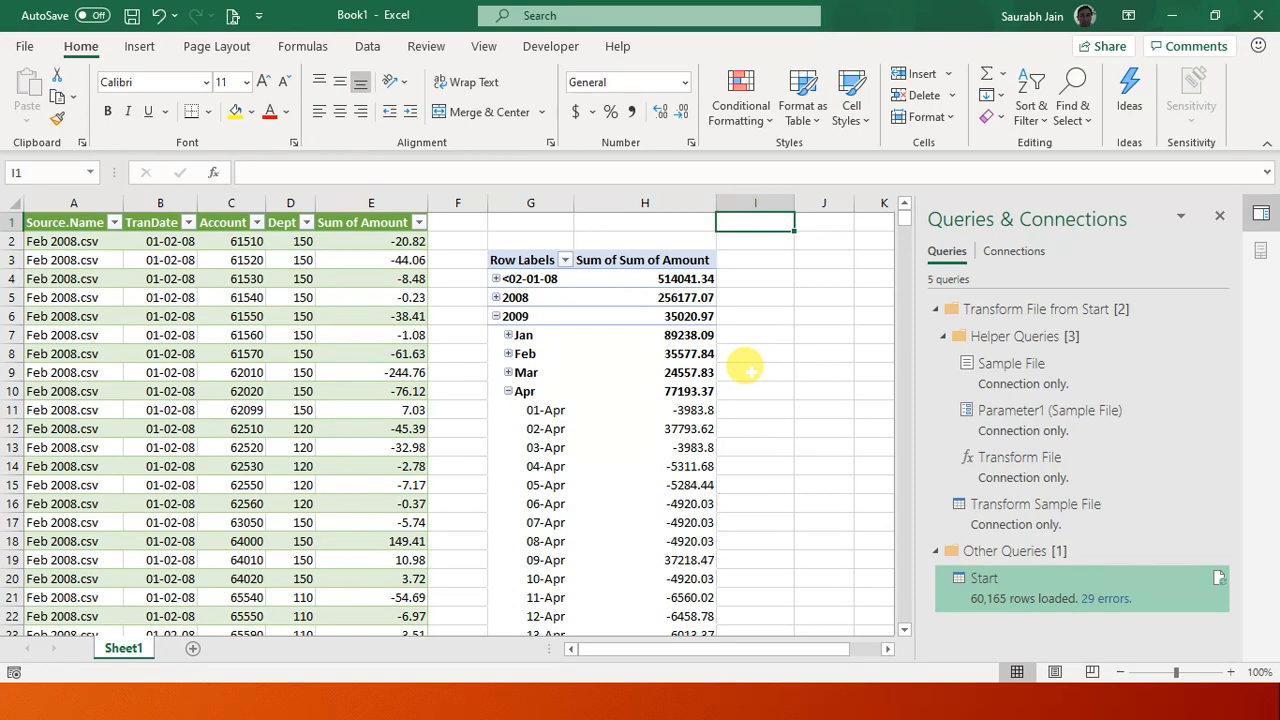
mouse_move(680, 665)
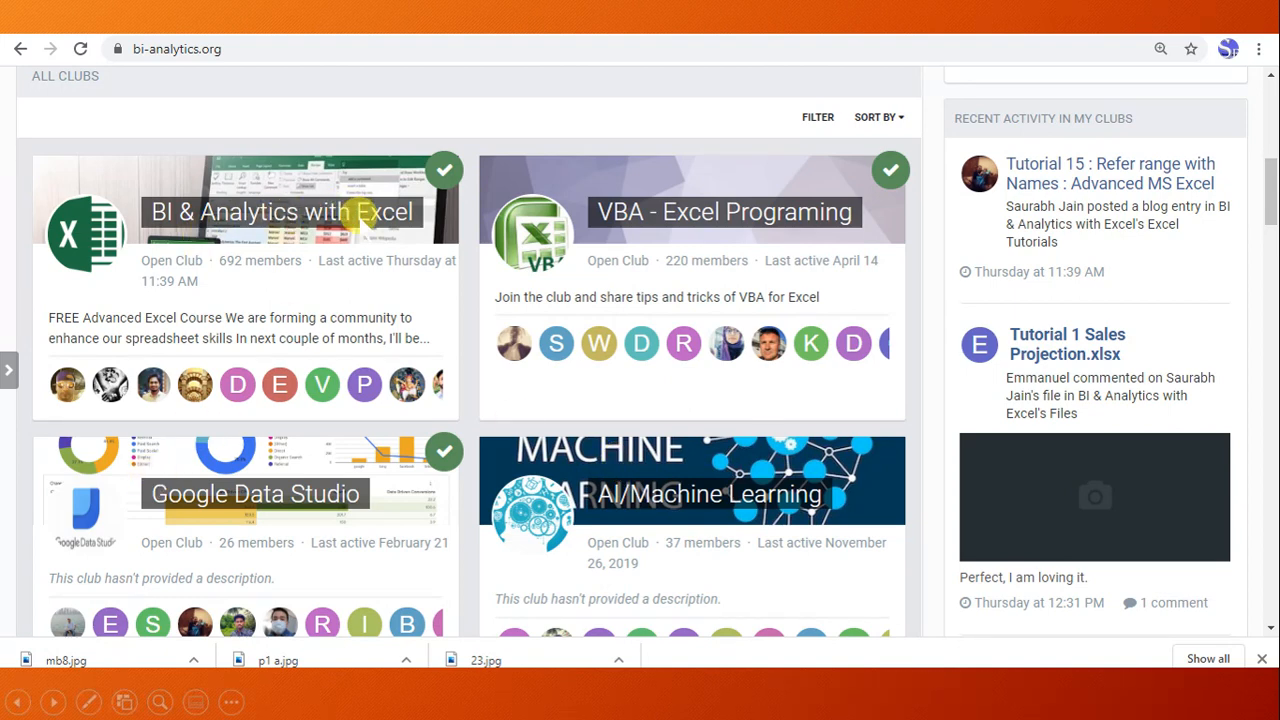
mouse_move(740, 240)
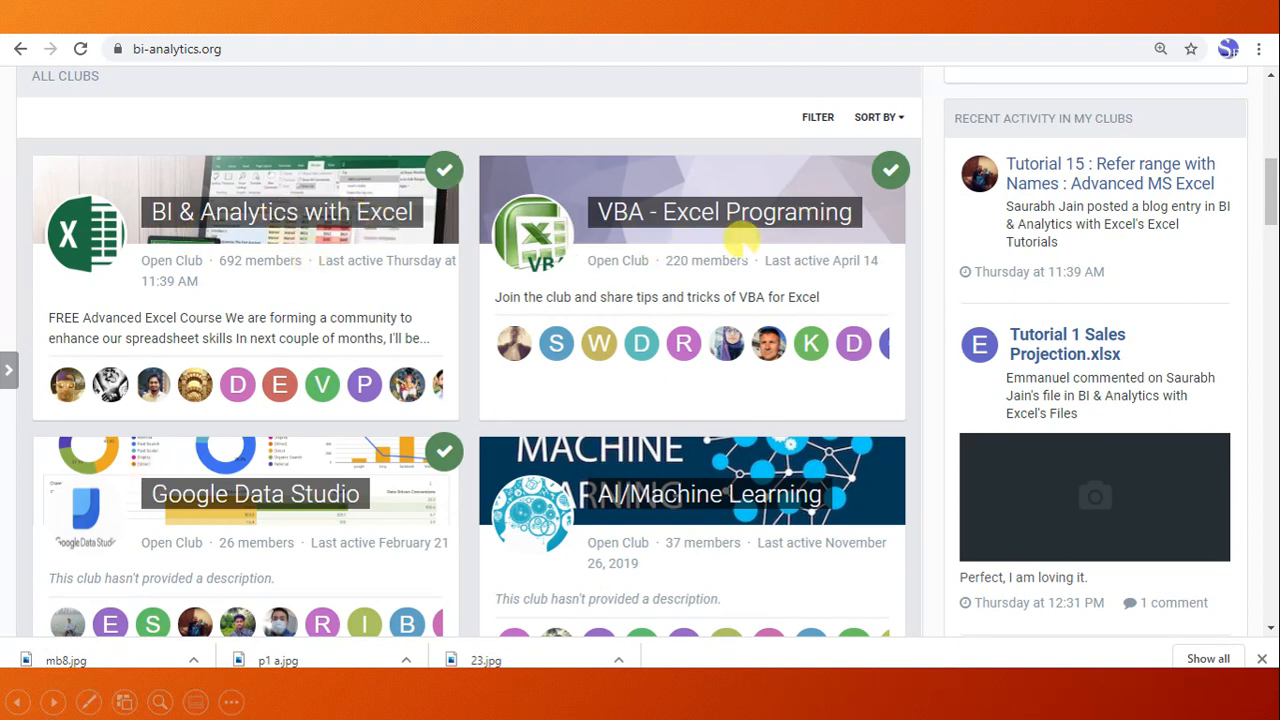
mouse_move(810, 250)
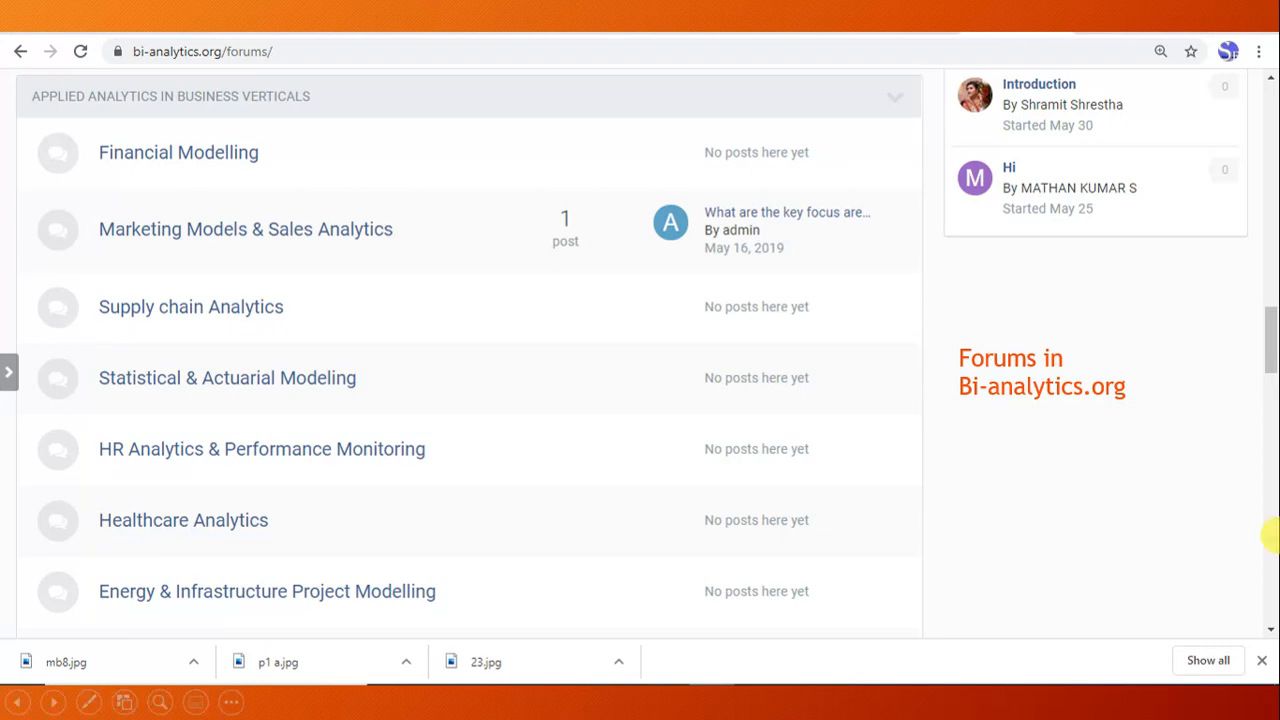
mouse_move(1023, 417)
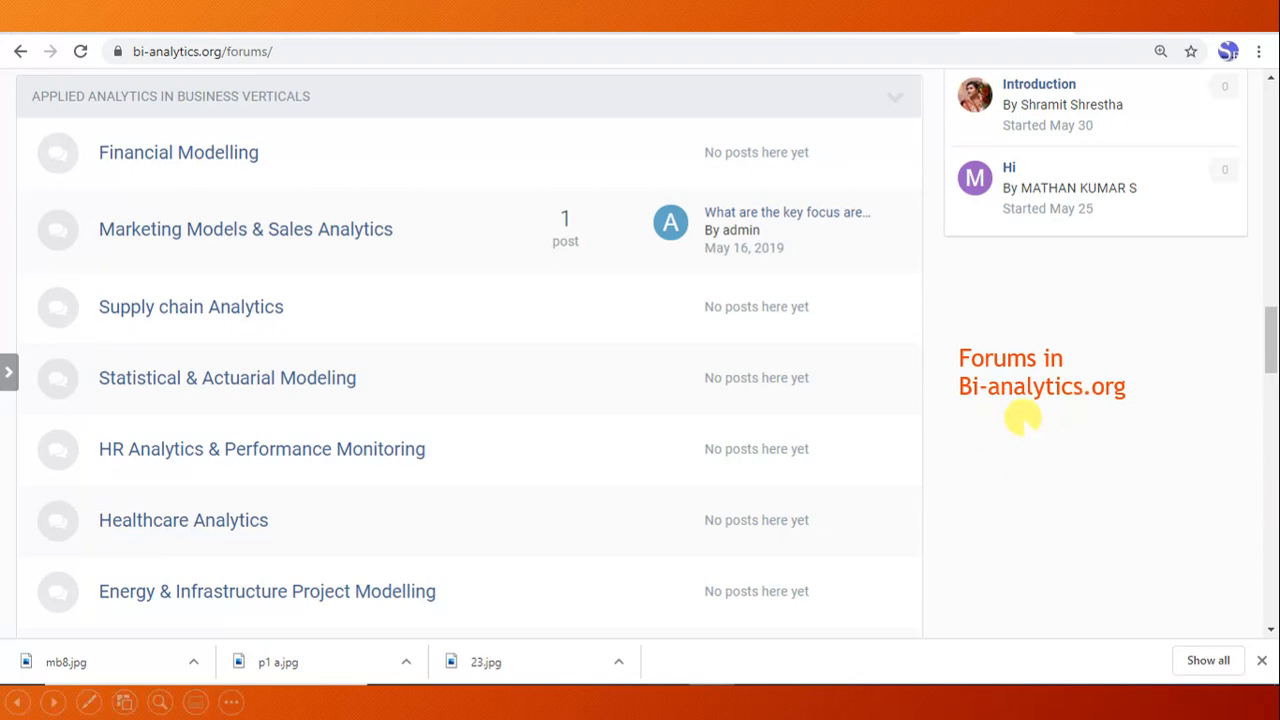
mouse_move(1033, 448)
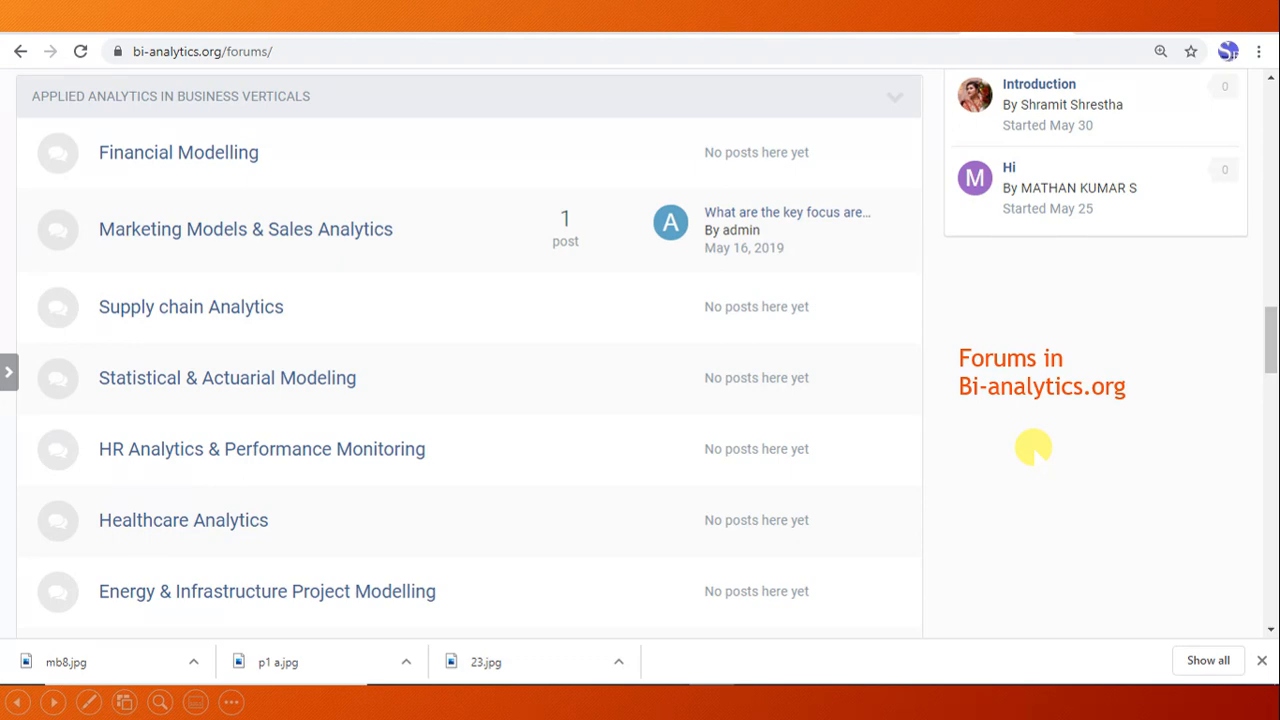